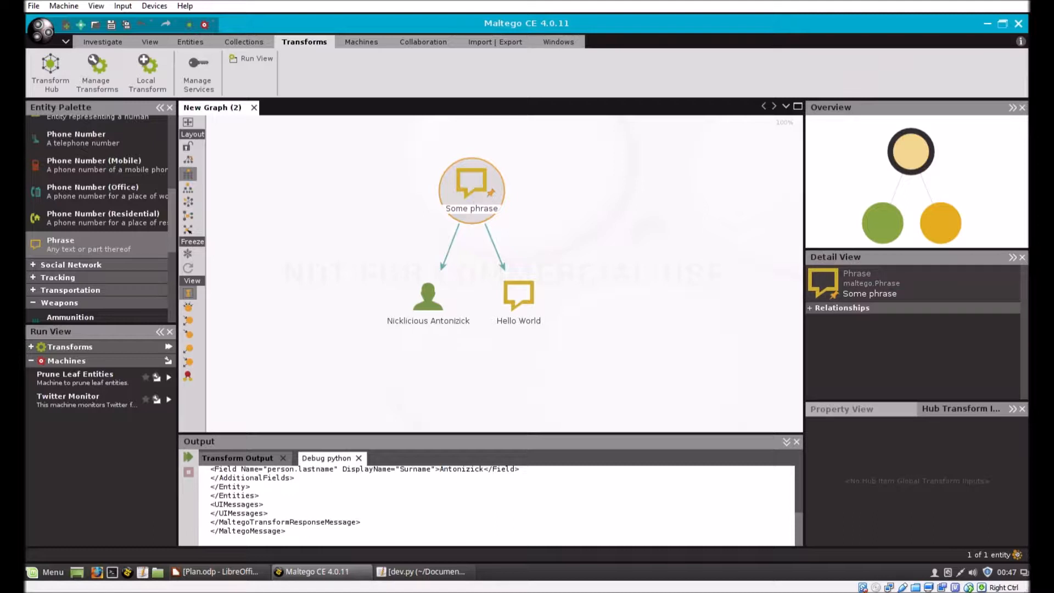
pyautogui.moveTo(966, 41)
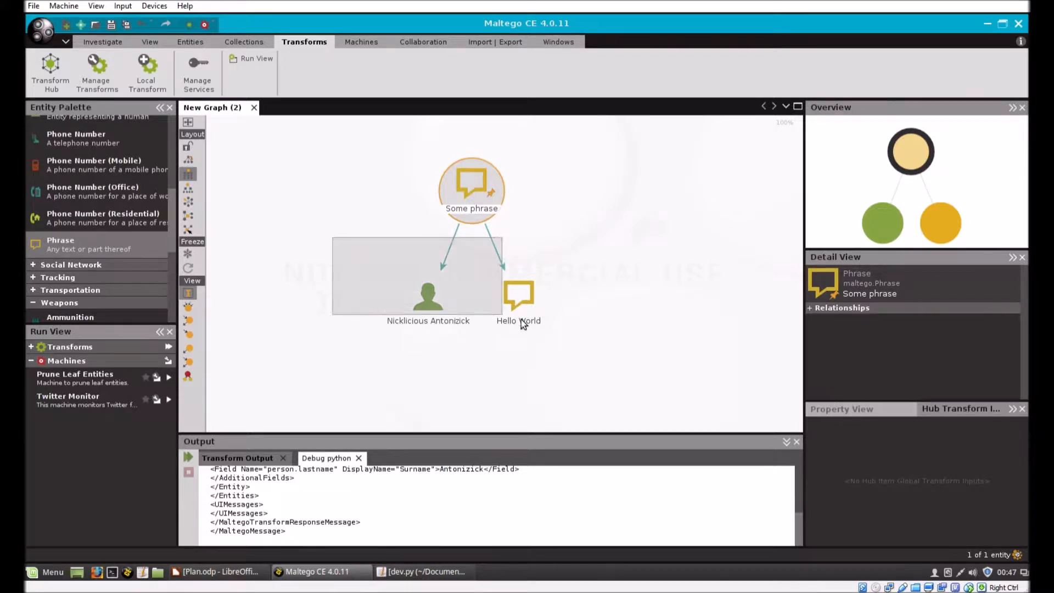
# Step: Delete the Nicklicious Antonizick and Hello World entities, confirming with Yes
pyautogui.press('Delete')
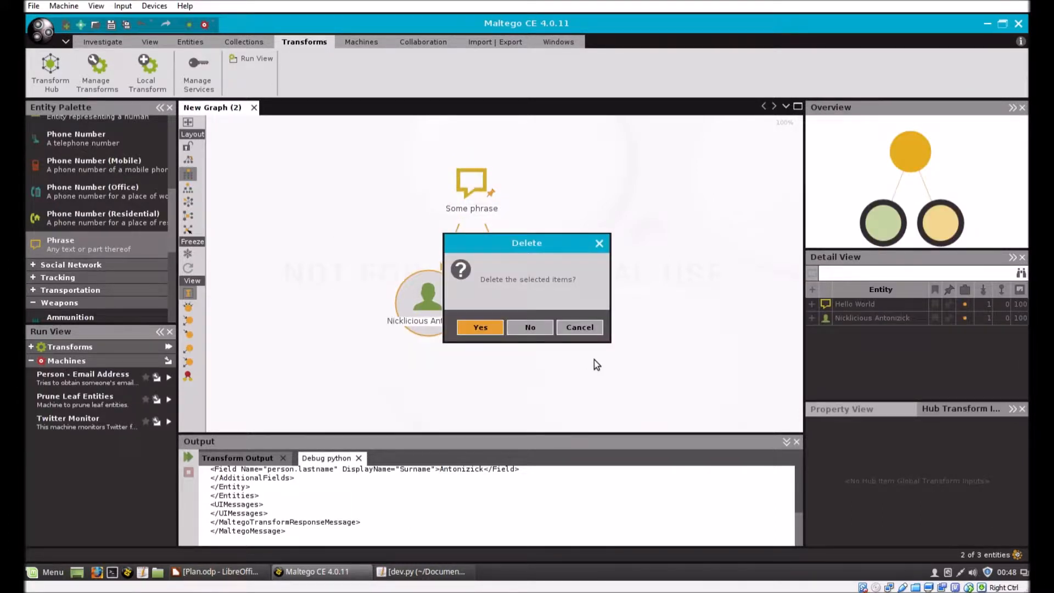
pyautogui.click(480, 327)
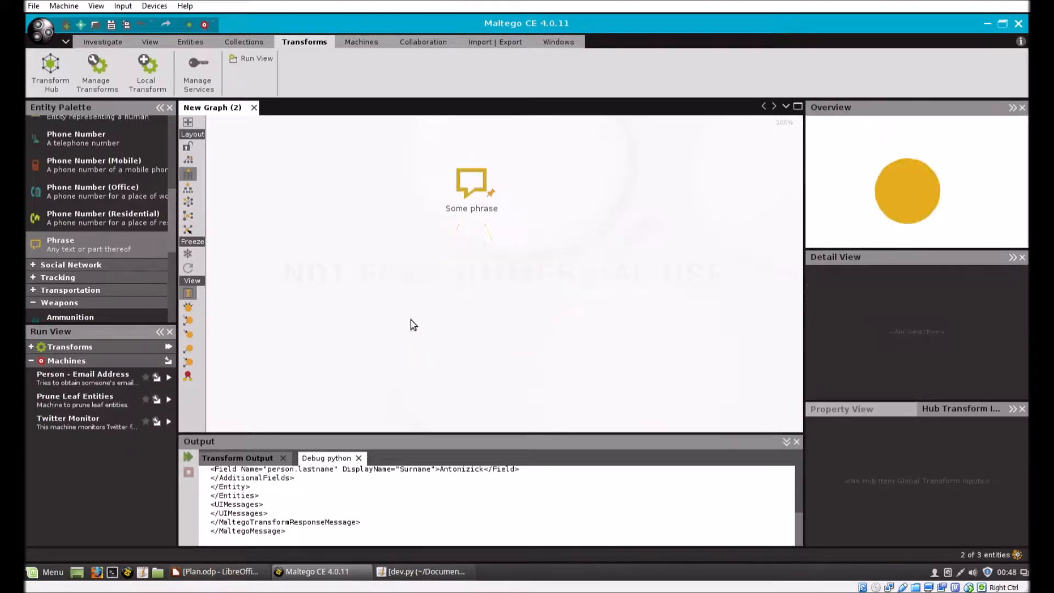
# Step: Rename the pasted phrases' Text to ComputerAAA, ComputerBBB, ComputerCCC and Monkey
pyautogui.click(471, 185)
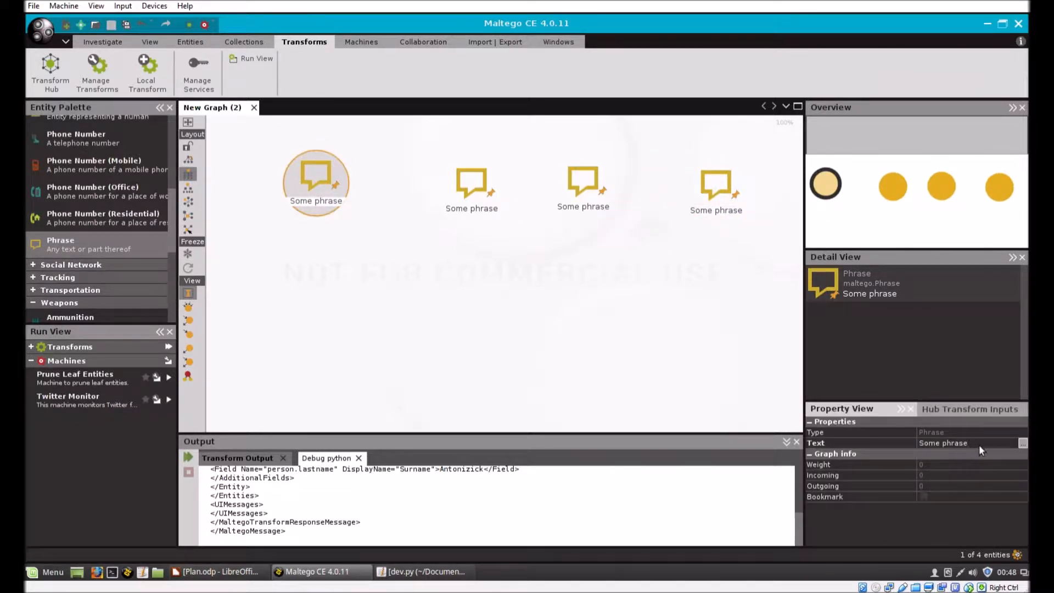
pyautogui.click(943, 443)
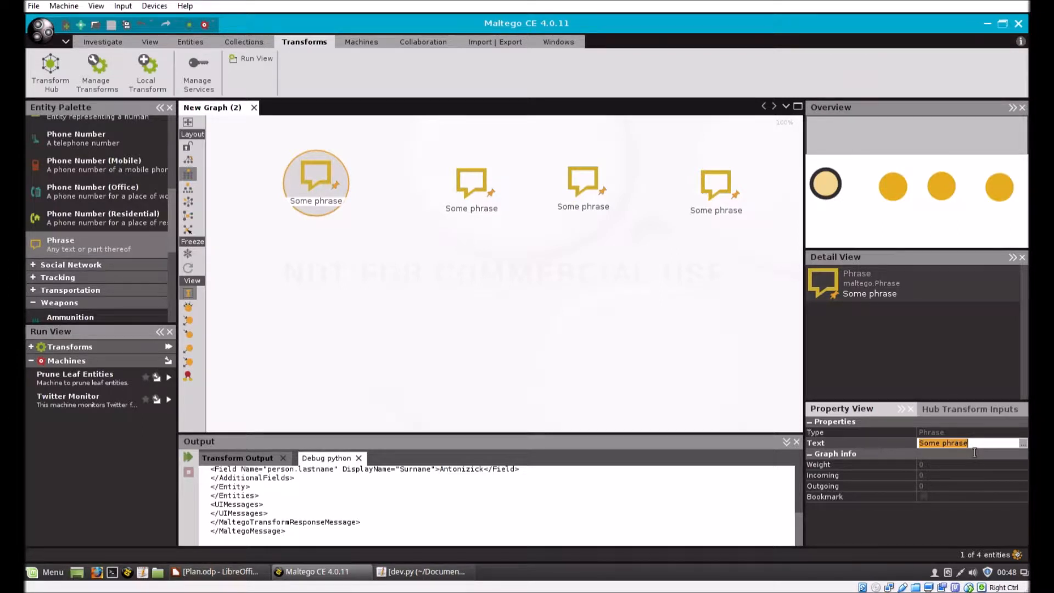
pyautogui.write('ComputerAAA')
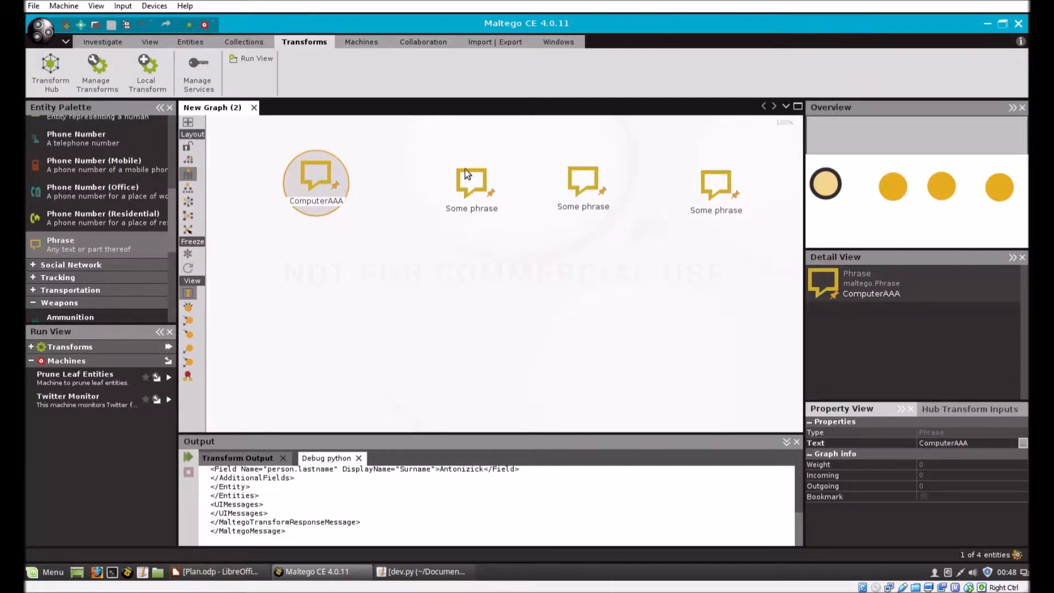
pyautogui.click(471, 181)
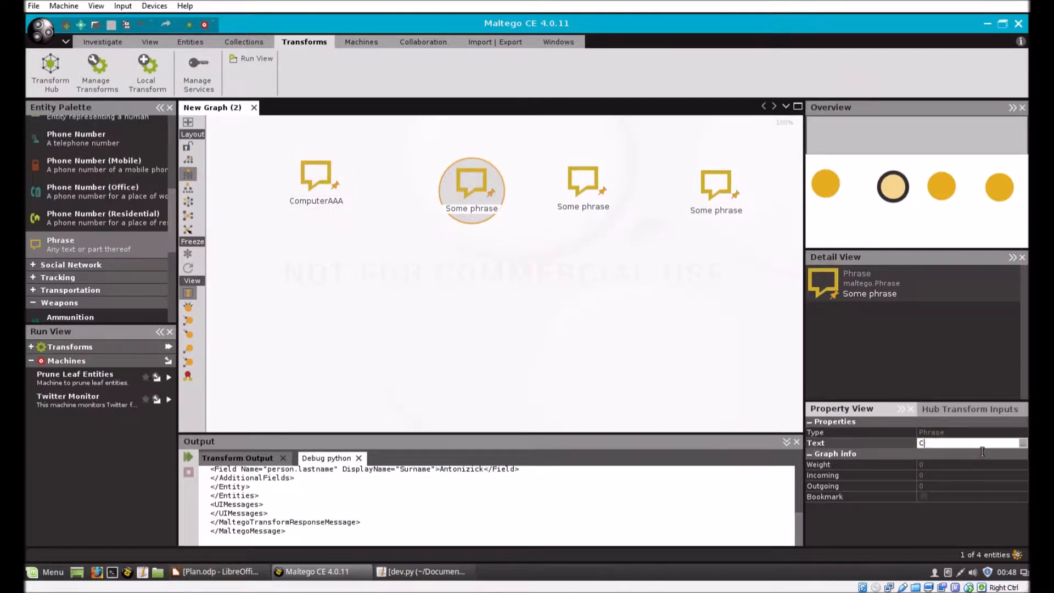
pyautogui.write('ComputerBBB')
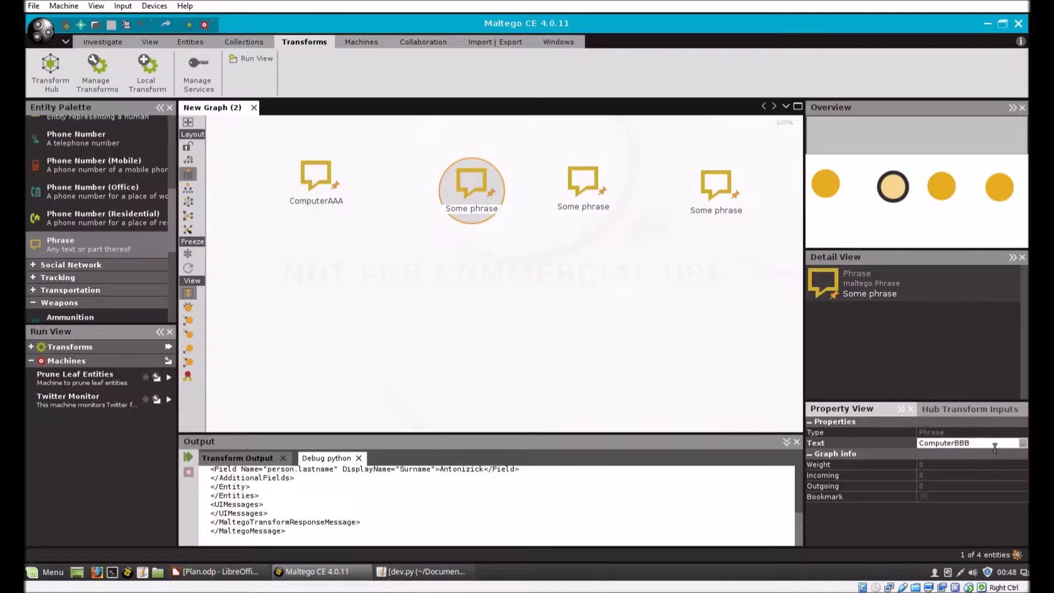
pyautogui.click(583, 189)
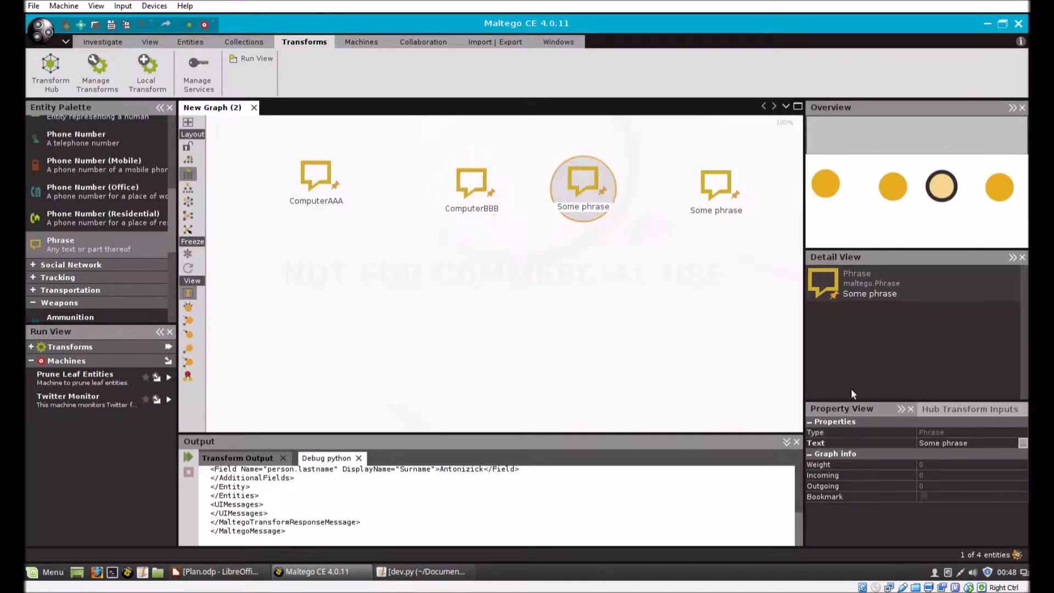
pyautogui.write('ComputerCCC')
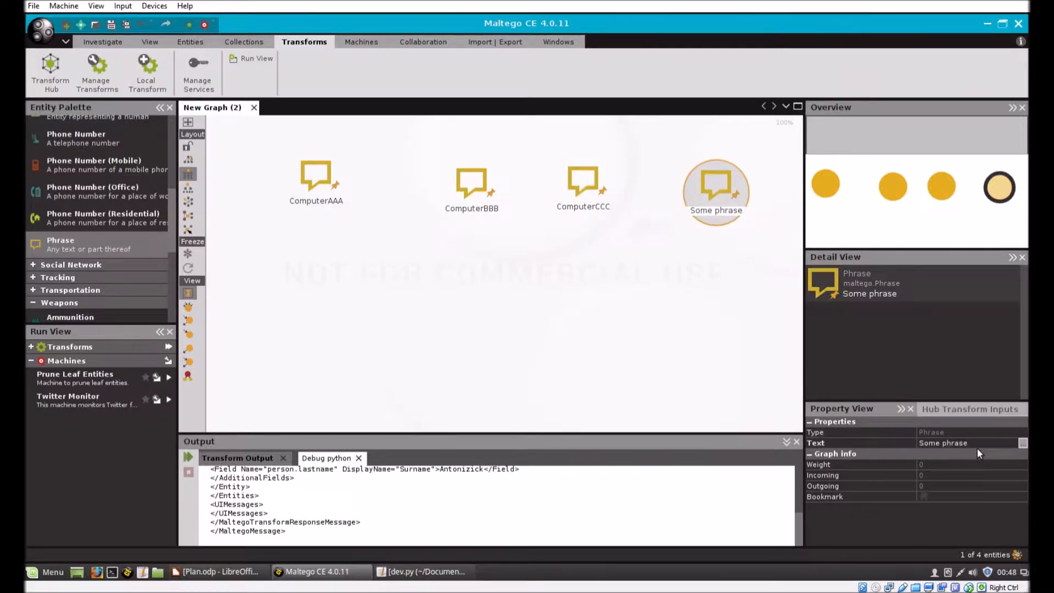
pyautogui.write('Monj')
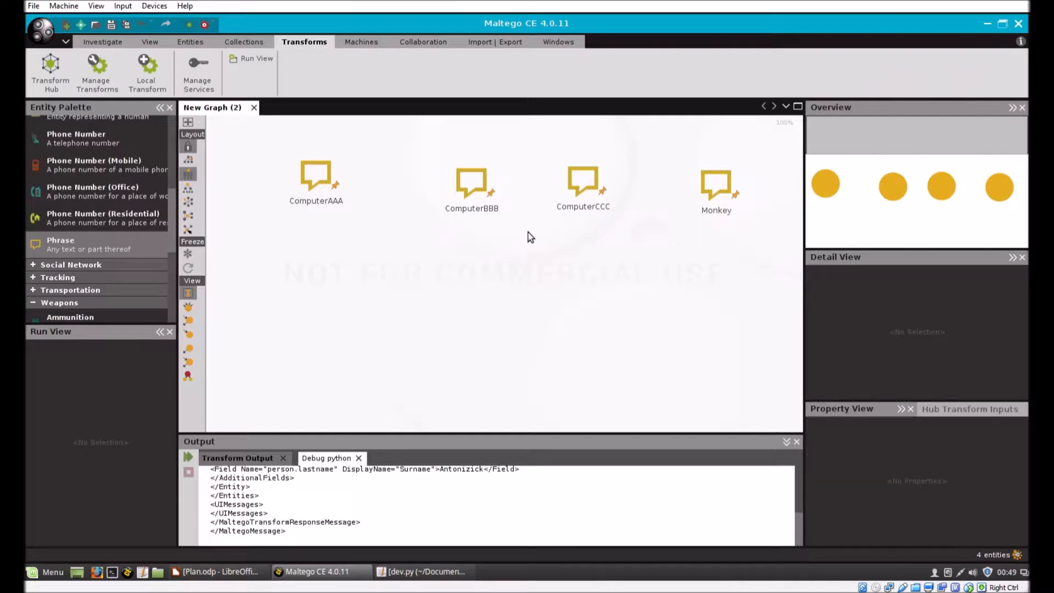
pyautogui.moveTo(571, 227)
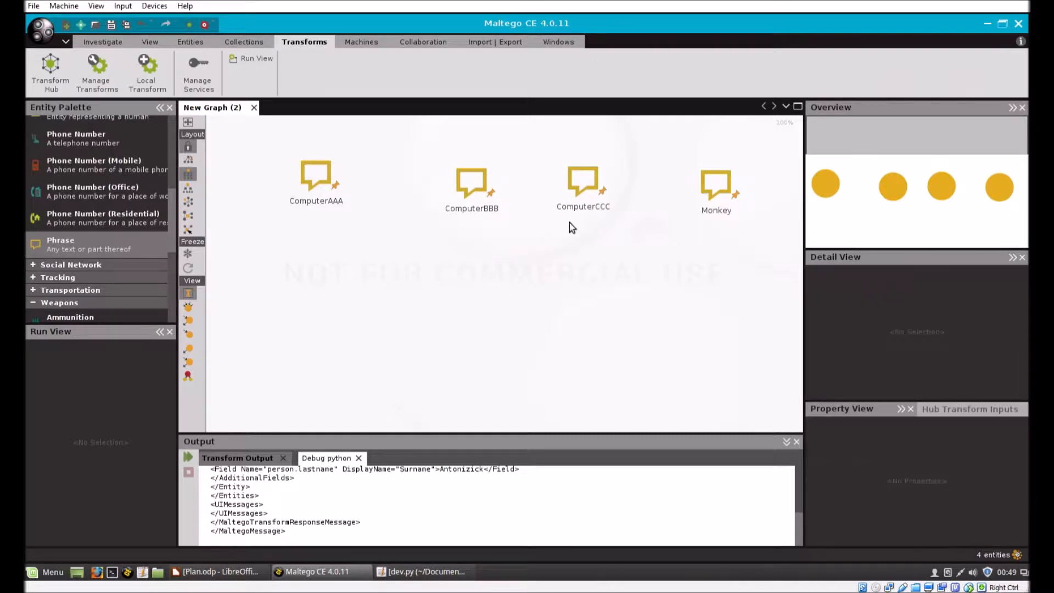
pyautogui.click(317, 178)
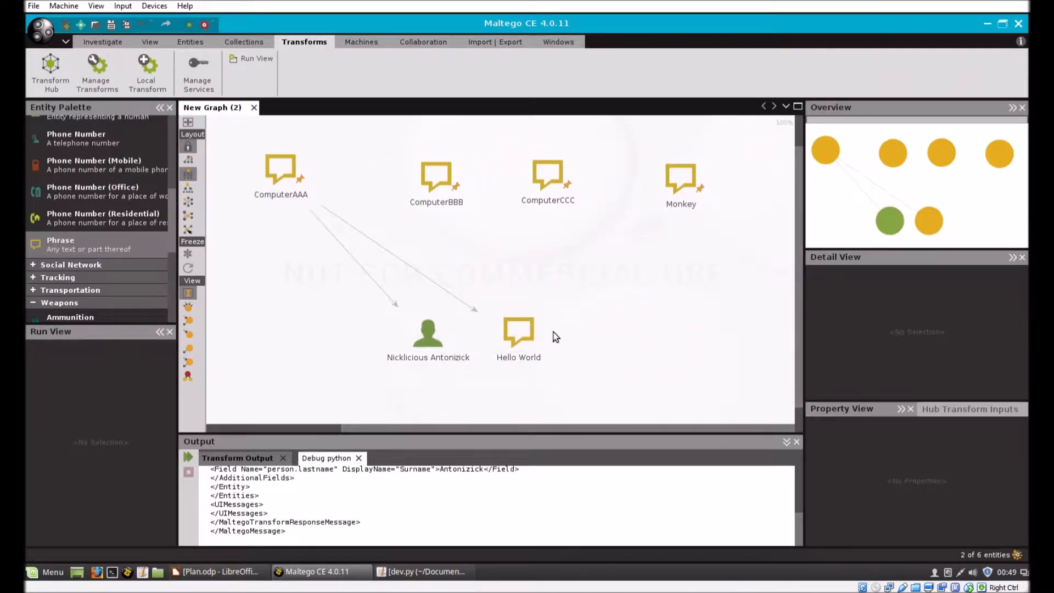
pyautogui.click(436, 178)
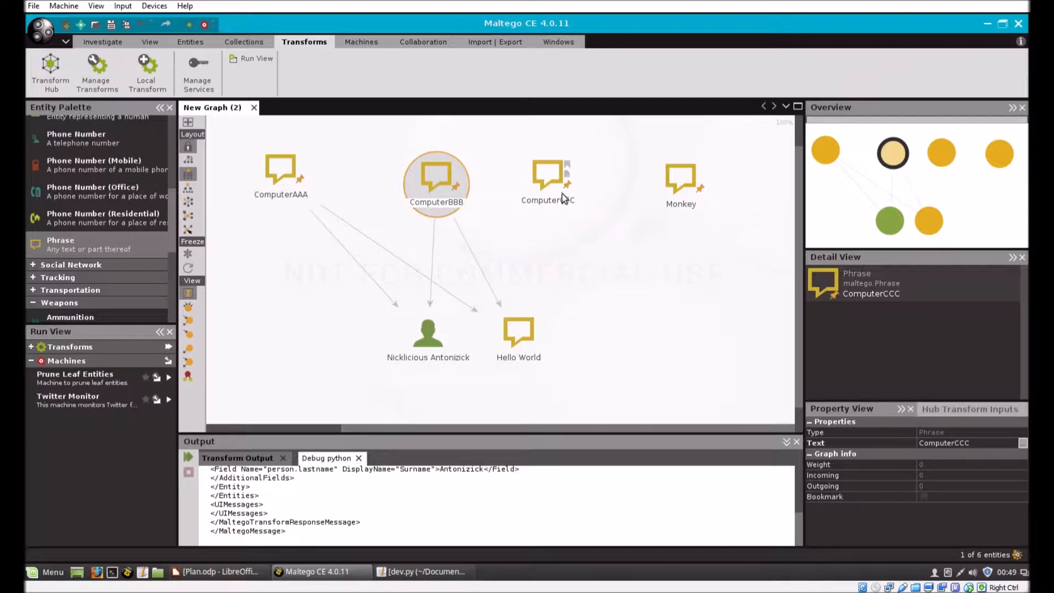
pyautogui.click(547, 182)
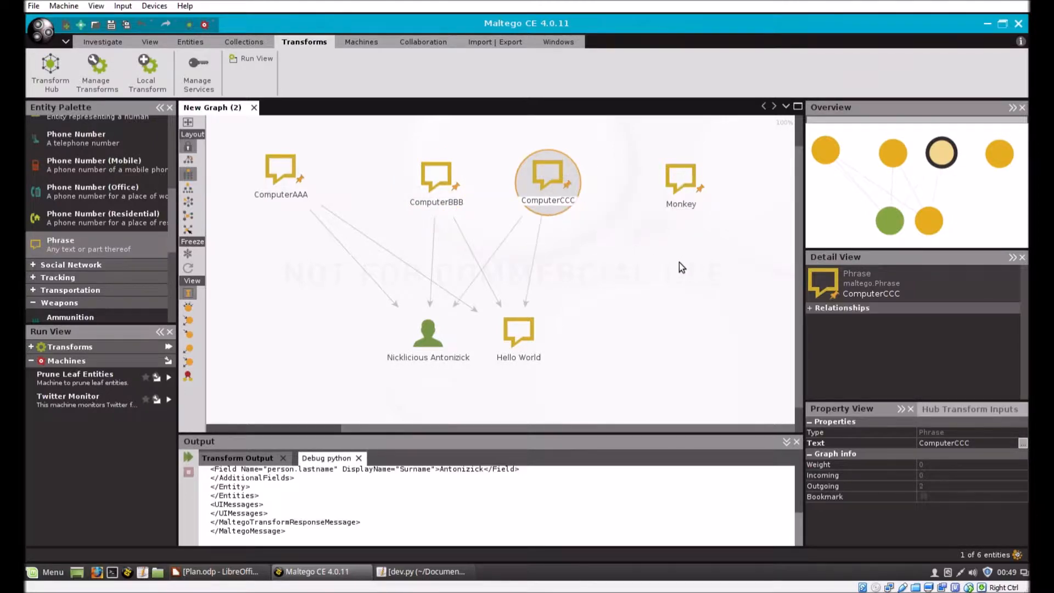
pyautogui.click(680, 182)
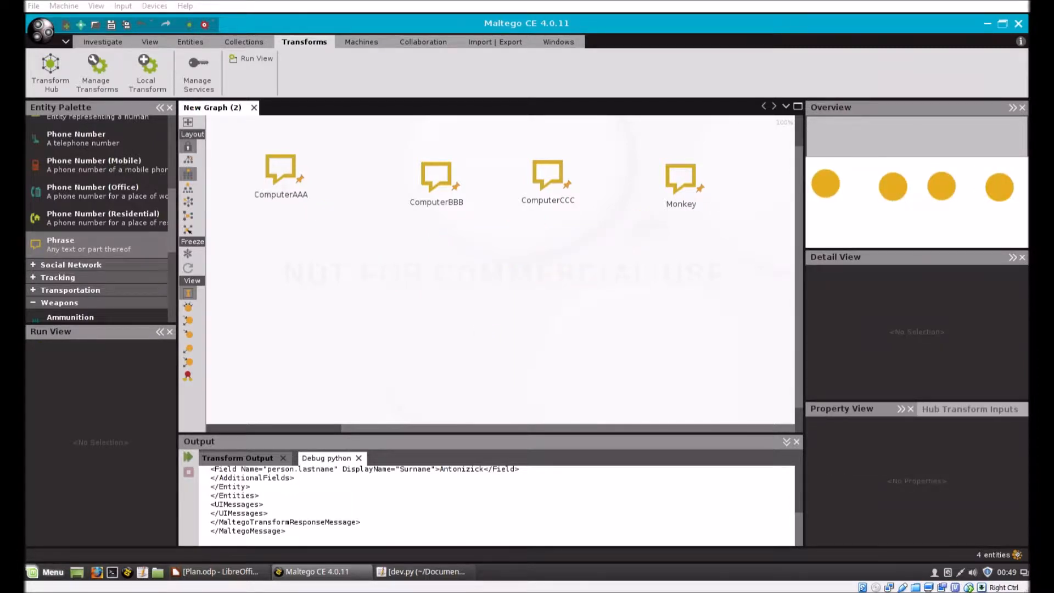
# Step: Replace dev.py's contents with the print-based python3 script and save it
pyautogui.click(423, 571)
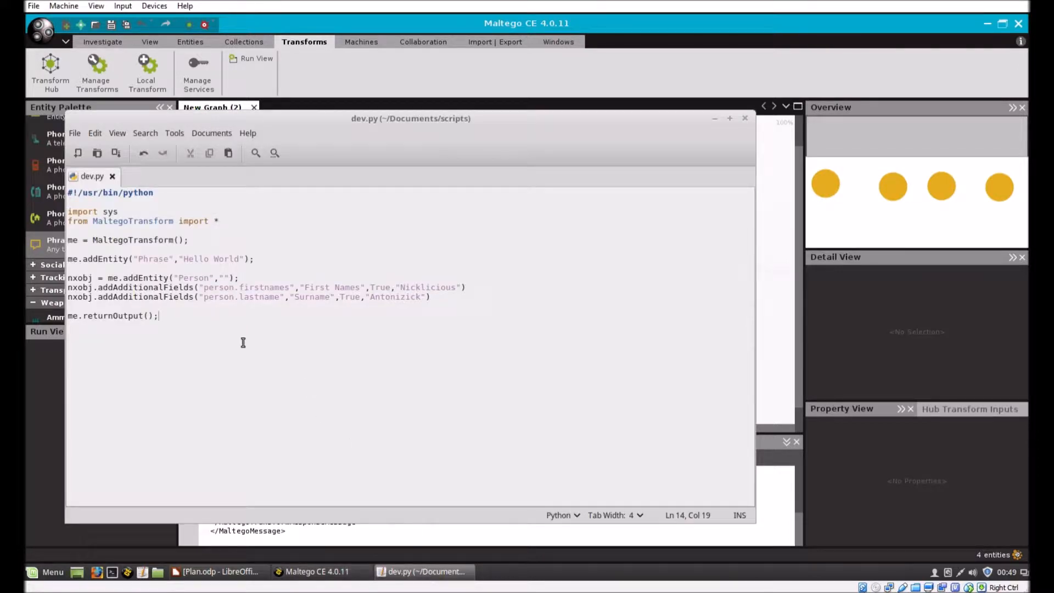
pyautogui.press('ctrl+a')
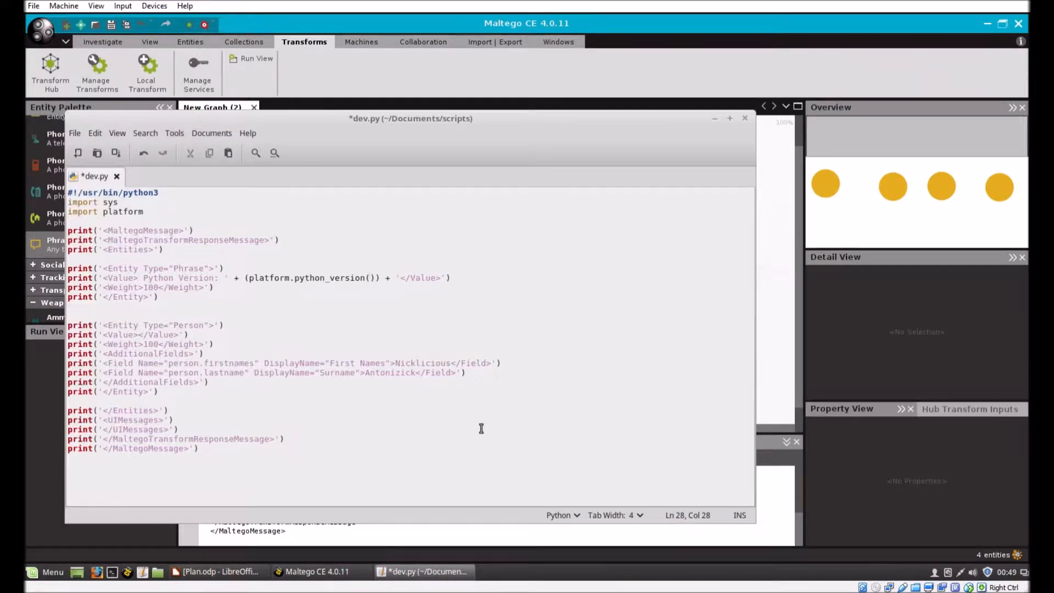
pyautogui.press('ctrl+s')
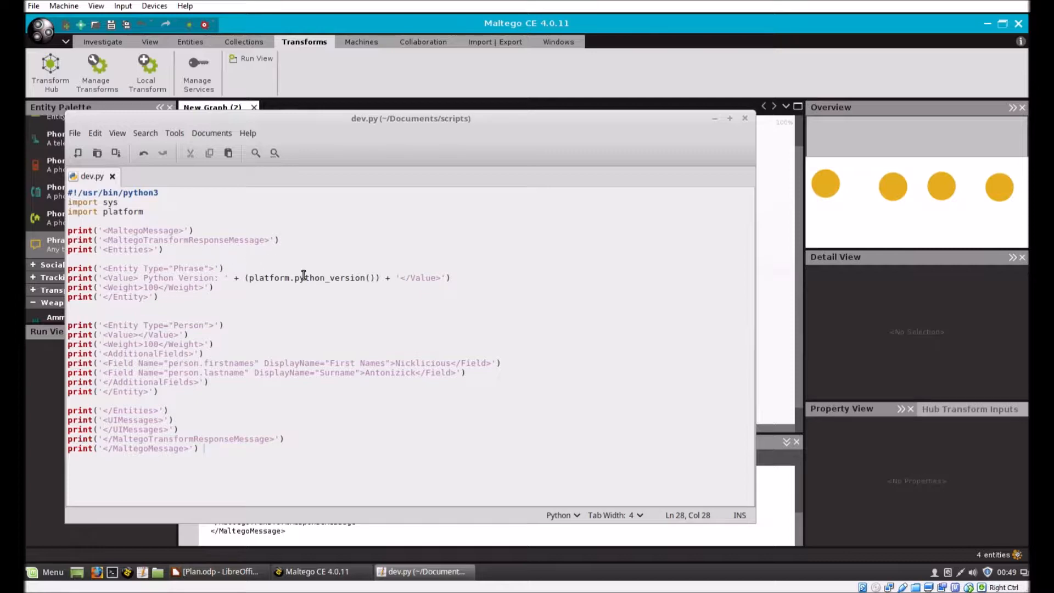
# Step: Select the Python version expression, save dev.py again, and minimize the editor
pyautogui.doubleClick(323, 278)
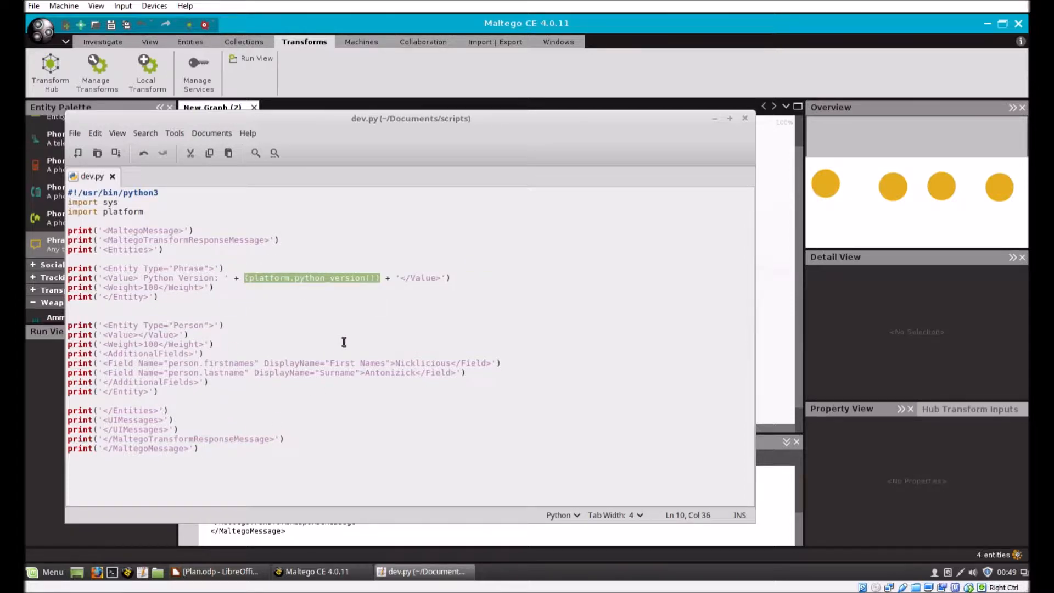
pyautogui.moveTo(347, 348)
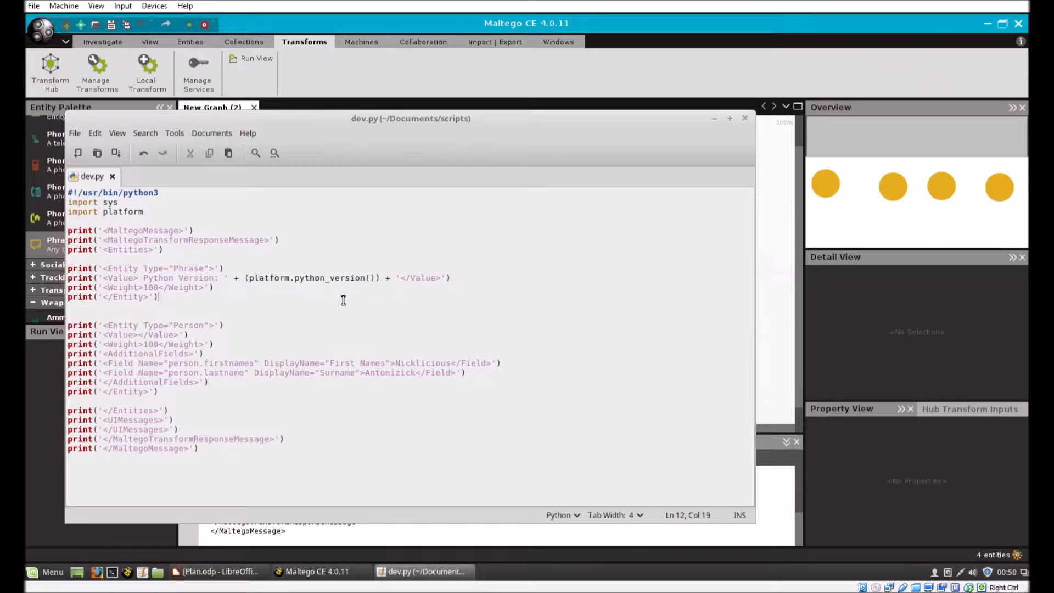
pyautogui.press('ctrl+s')
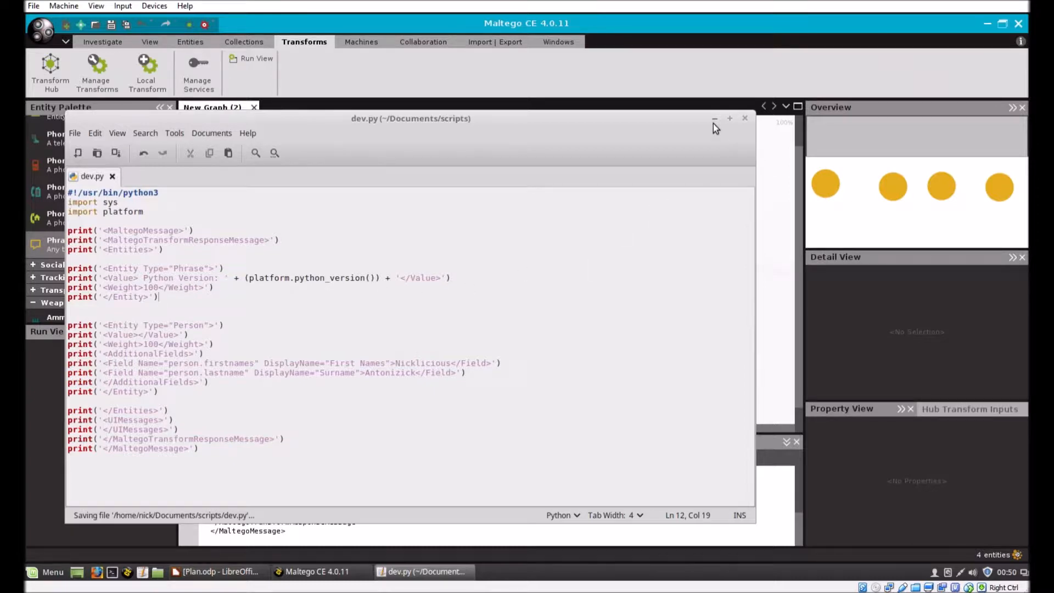
pyautogui.click(713, 118)
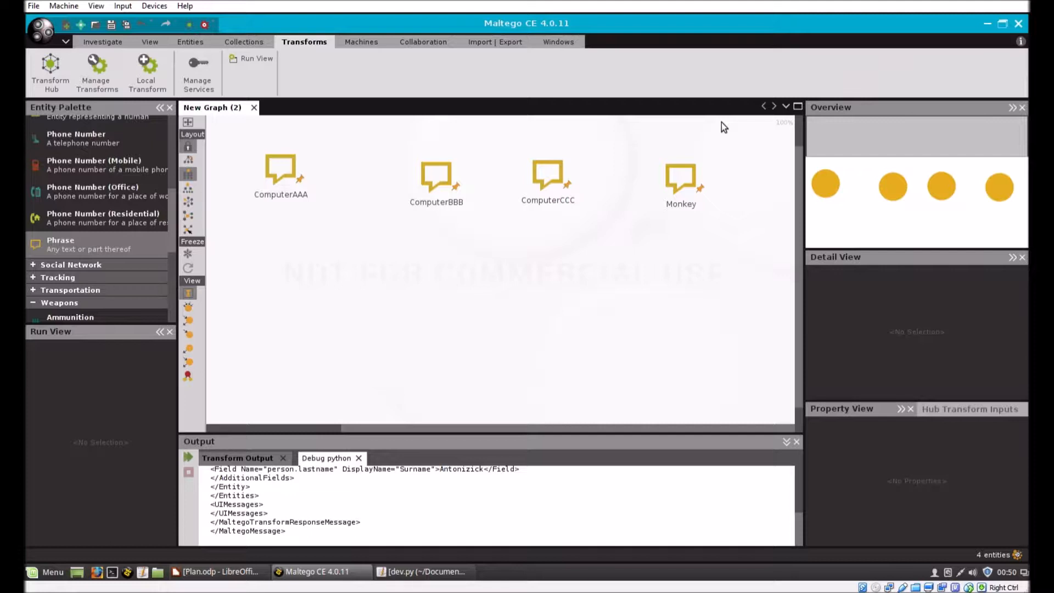
# Step: Run the transform on all four phrases, see Python Version: 2.7.12, and delete the results
pyautogui.click(280, 171)
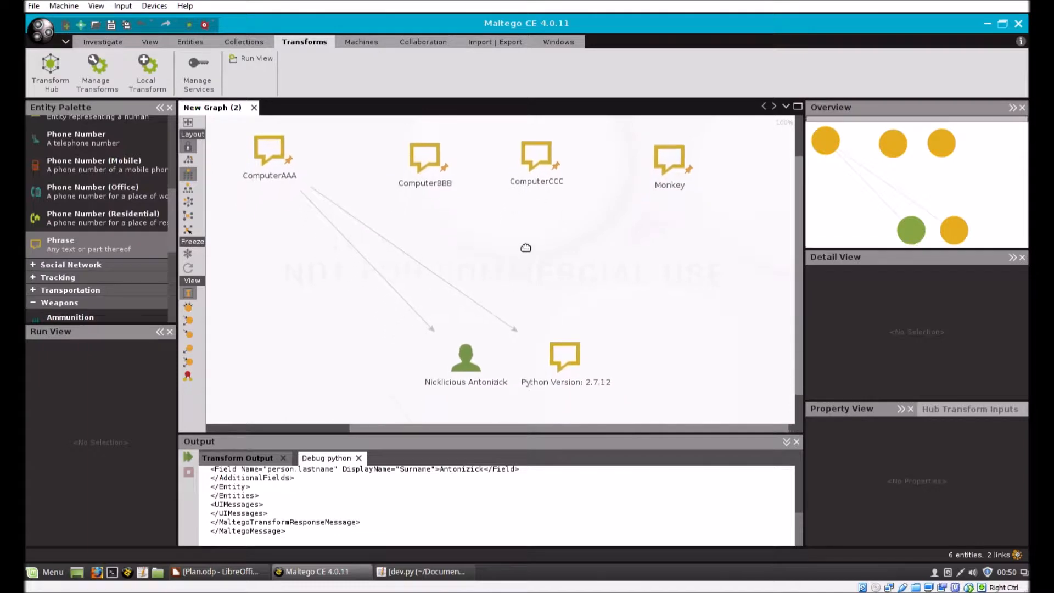
pyautogui.click(465, 356)
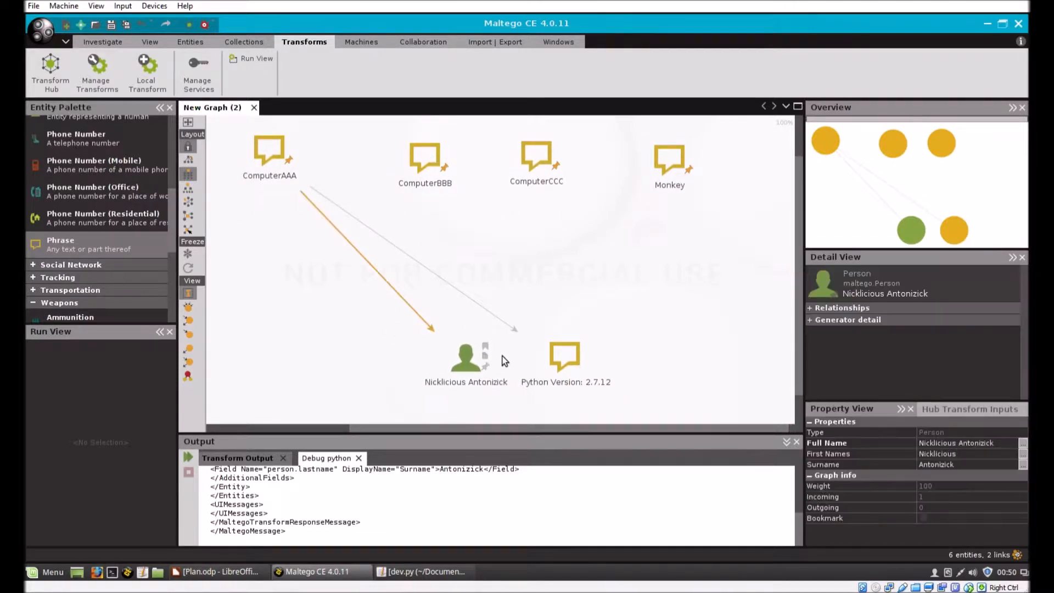
pyautogui.click(425, 158)
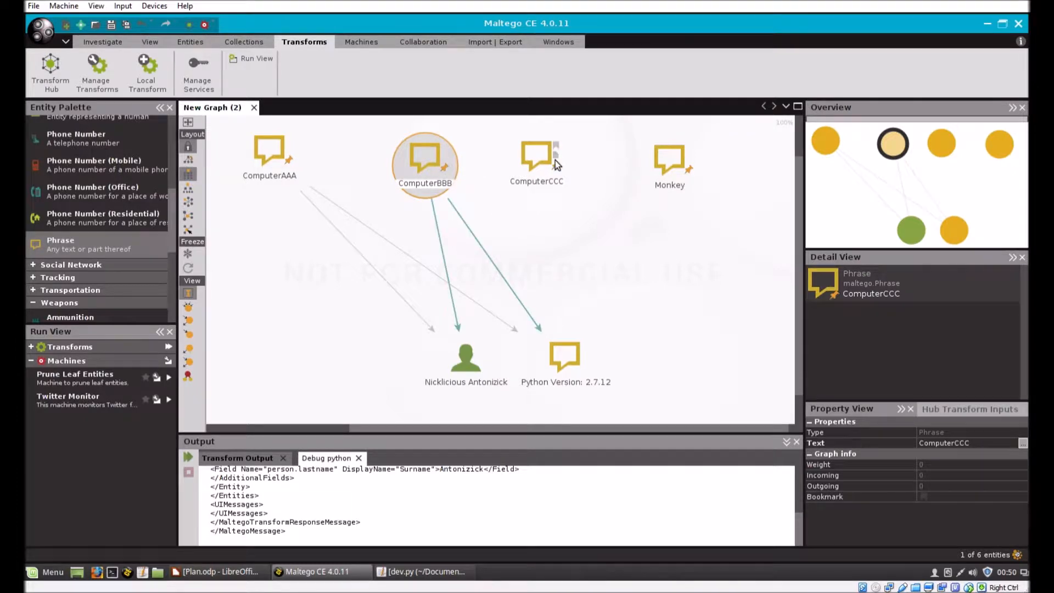
pyautogui.click(537, 161)
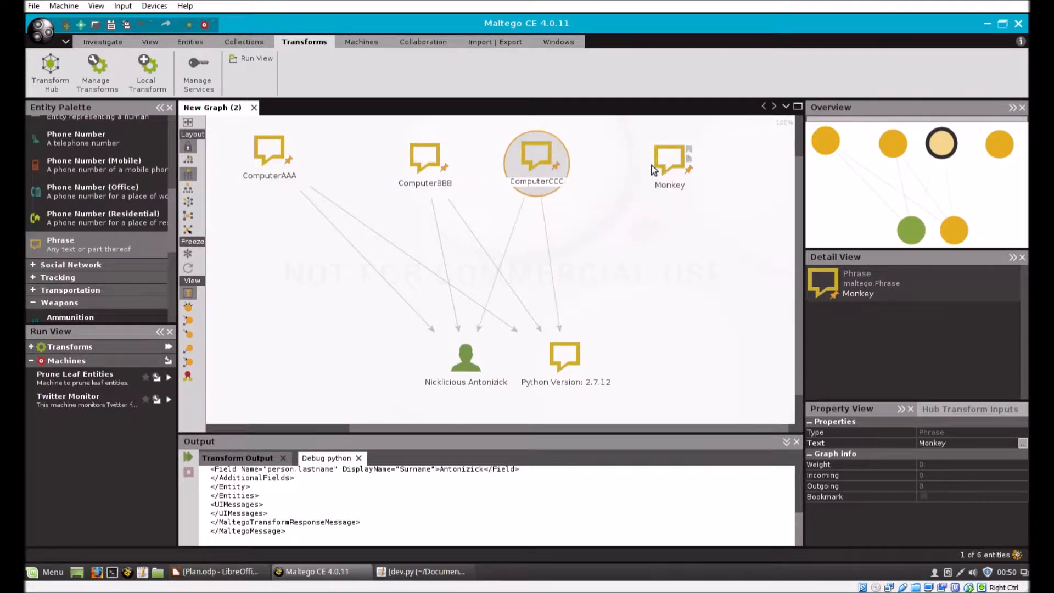
pyautogui.rightClick(668, 162)
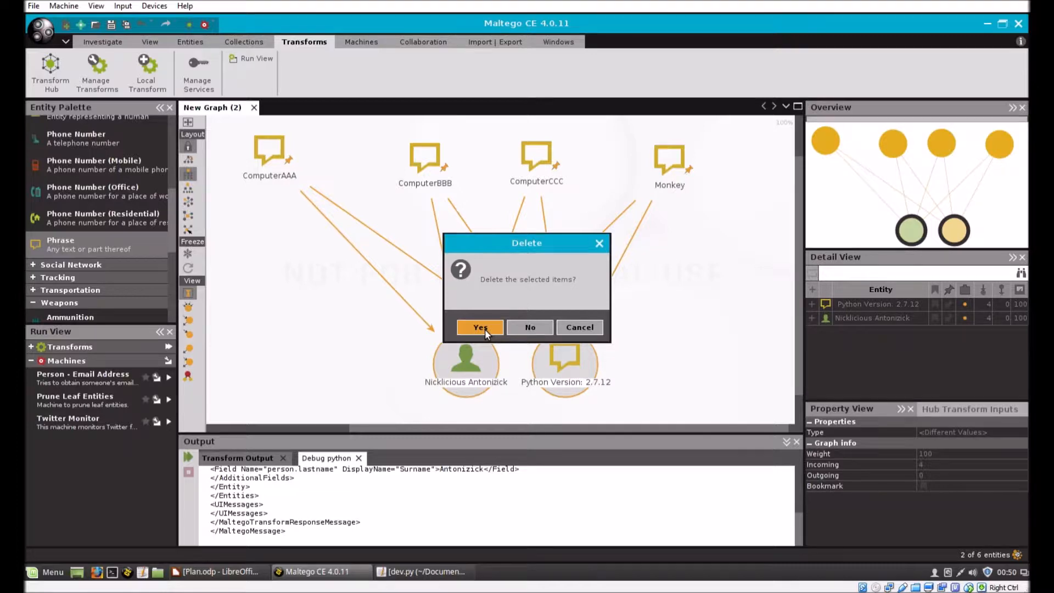
pyautogui.click(480, 326)
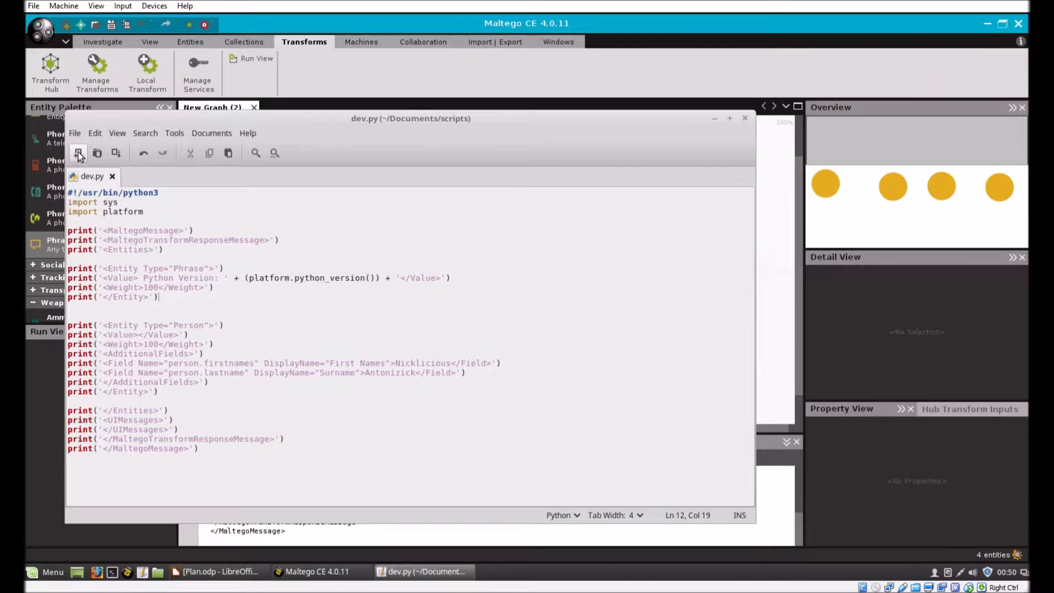
# Step: Save the new script as ckargs.py in Documents > scripts
pyautogui.click(78, 153)
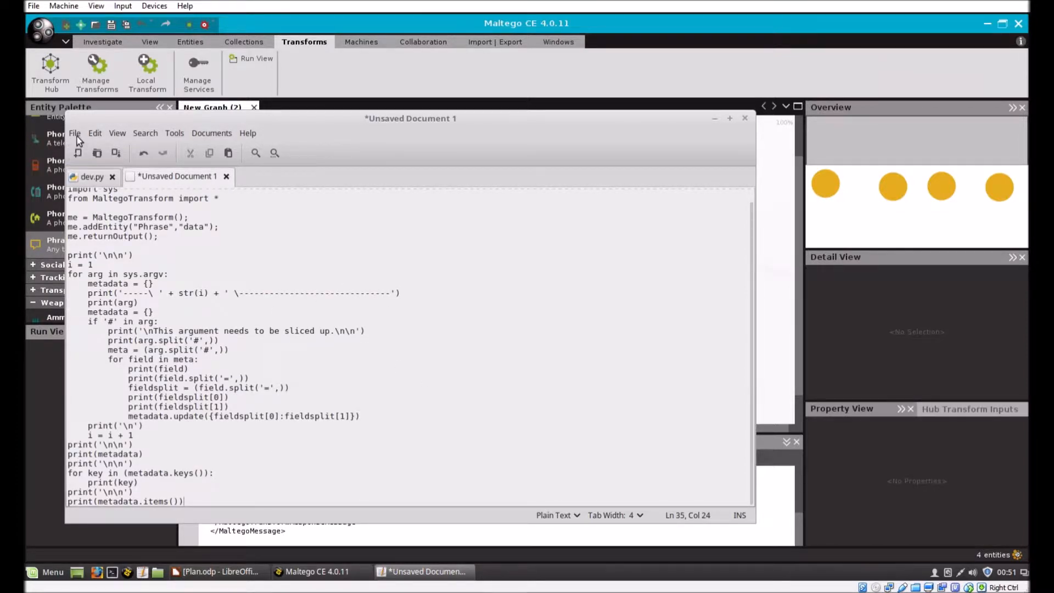
pyautogui.click(75, 132)
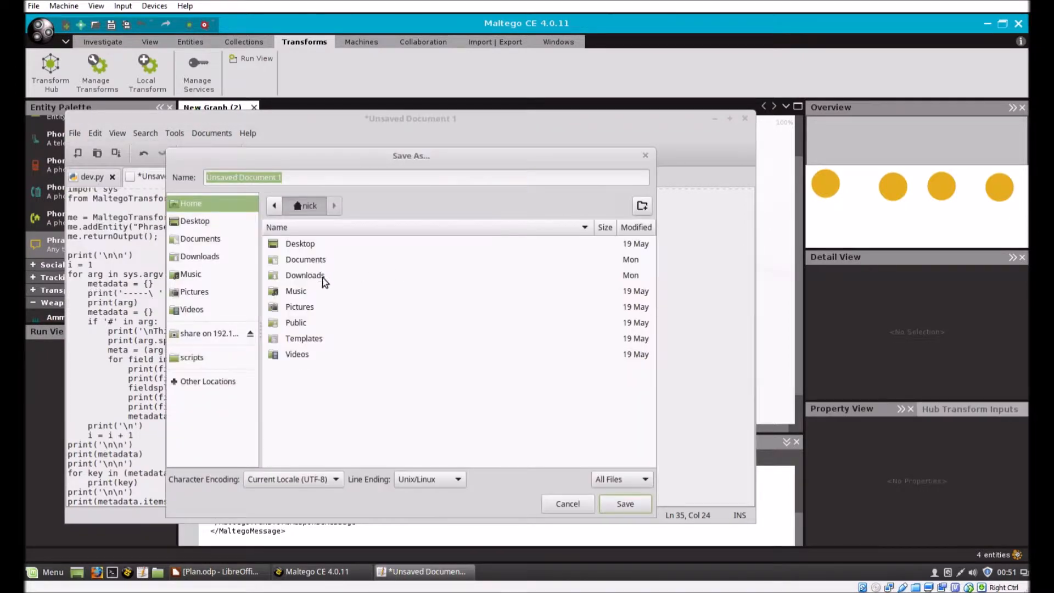
pyautogui.click(192, 357)
pyautogui.write('ckarg.py')
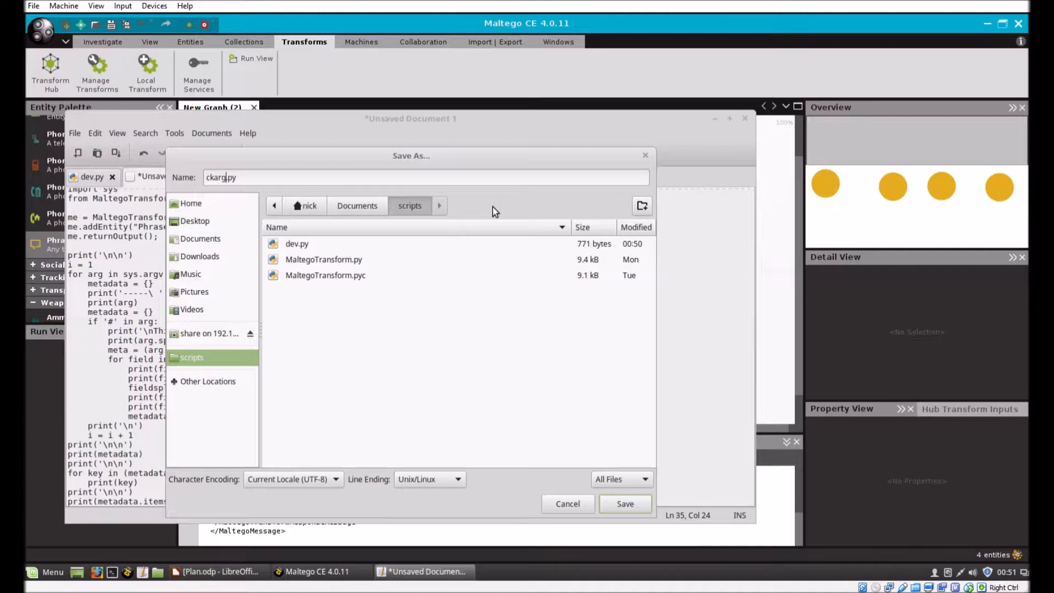
pyautogui.click(625, 504)
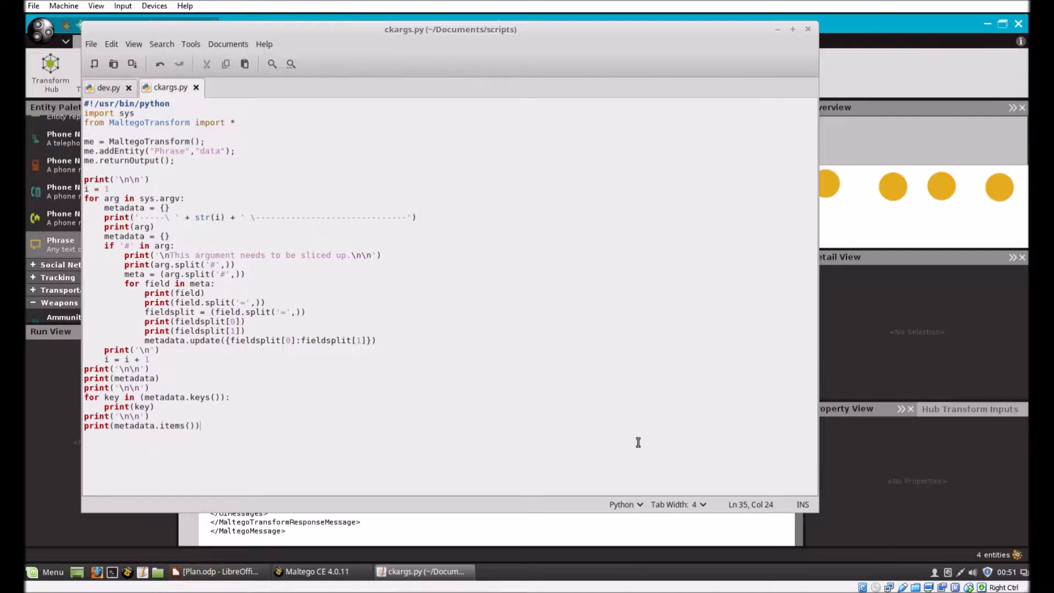
pyautogui.moveTo(252, 98)
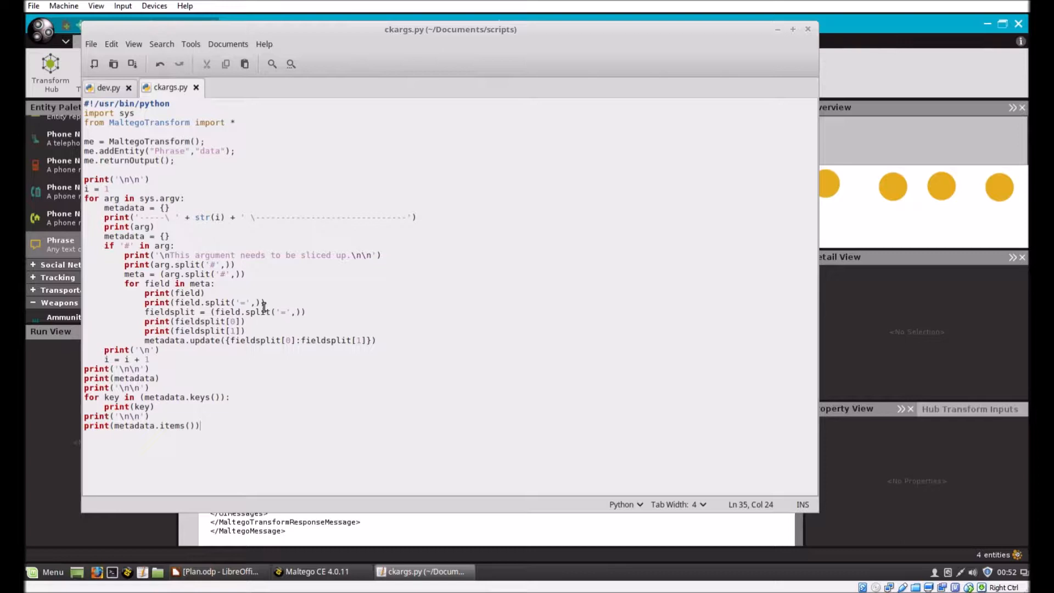
pyautogui.moveTo(270, 243)
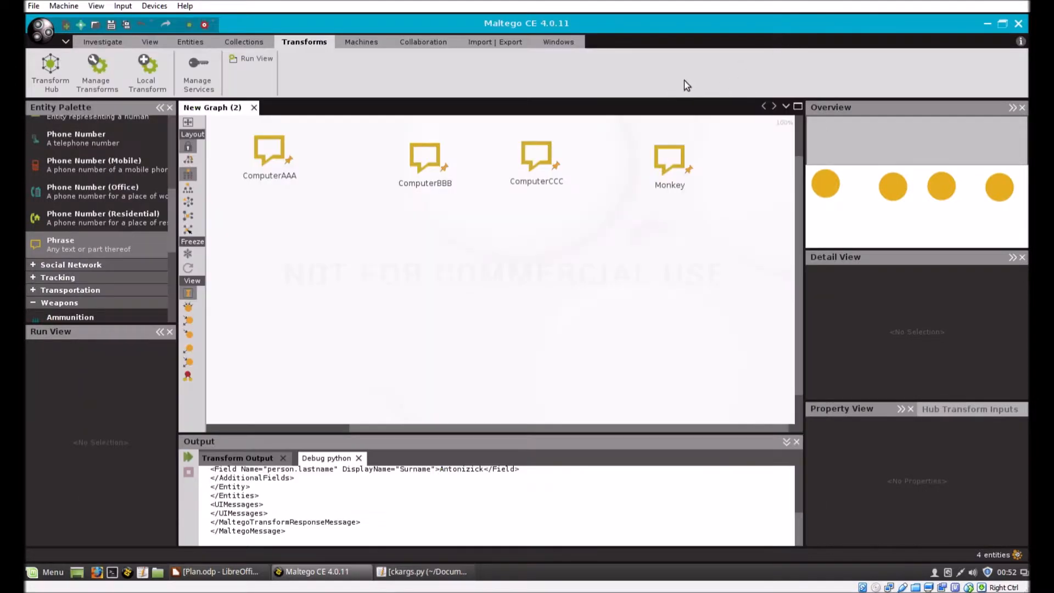
# Step: Start a new local transform named Check Arguments with Phrase as the input entity
pyautogui.click(269, 147)
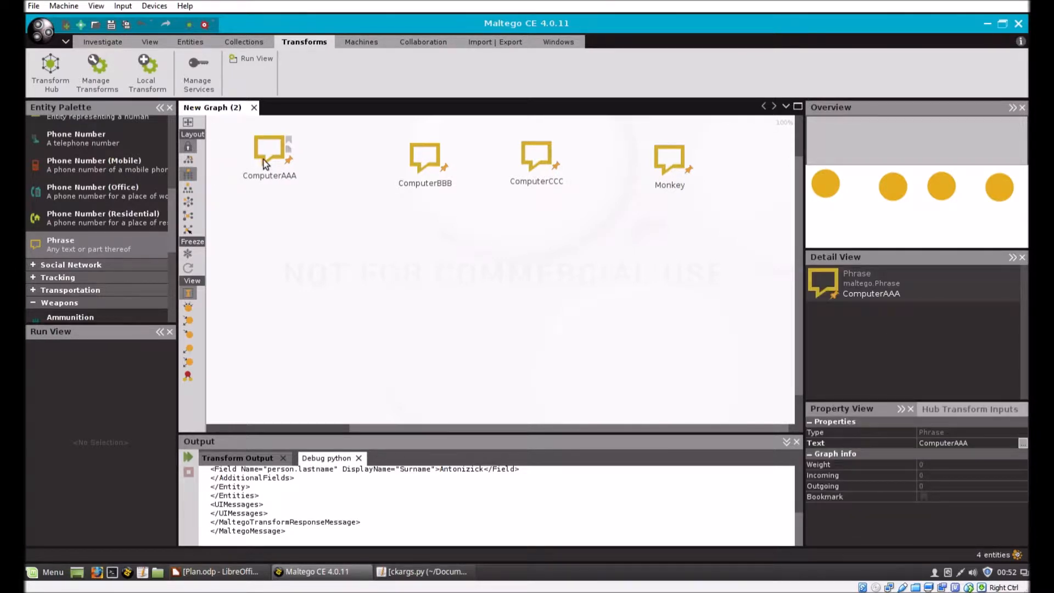
pyautogui.click(146, 72)
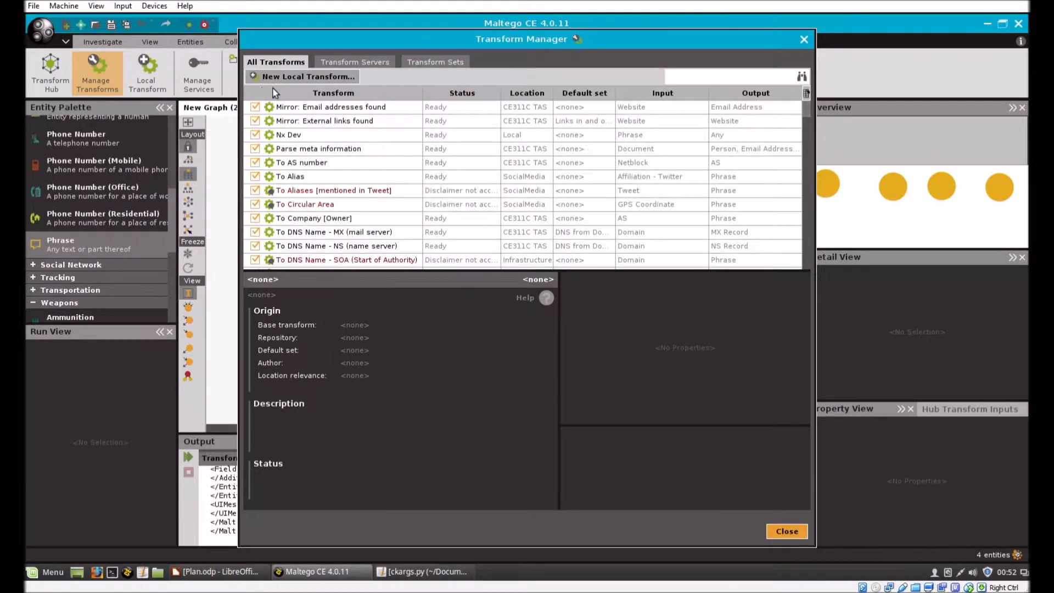
pyautogui.click(307, 75)
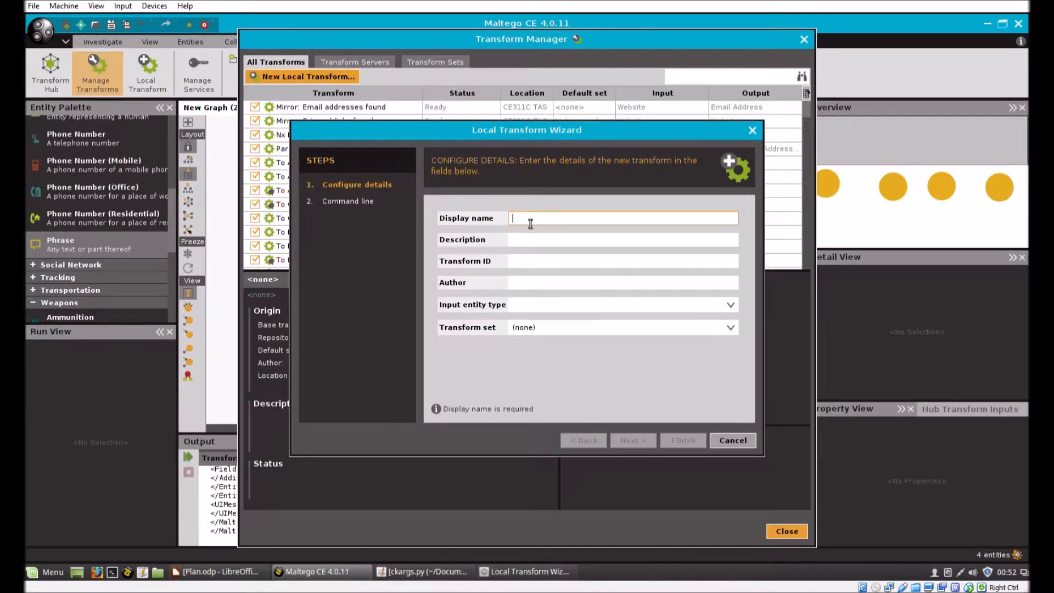
pyautogui.write('Check Argu')
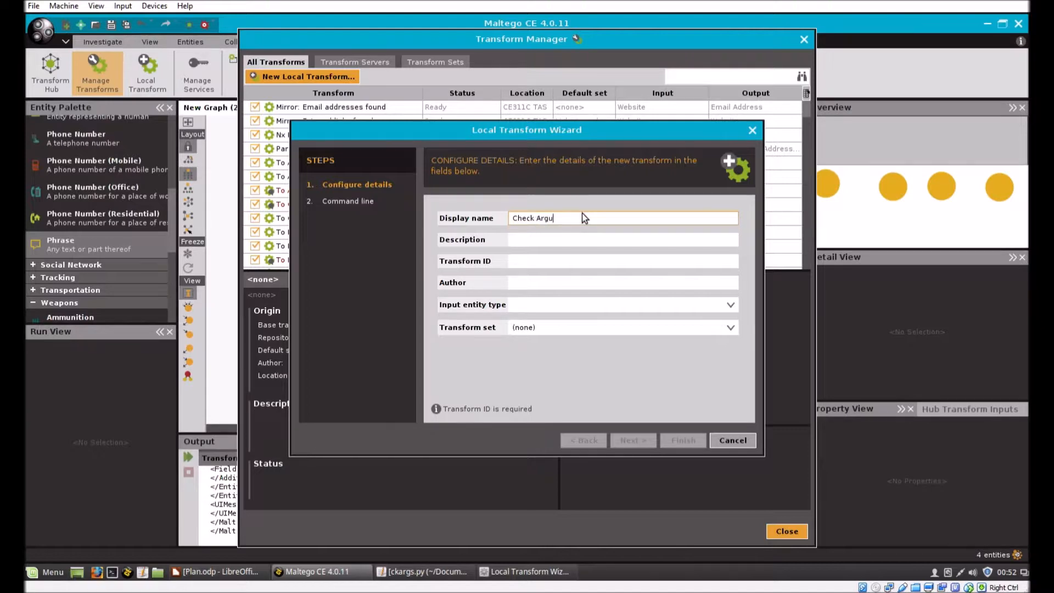
pyautogui.write('ments')
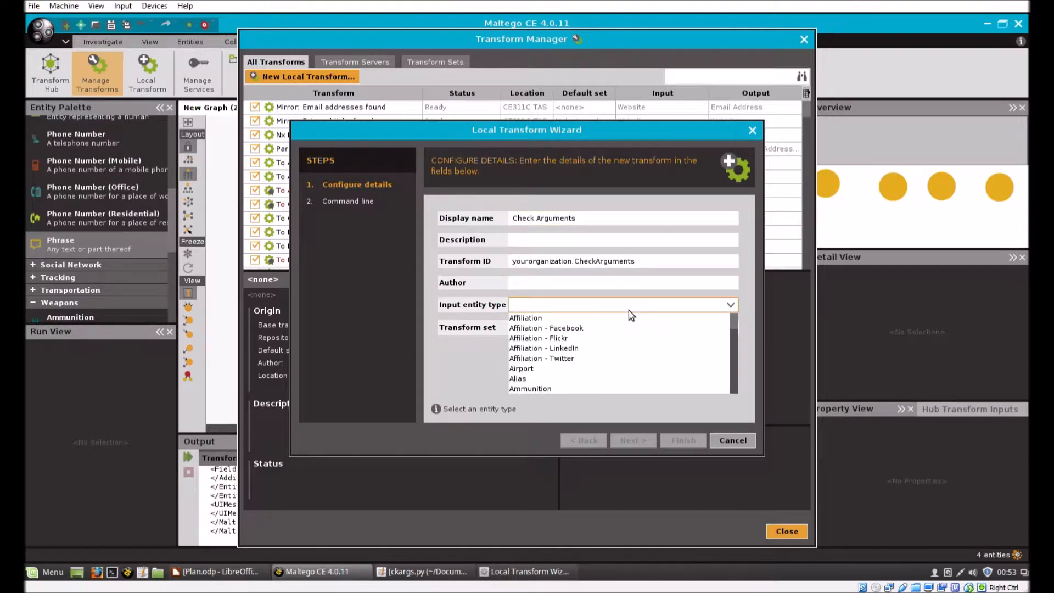
pyautogui.click(551, 389)
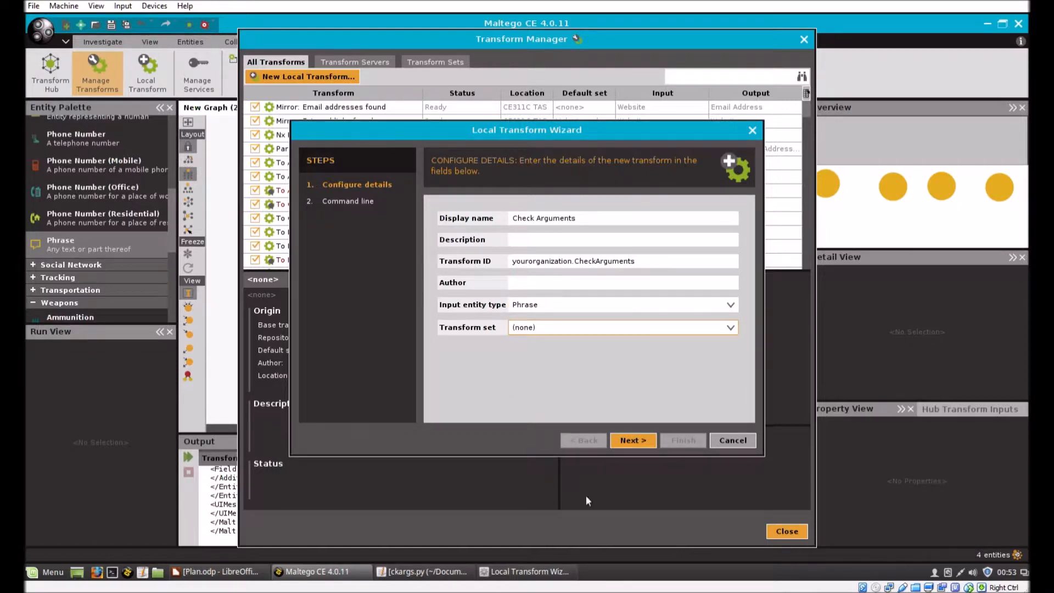
pyautogui.click(632, 441)
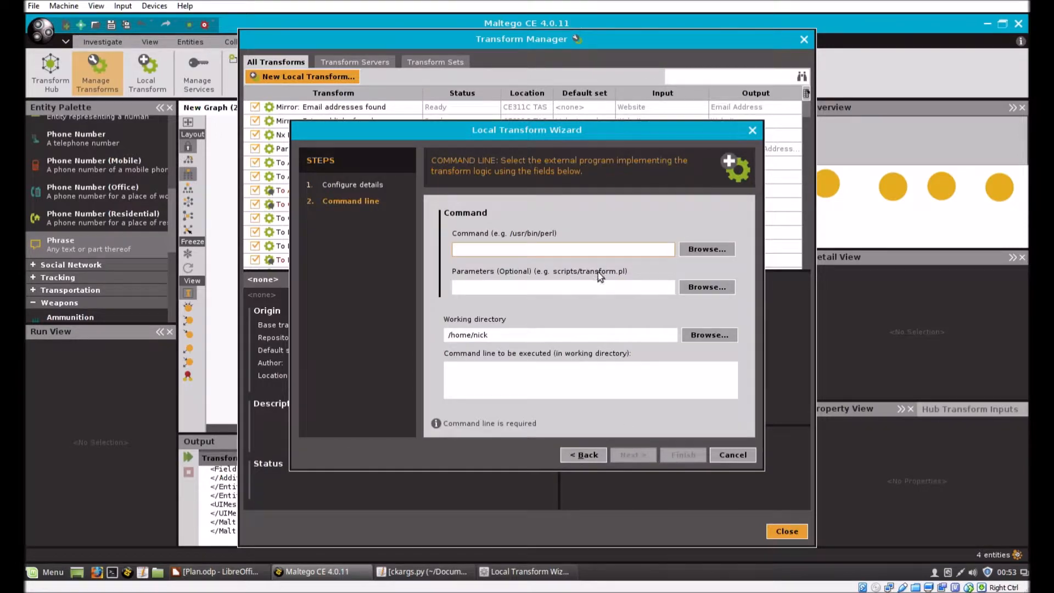
# Step: Set command python, script ckargs.py, working directory scripts, and finish the transform
pyautogui.write('python')
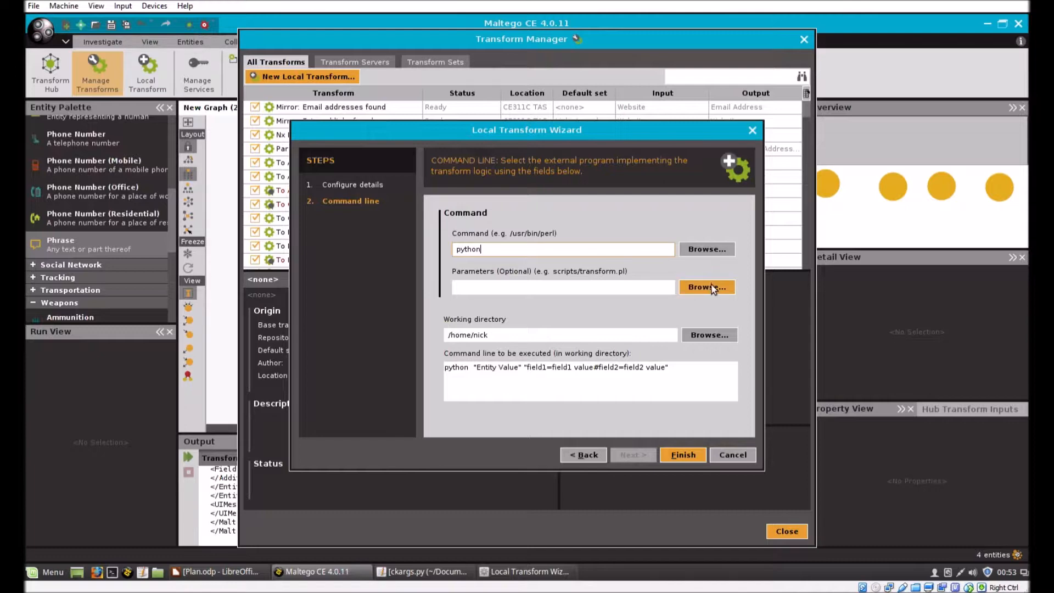
pyautogui.click(707, 287)
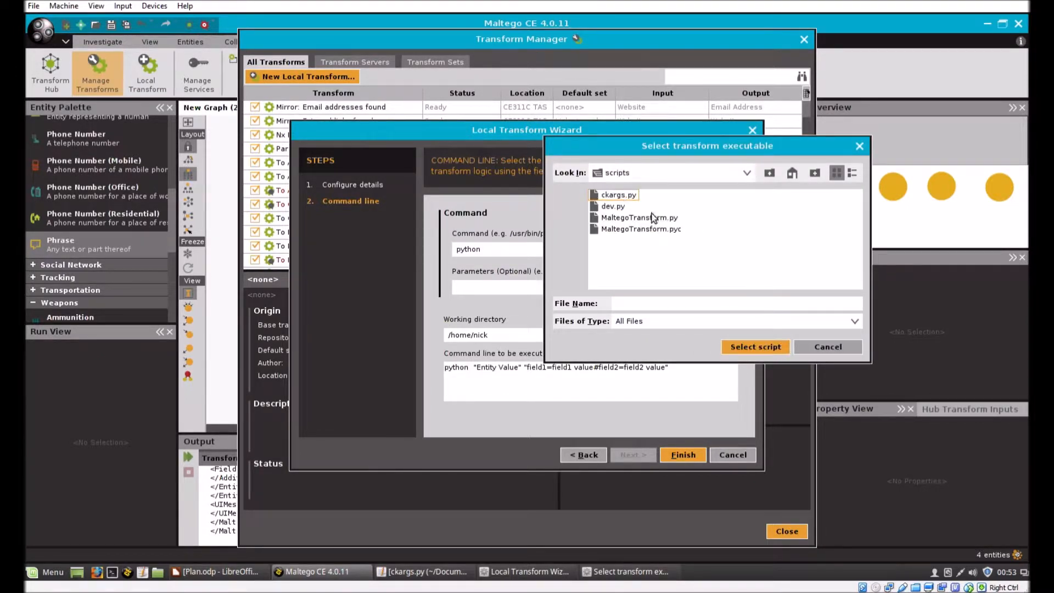
pyautogui.click(617, 195)
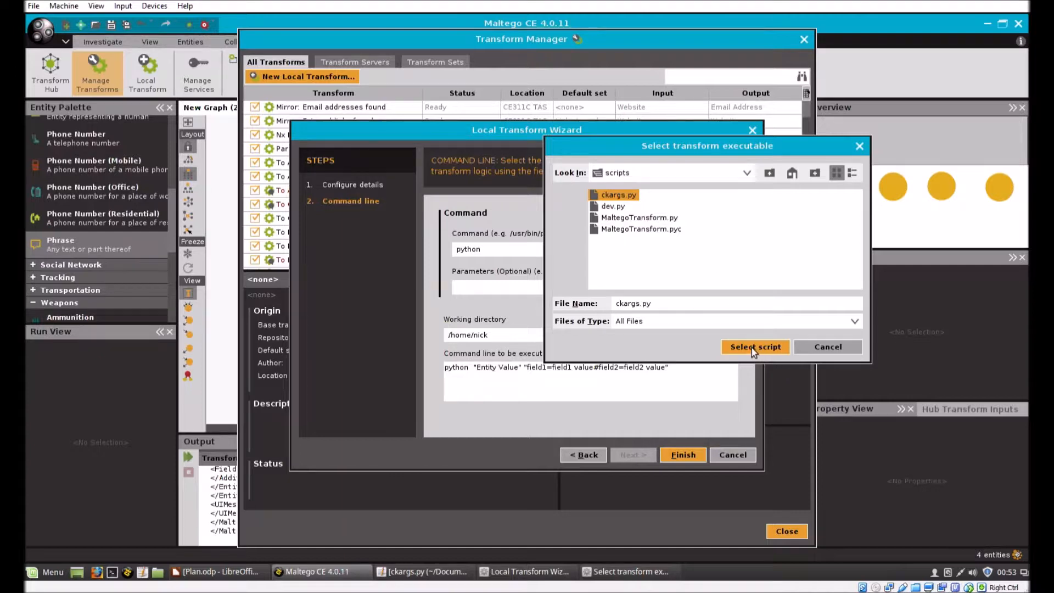
pyautogui.click(754, 347)
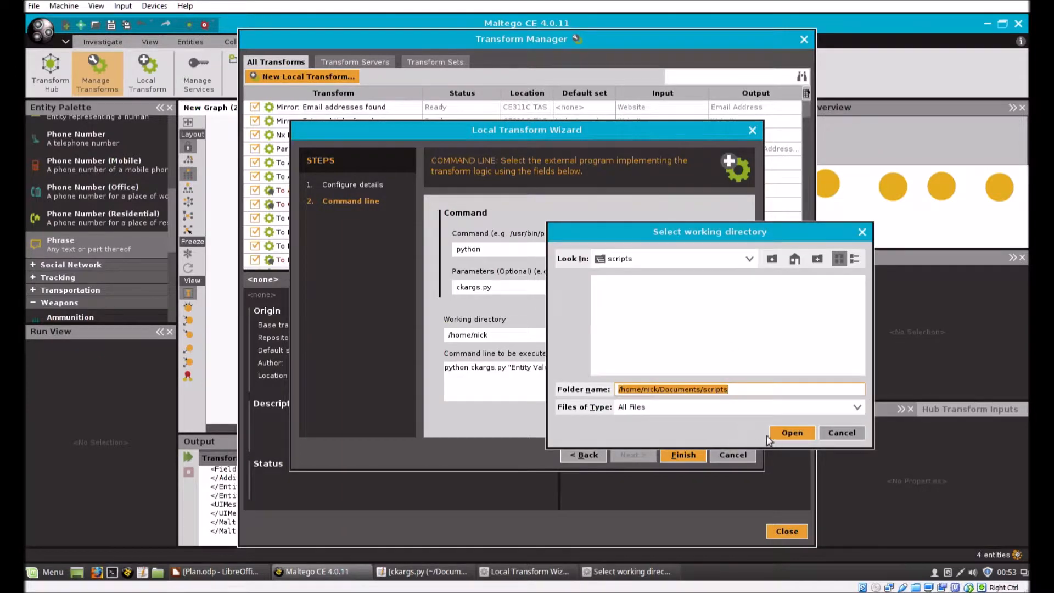
pyautogui.click(792, 432)
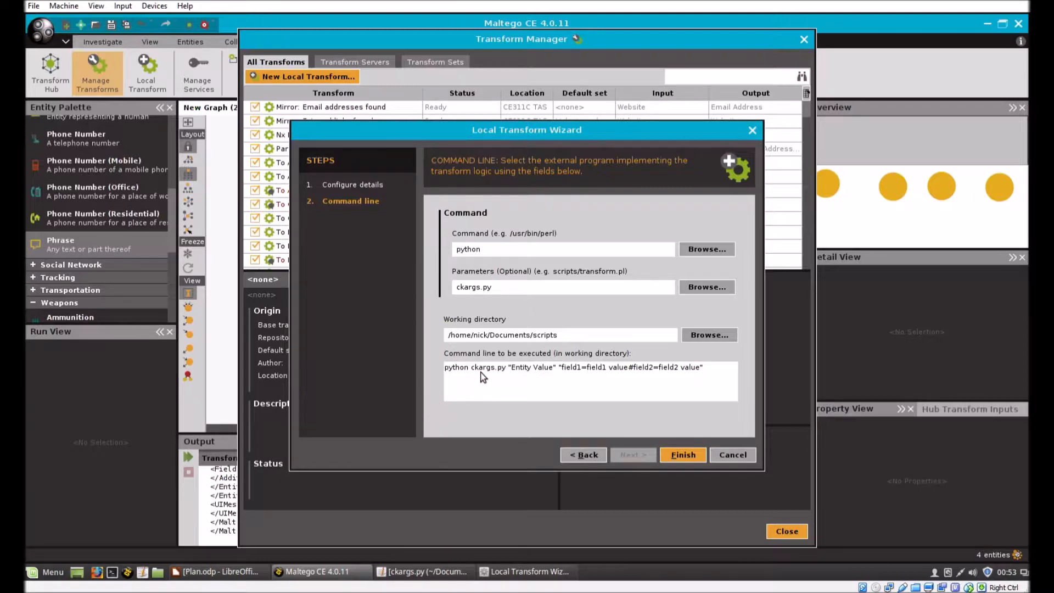
pyautogui.moveTo(477, 380)
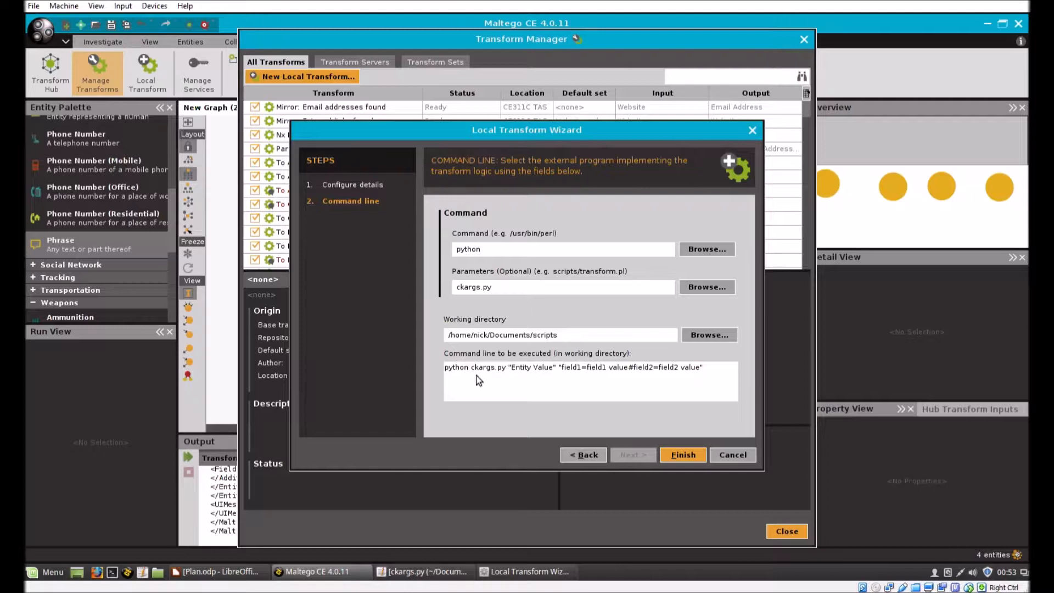
pyautogui.moveTo(526, 380)
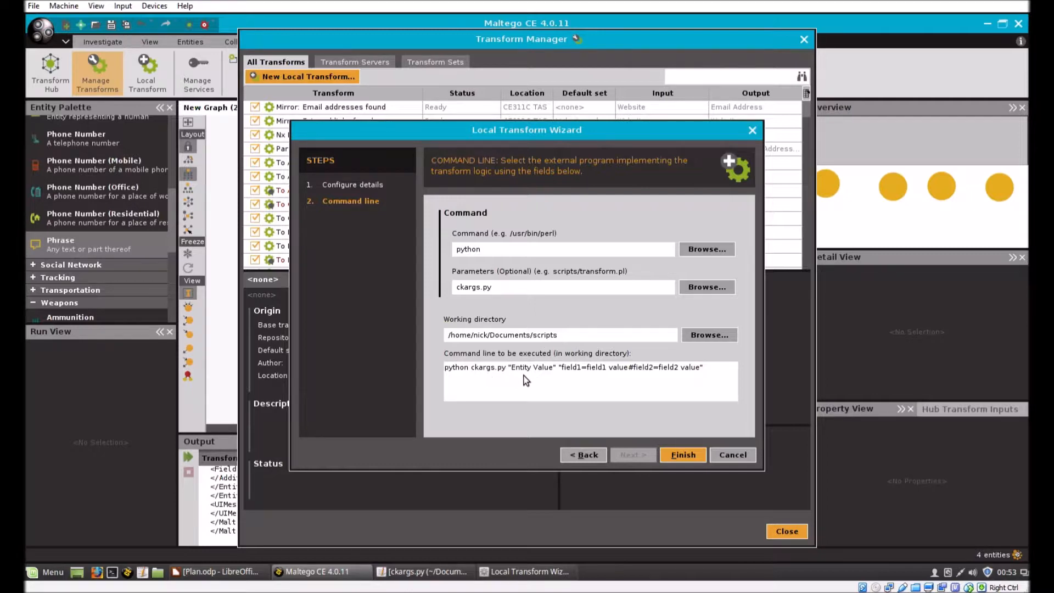
pyautogui.moveTo(578, 383)
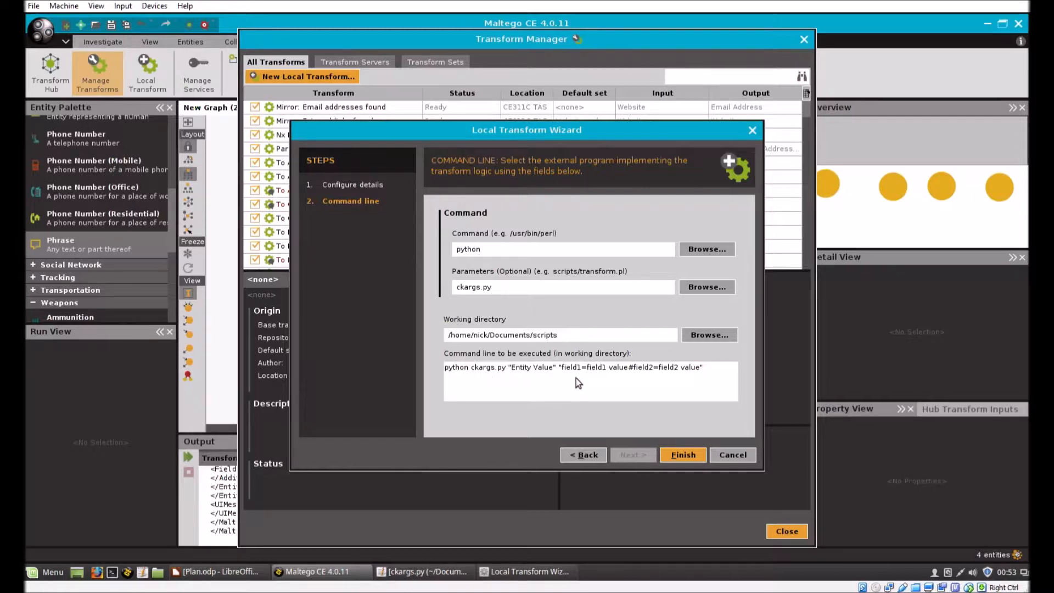
pyautogui.moveTo(670, 384)
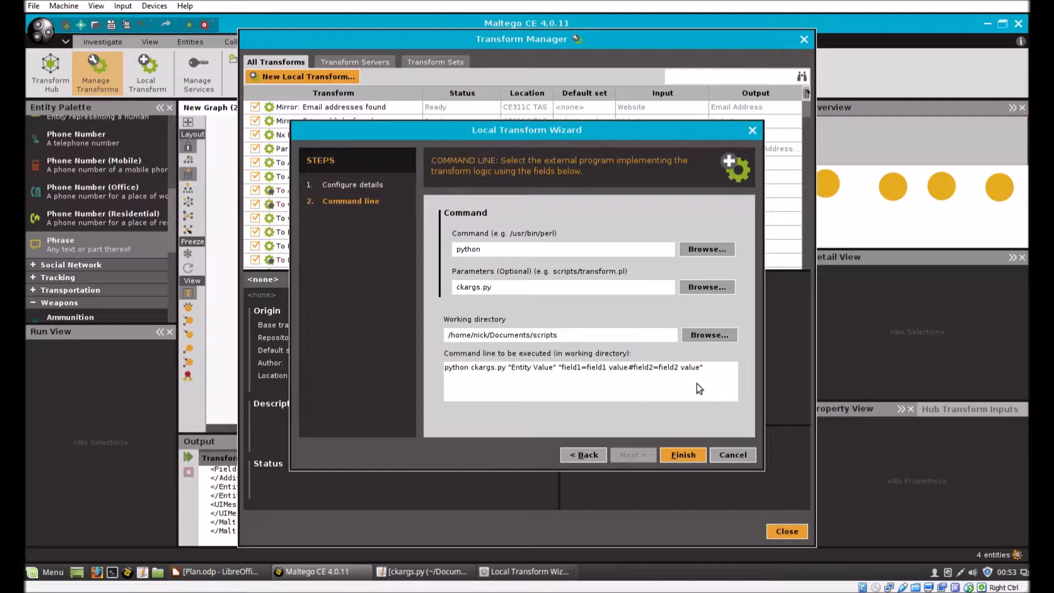
pyautogui.click(682, 454)
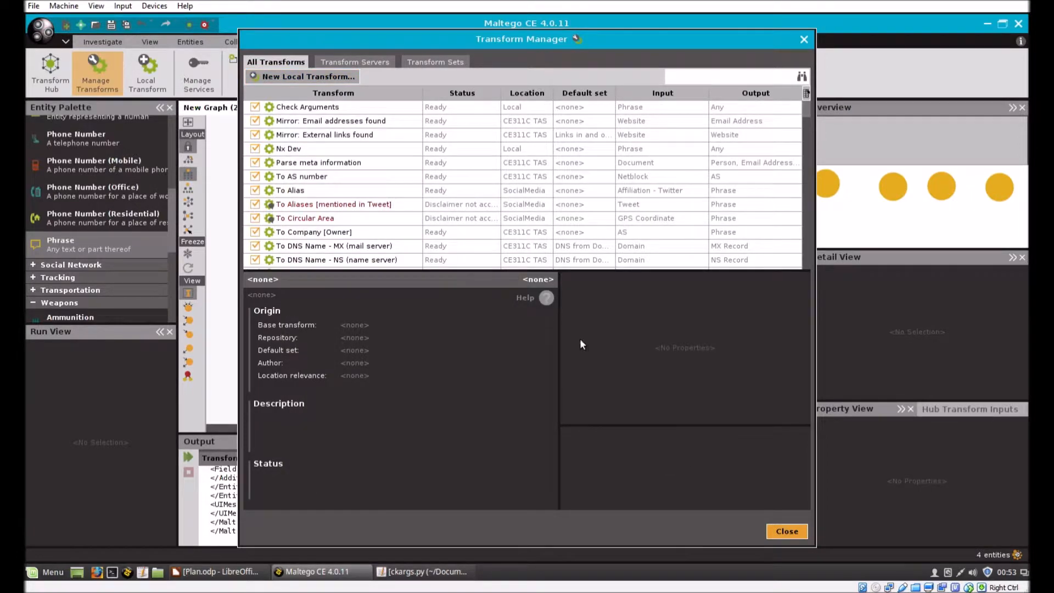
# Step: Enlarge the debug output to read the arguments ckargs.py, ComputerAAA and text=ComputerAAA
pyautogui.click(785, 531)
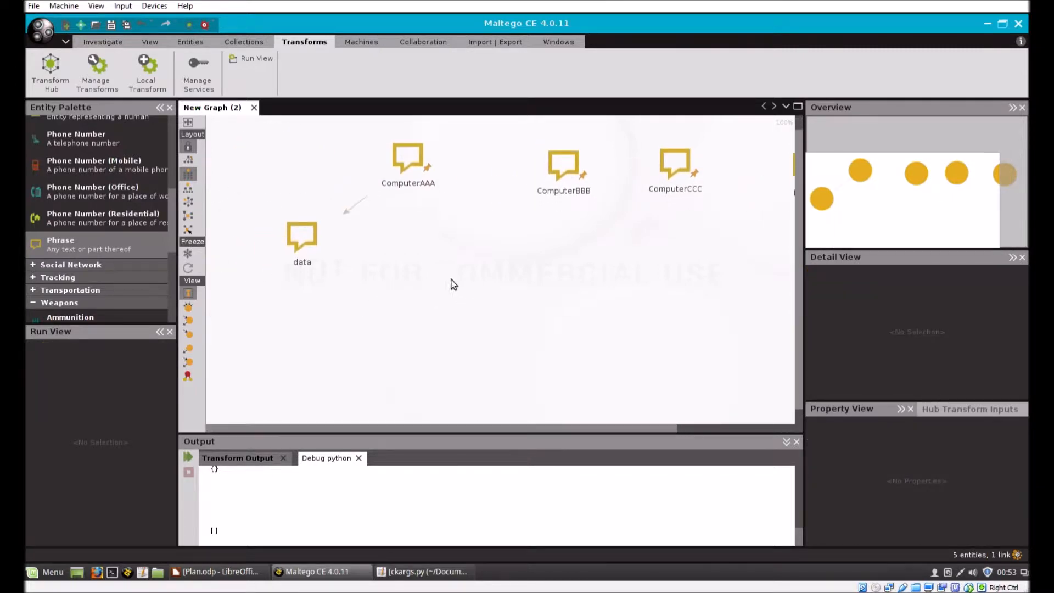
pyautogui.click(302, 239)
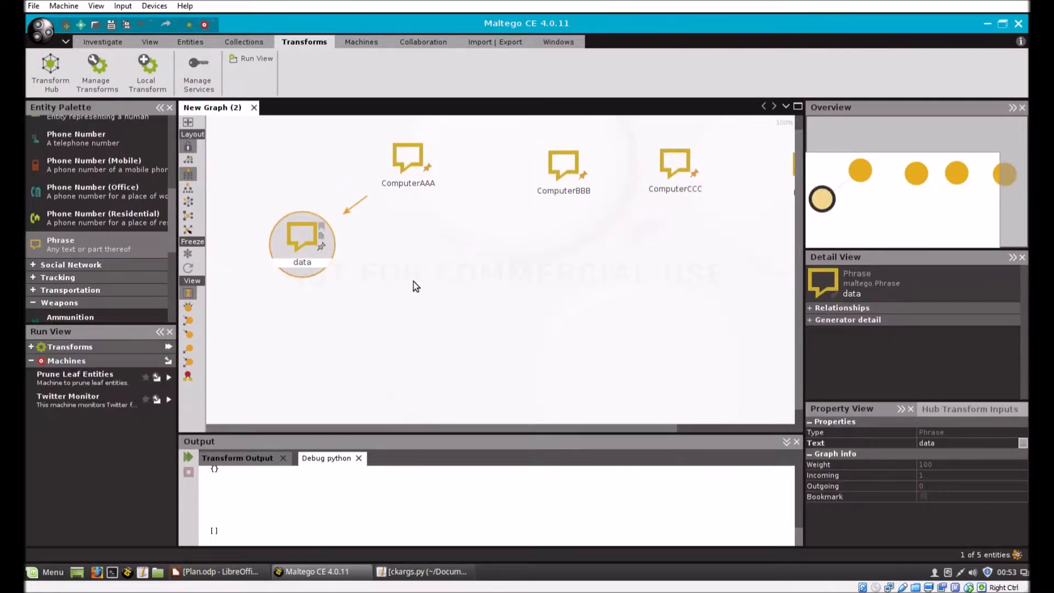
pyautogui.moveTo(301, 235); pyautogui.dragTo(579, 330)
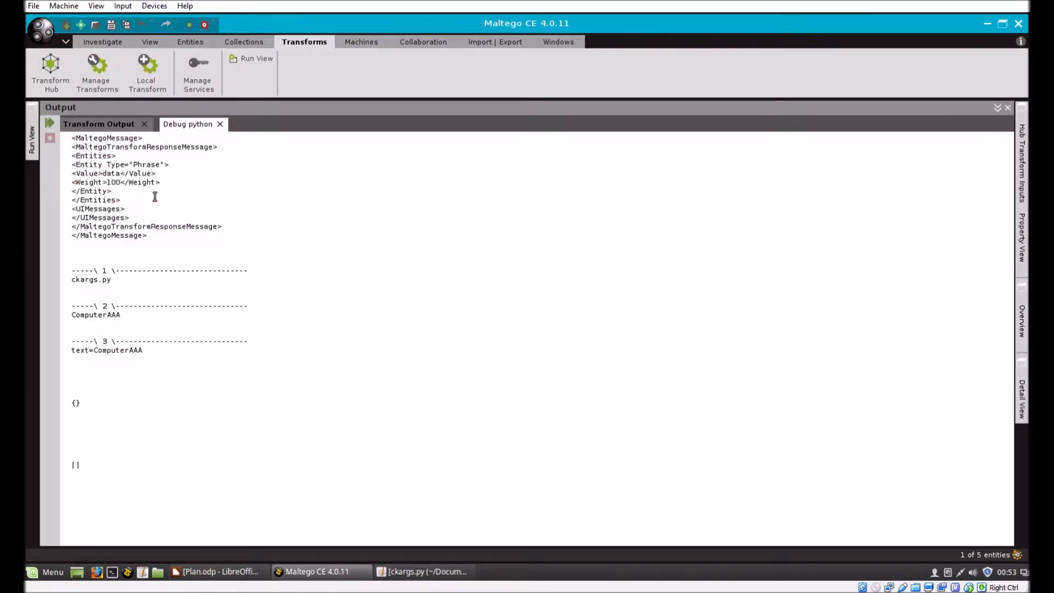
pyautogui.moveTo(285, 511)
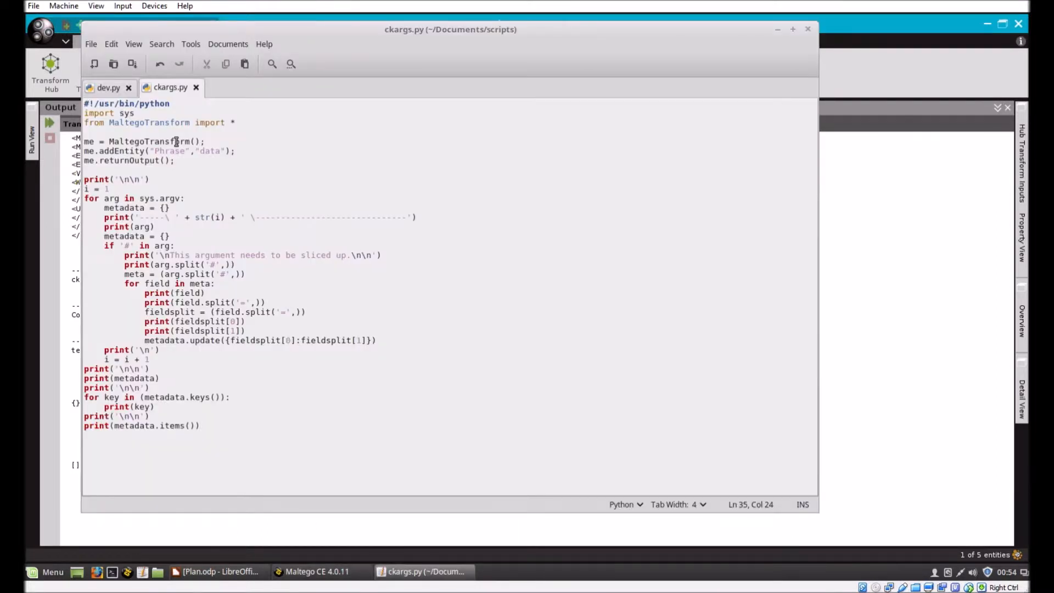
pyautogui.moveTo(84, 141); pyautogui.dragTo(175, 160)
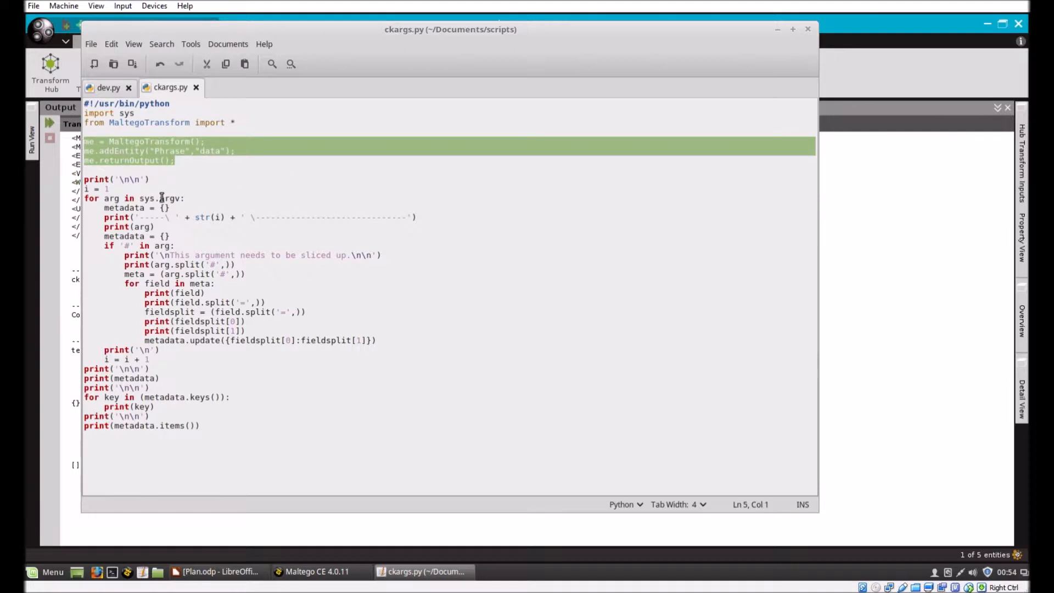
pyautogui.moveTo(913, 415)
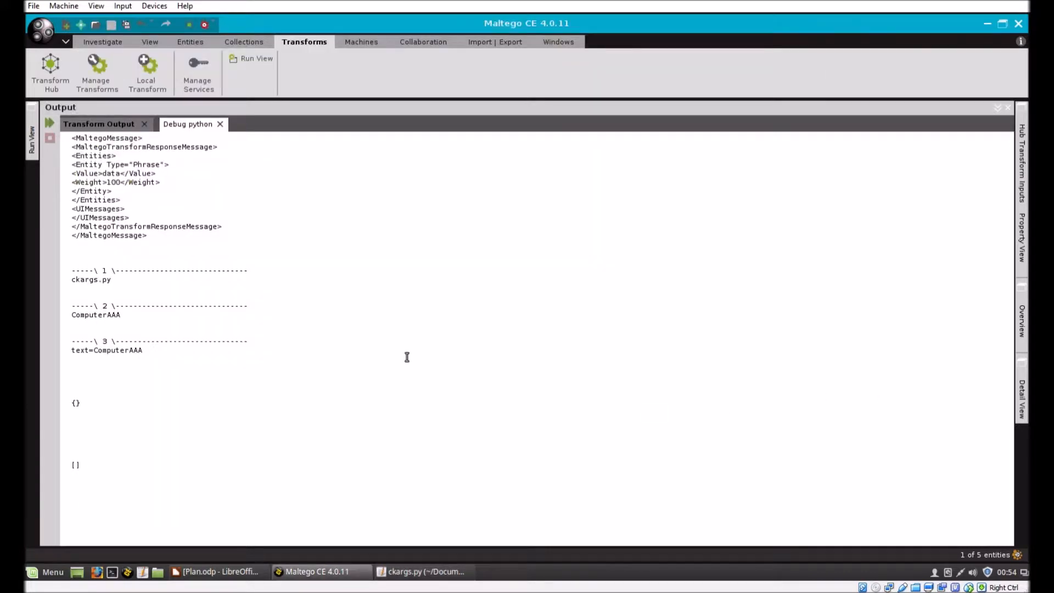
pyautogui.moveTo(62, 362)
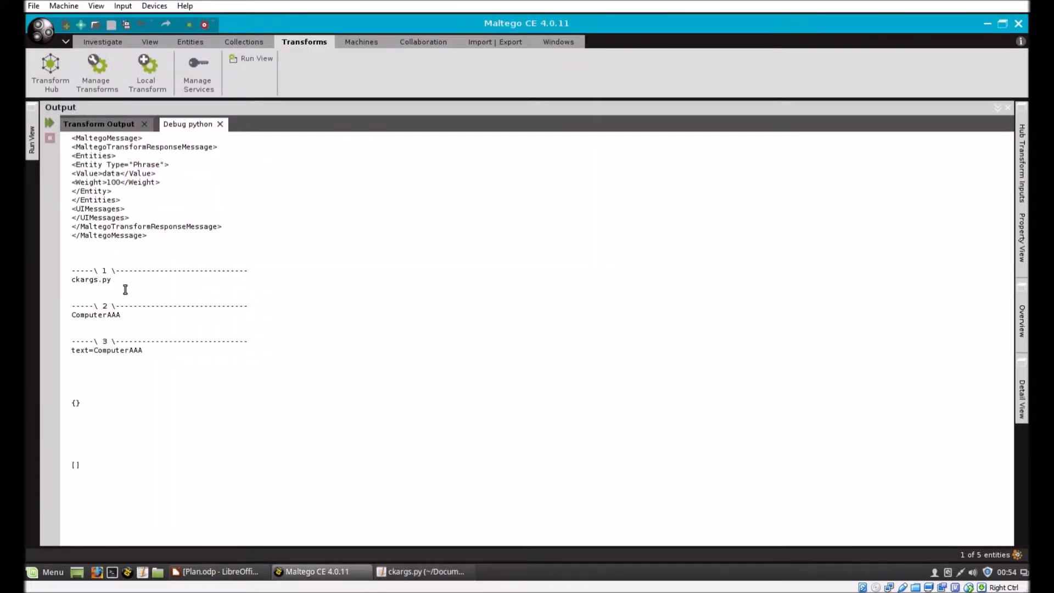
pyautogui.doubleClick(91, 279)
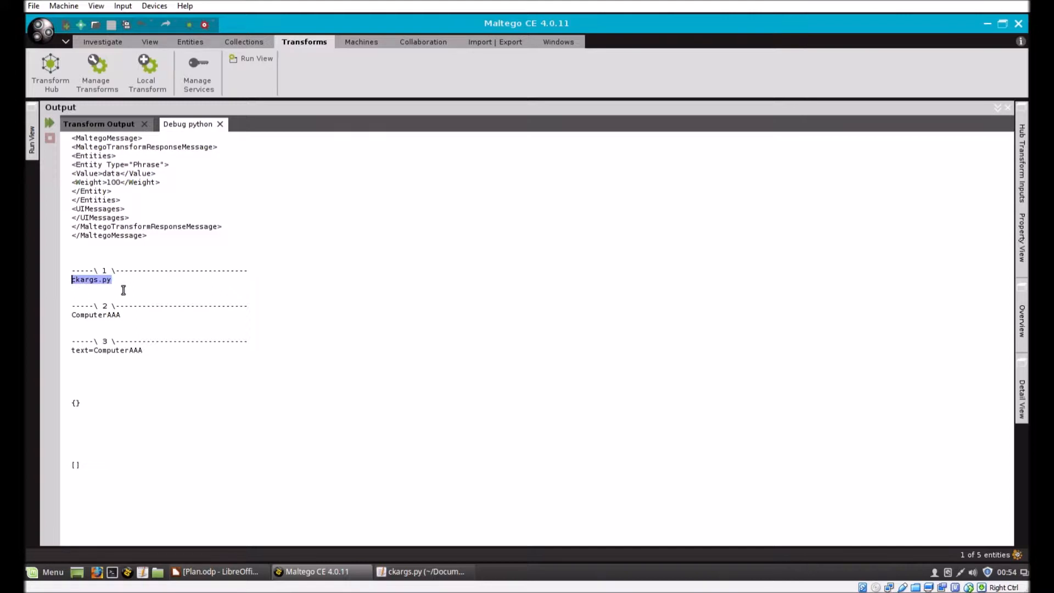
pyautogui.moveTo(138, 327)
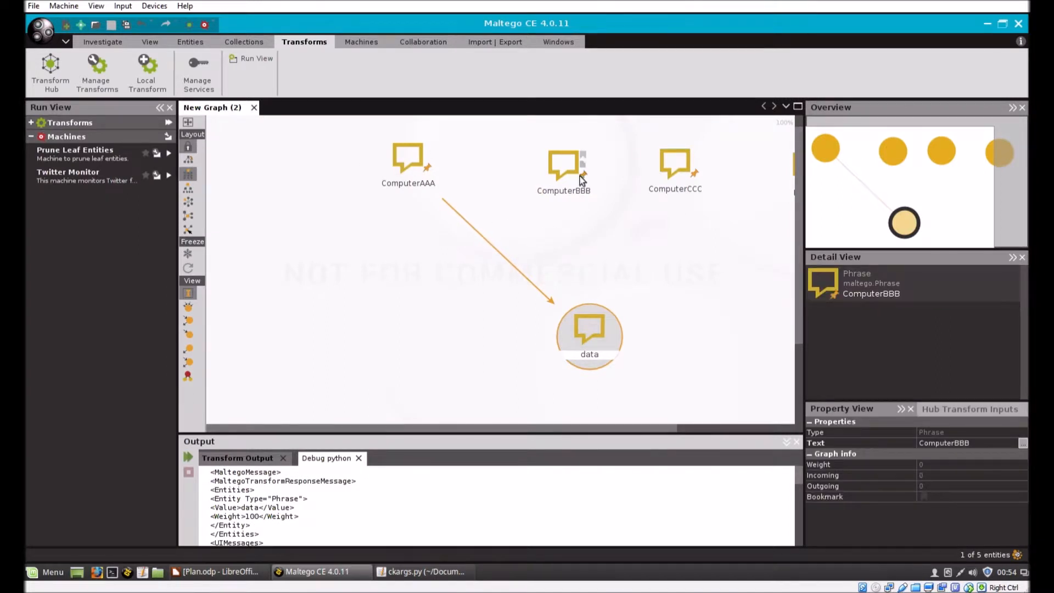
# Step: Run Check Arguments on ComputerBBB, ComputerCCC and Monkey, linking each to data
pyautogui.rightClick(564, 165)
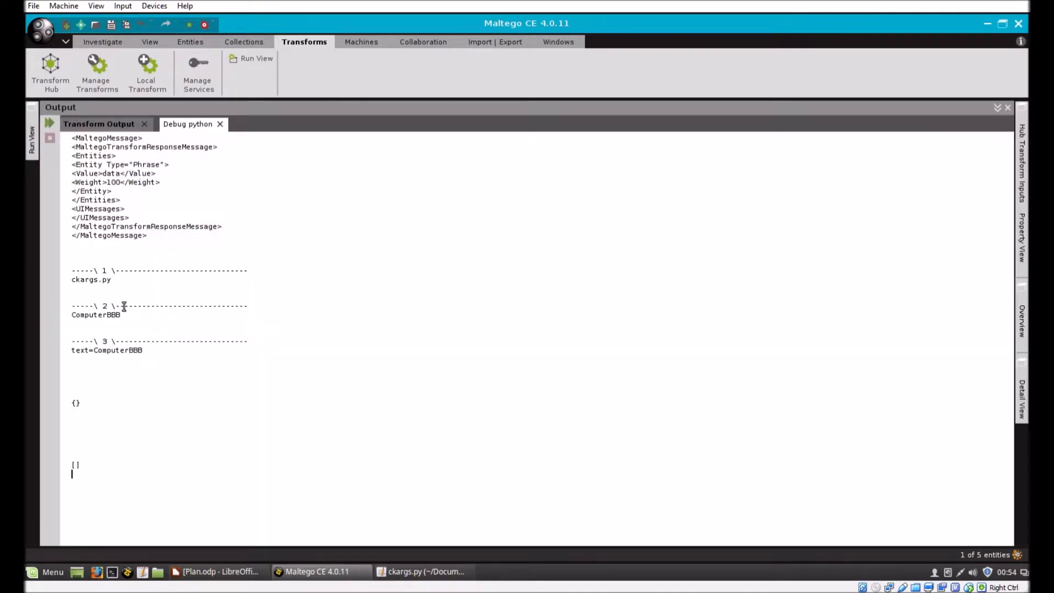
pyautogui.moveTo(88, 372)
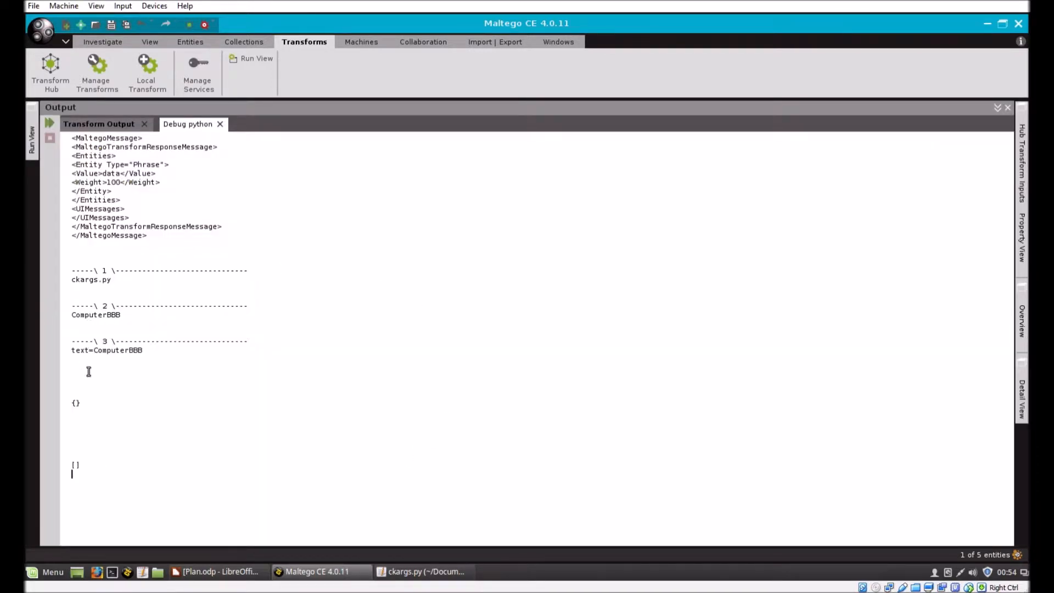
pyautogui.moveTo(456, 141)
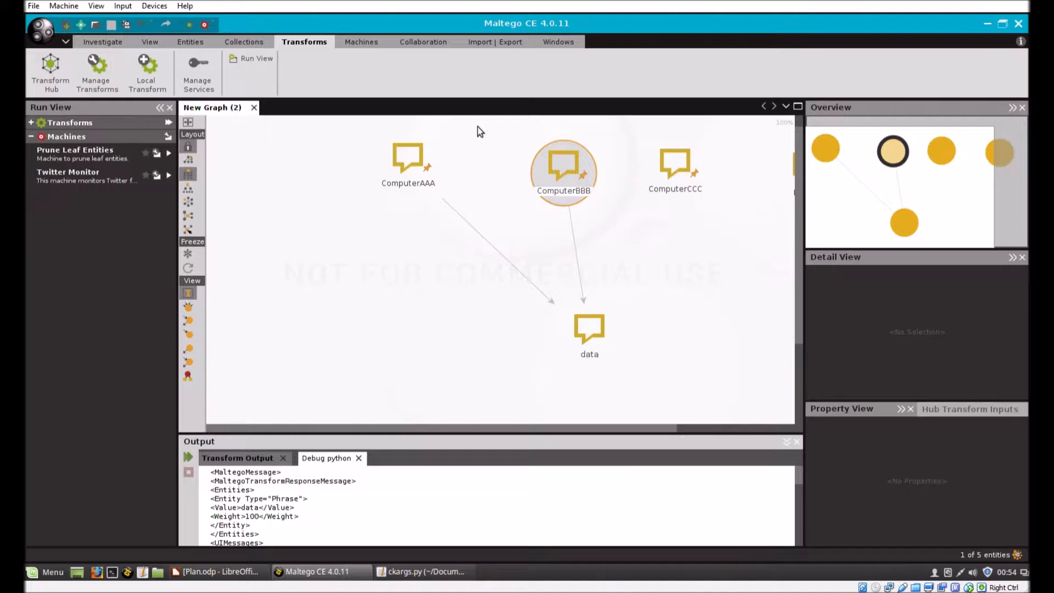
pyautogui.moveTo(462, 123)
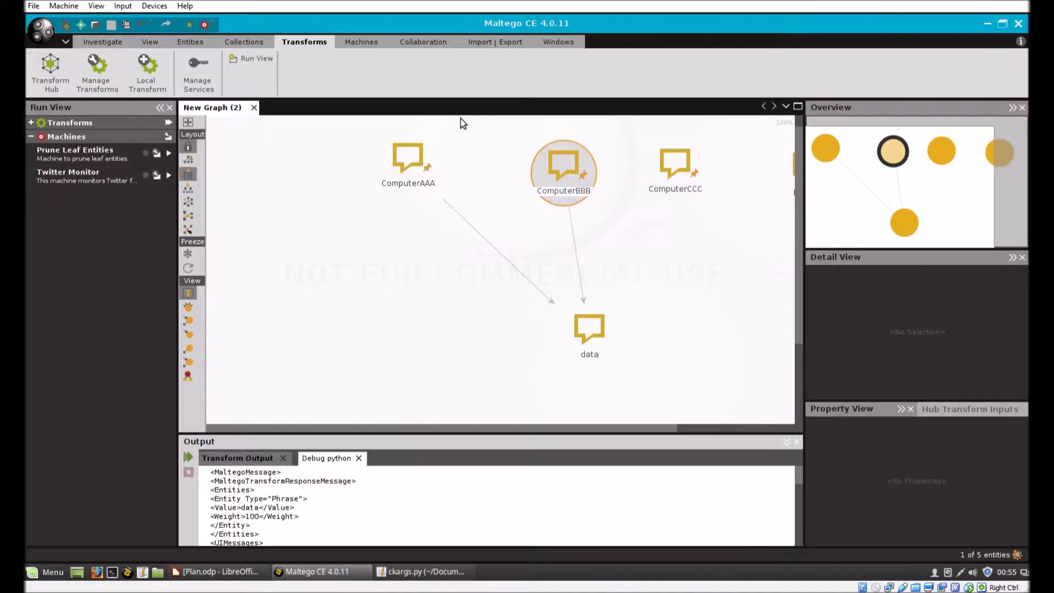
pyautogui.click(675, 164)
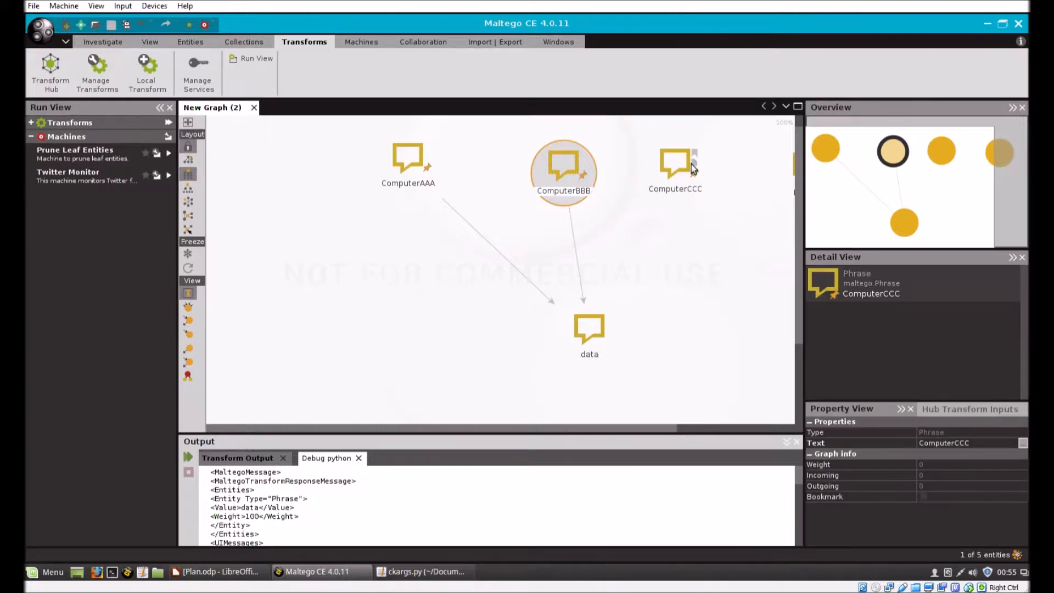
pyautogui.click(674, 168)
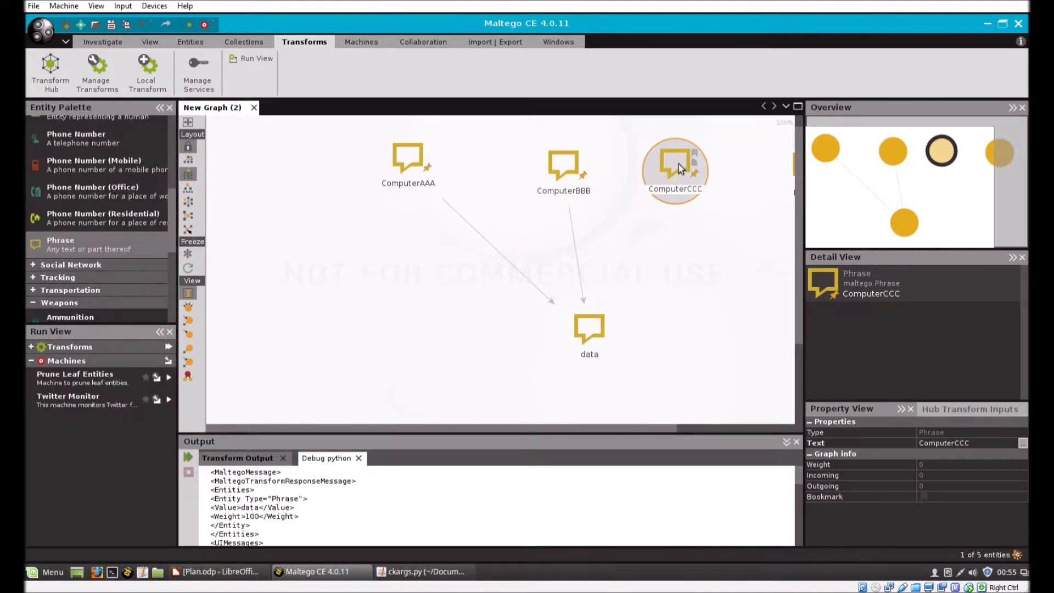
pyautogui.click(674, 168)
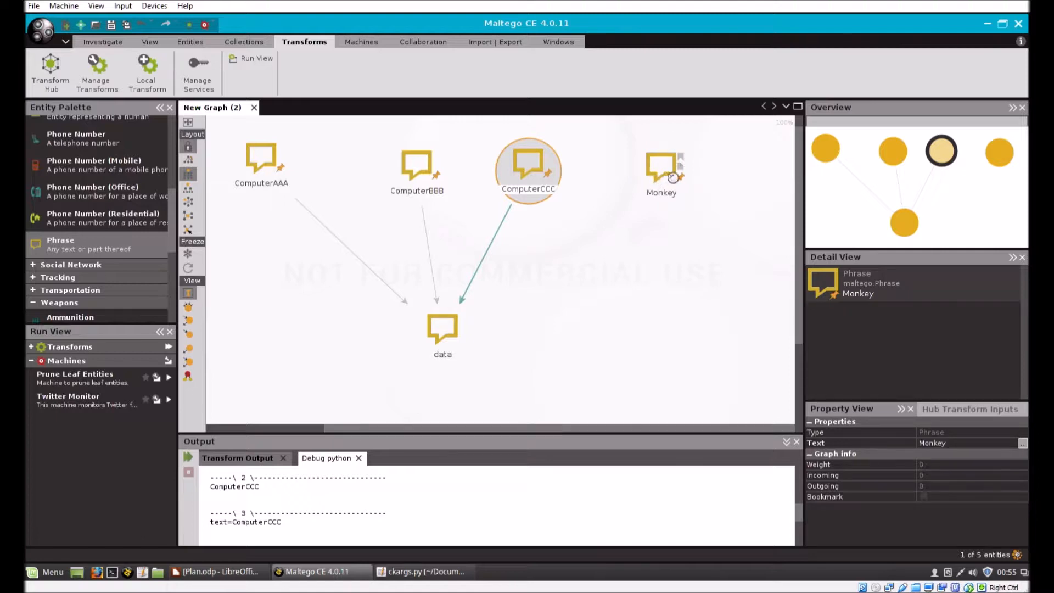
pyautogui.click(661, 168)
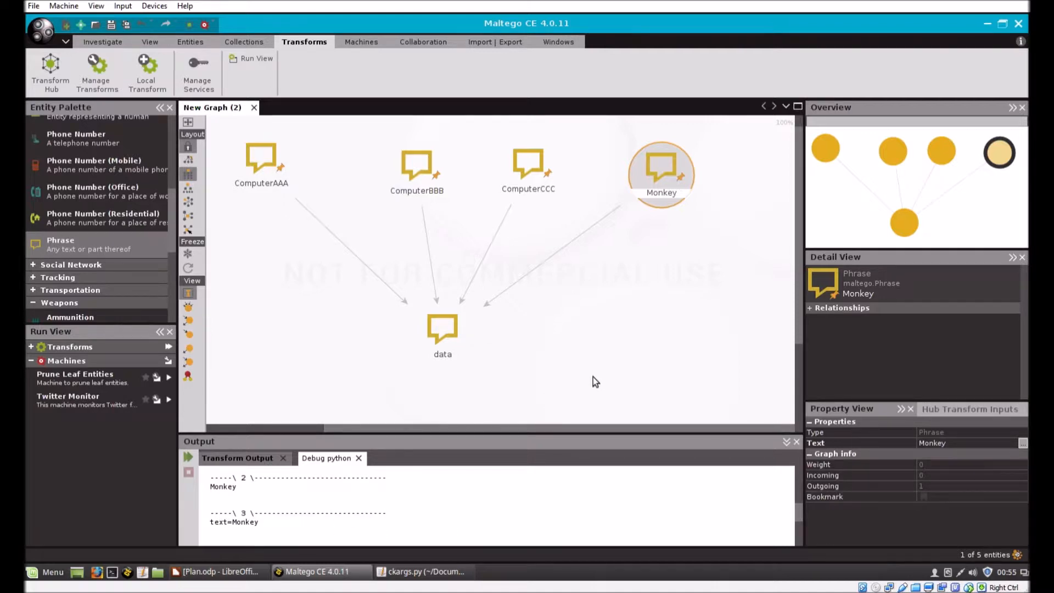
pyautogui.moveTo(512, 305)
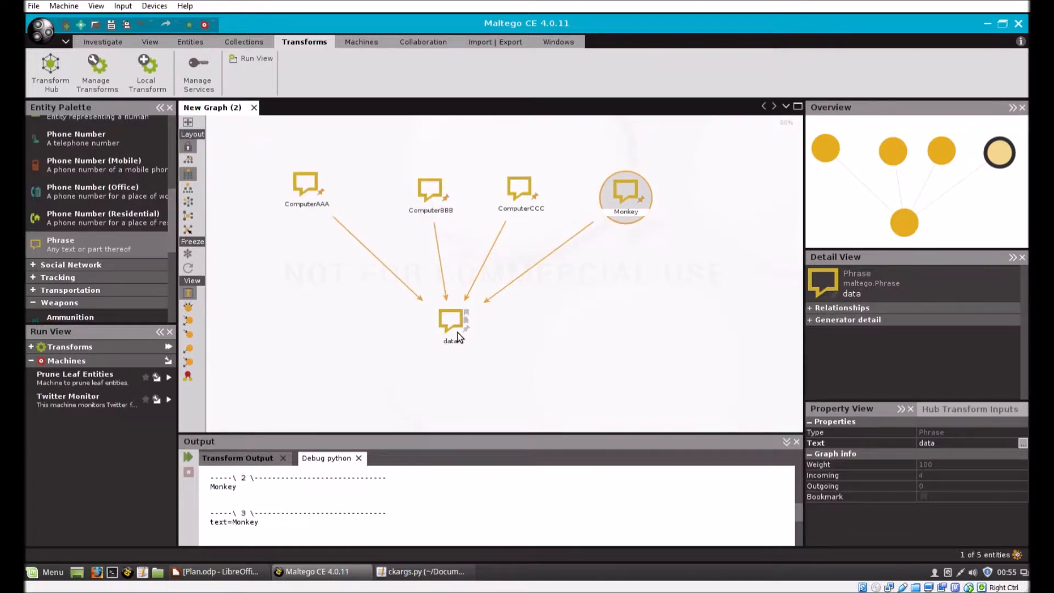
# Step: Delete the data entity, then name two new Person entities John Doe and Tim Allen
pyautogui.click(451, 323)
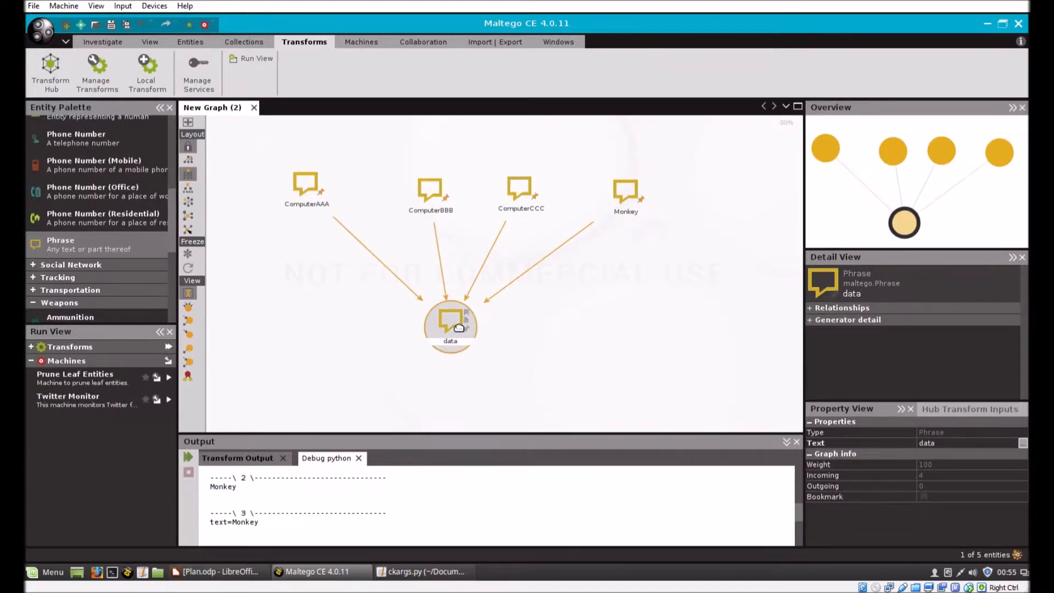
pyautogui.press('Delete')
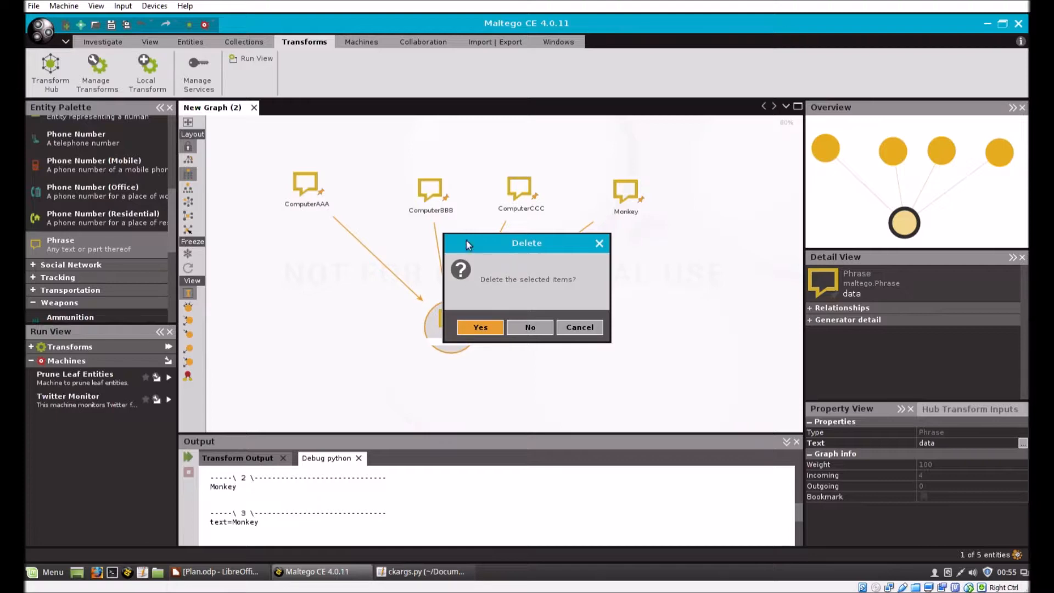
pyautogui.click(480, 327)
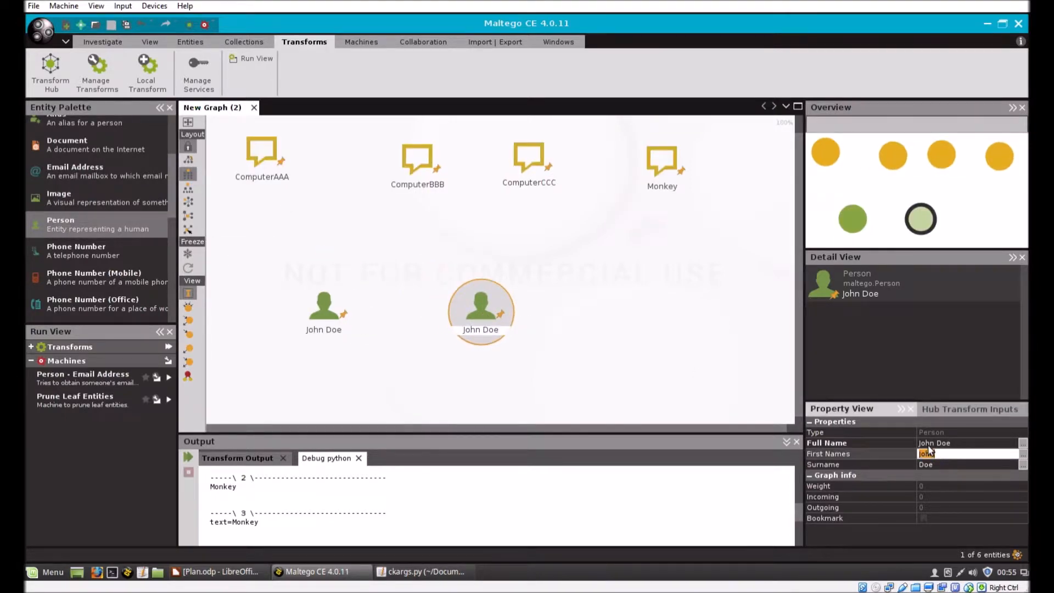
pyautogui.write('Tim')
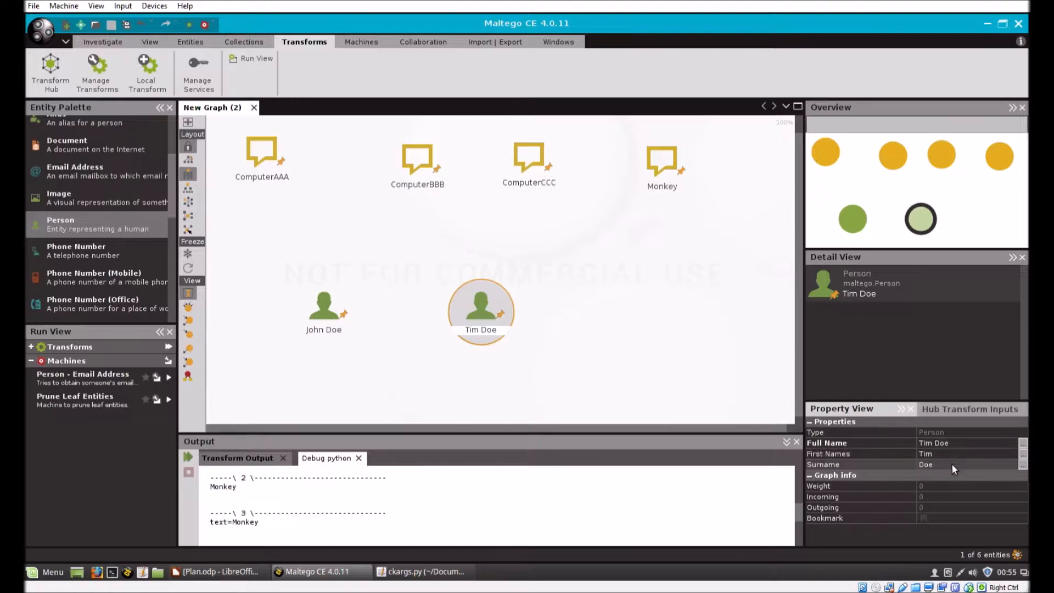
pyautogui.write('Allen')
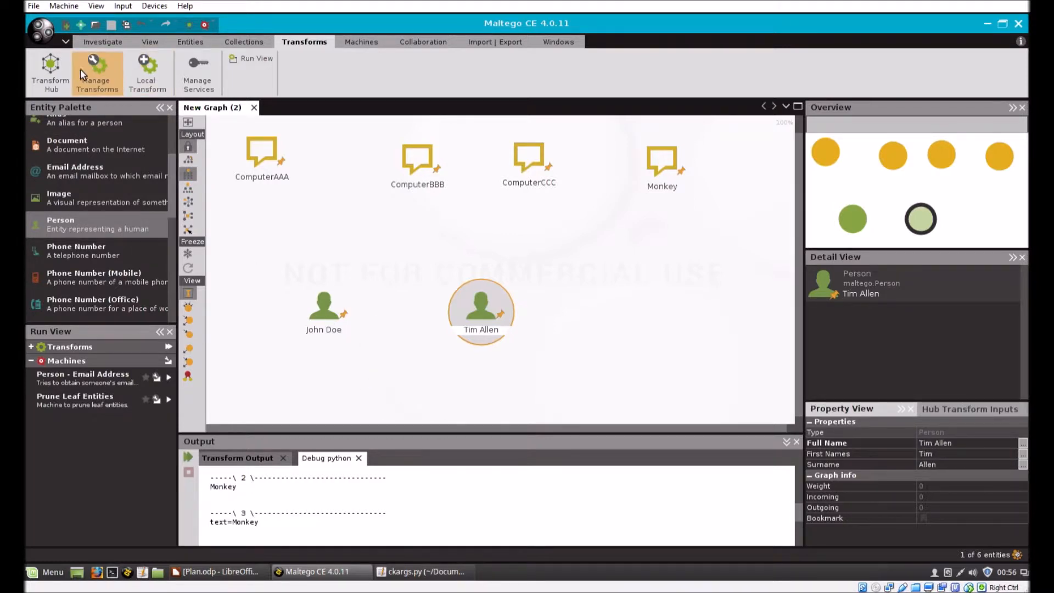
# Step: Start a new Check Arguments local transform with Person input and a unique ID
pyautogui.click(97, 72)
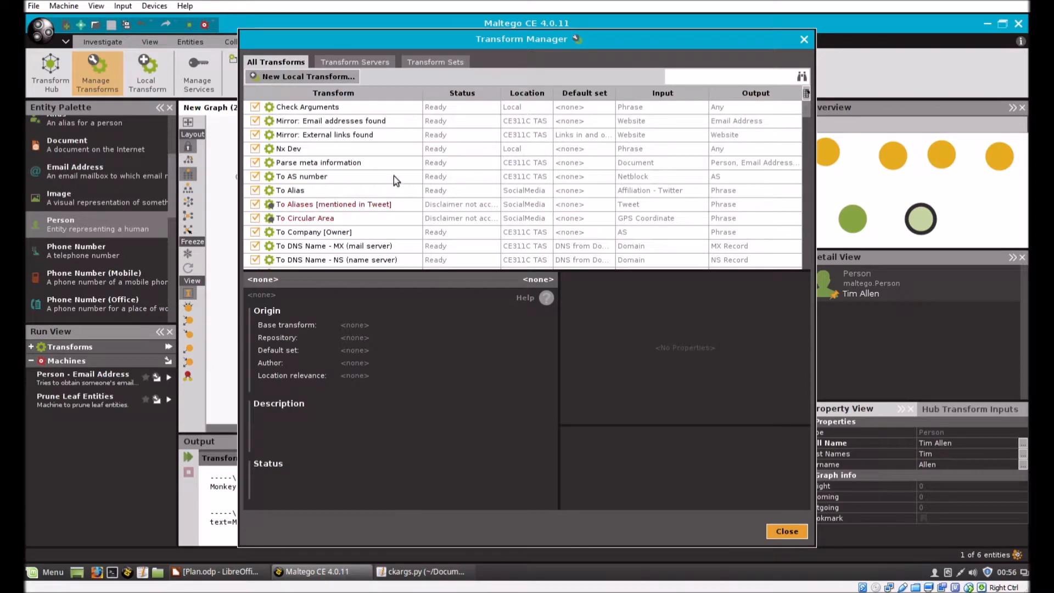
pyautogui.click(307, 76)
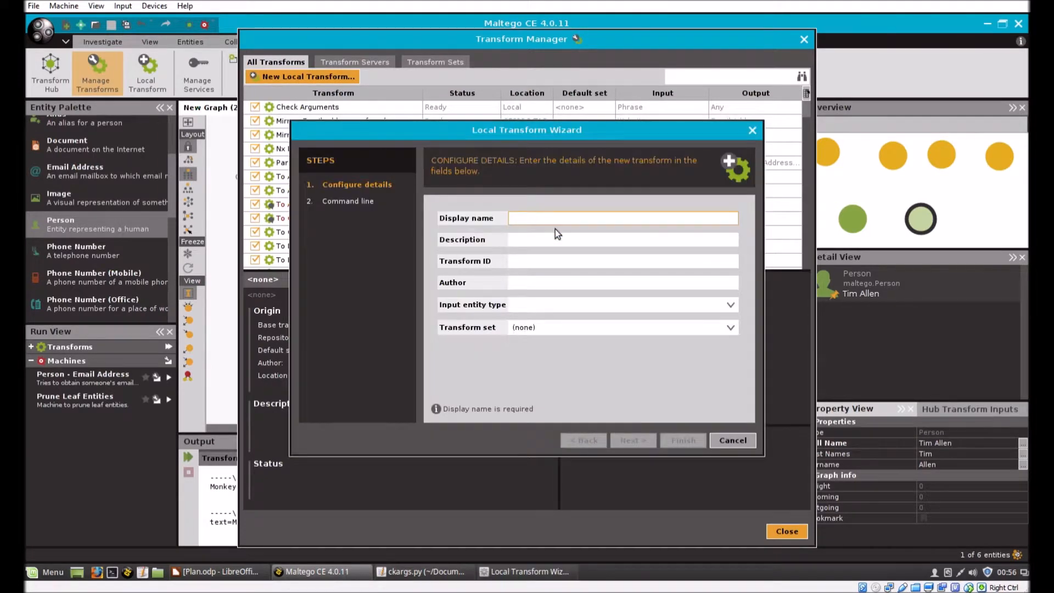
pyautogui.write('Check Arguments')
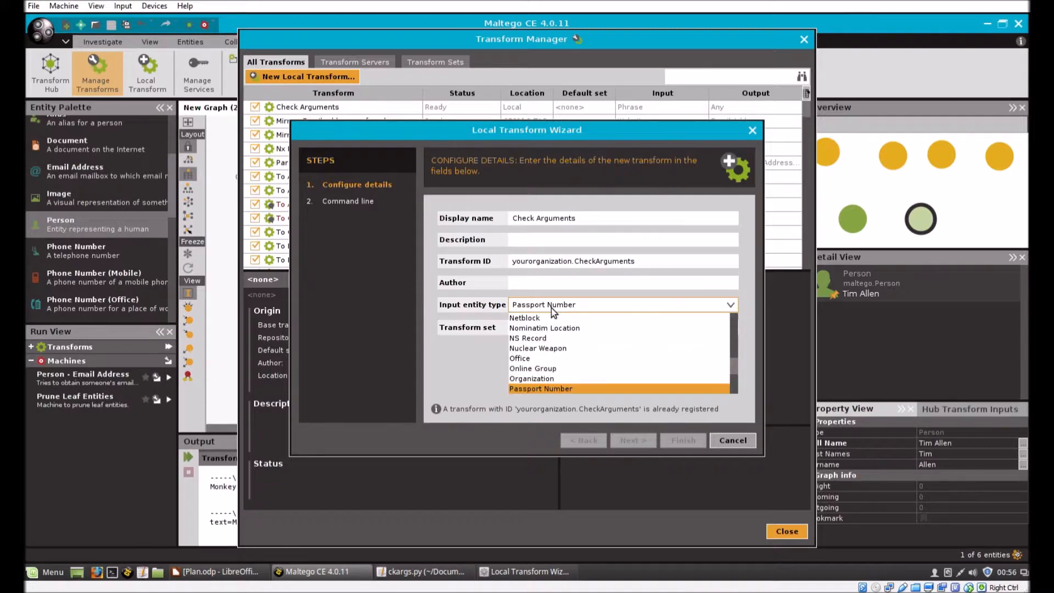
pyautogui.click(530, 305)
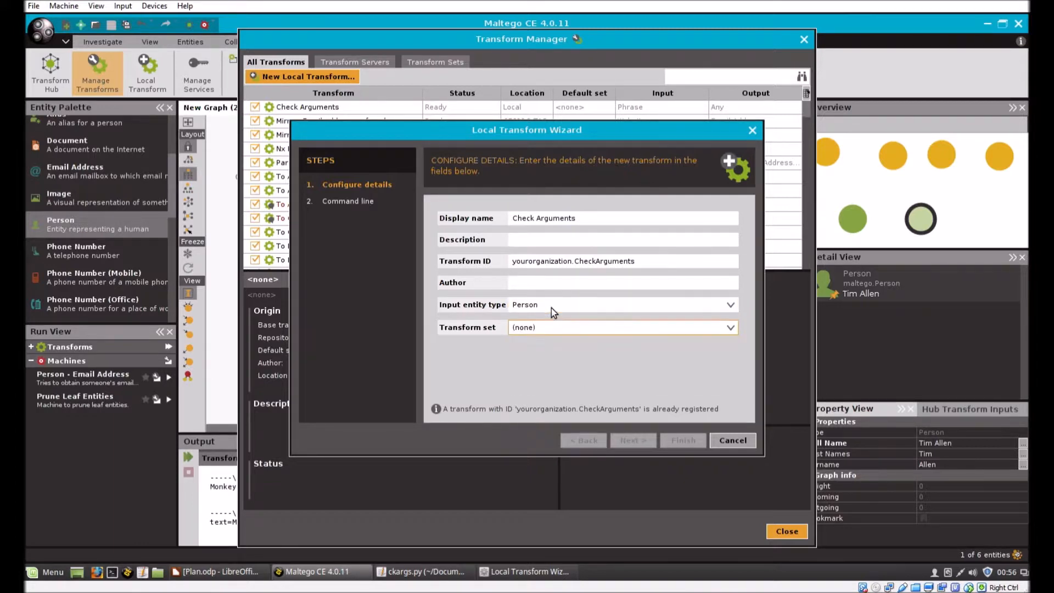
pyautogui.click(622, 261)
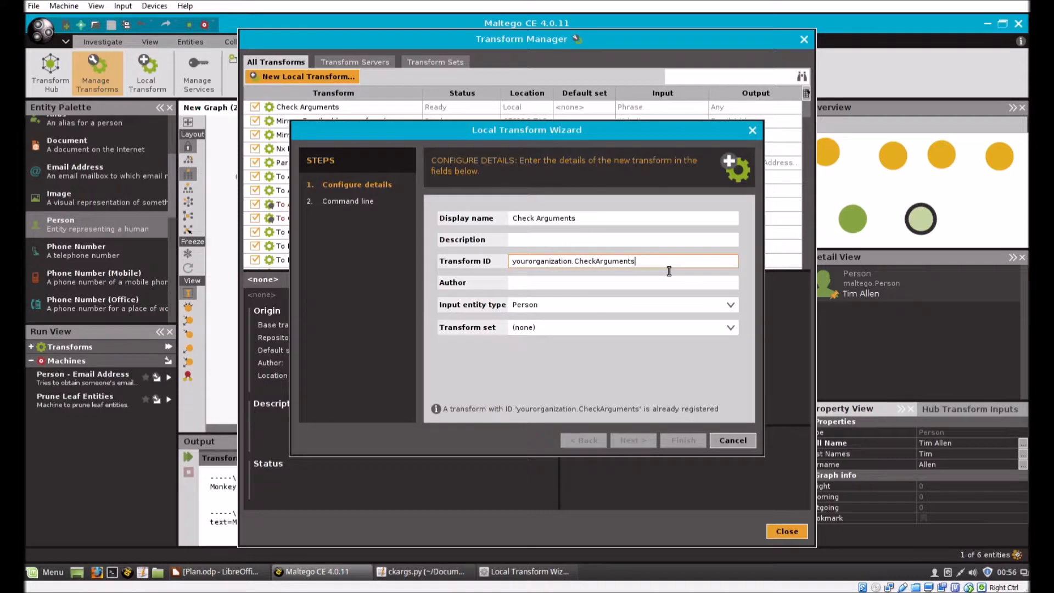
pyautogui.press('BackSpace')
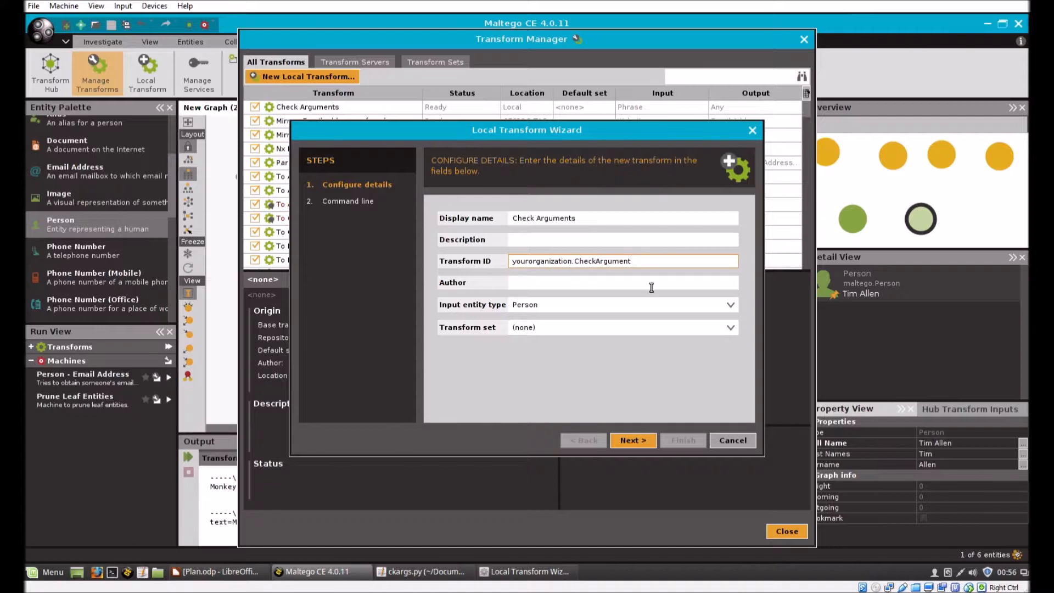
pyautogui.click(632, 441)
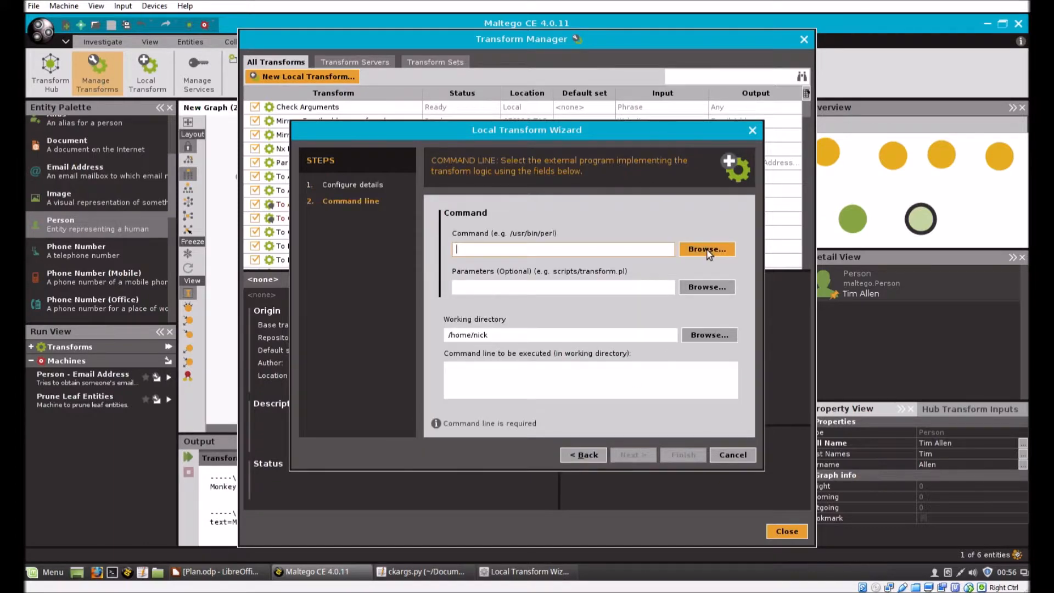
# Step: Set command python, parameter ckargs.py, working directory scripts, and finish
pyautogui.write('python')
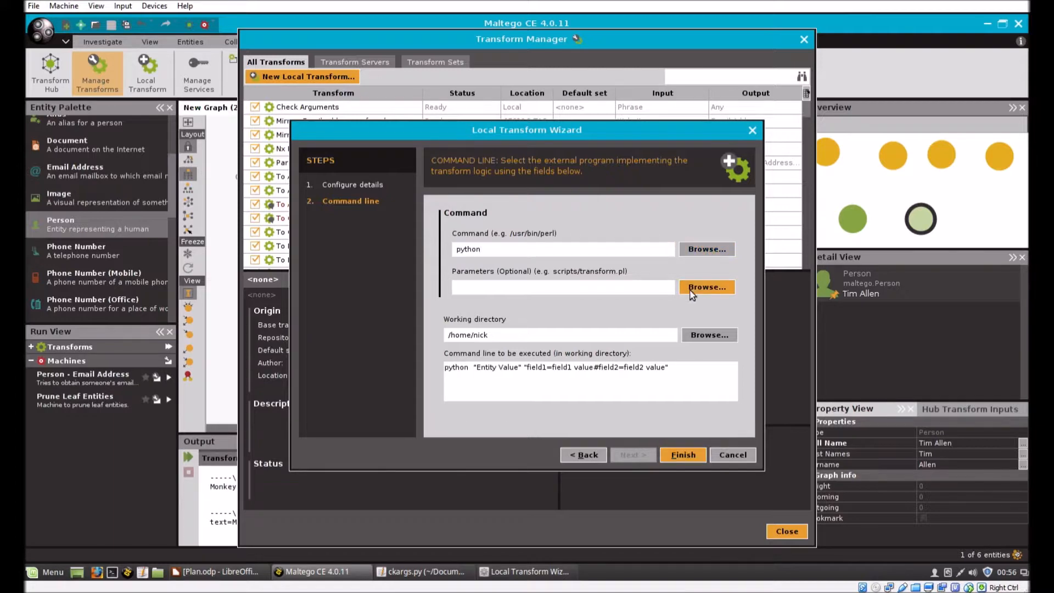
pyautogui.click(706, 287)
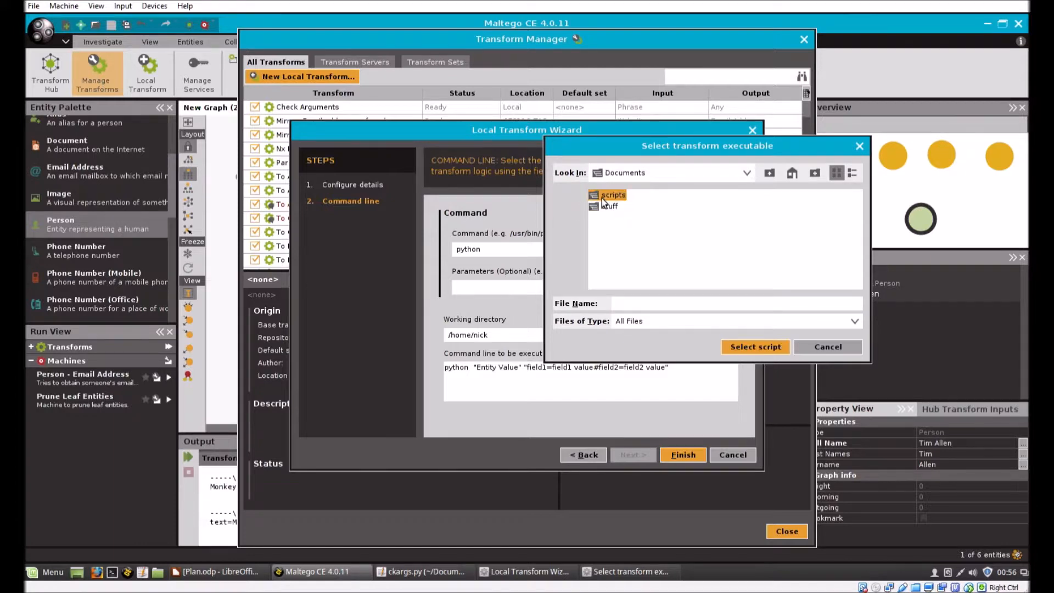
pyautogui.doubleClick(613, 194)
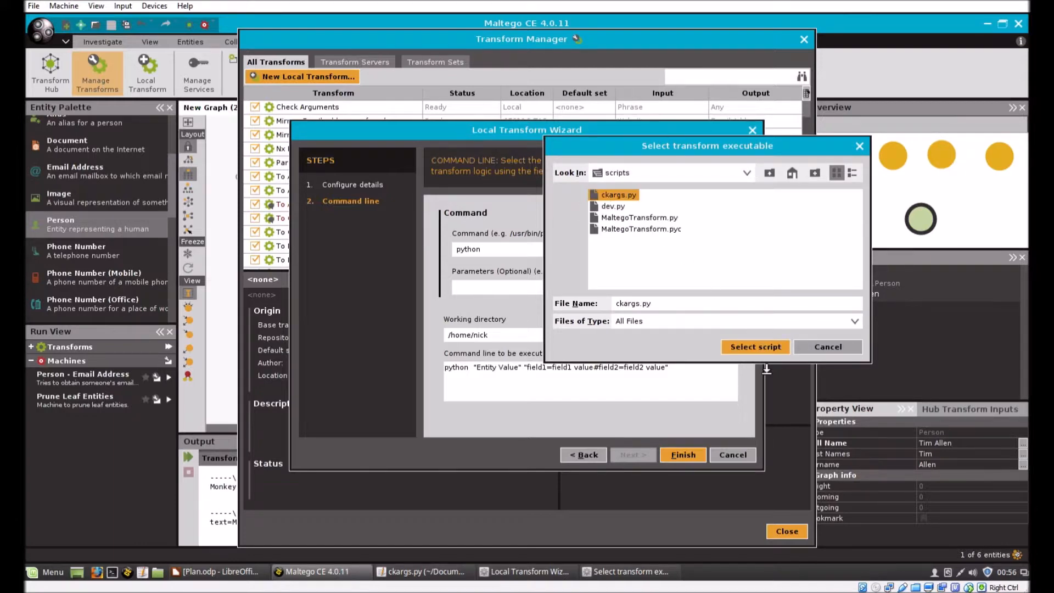
pyautogui.click(754, 347)
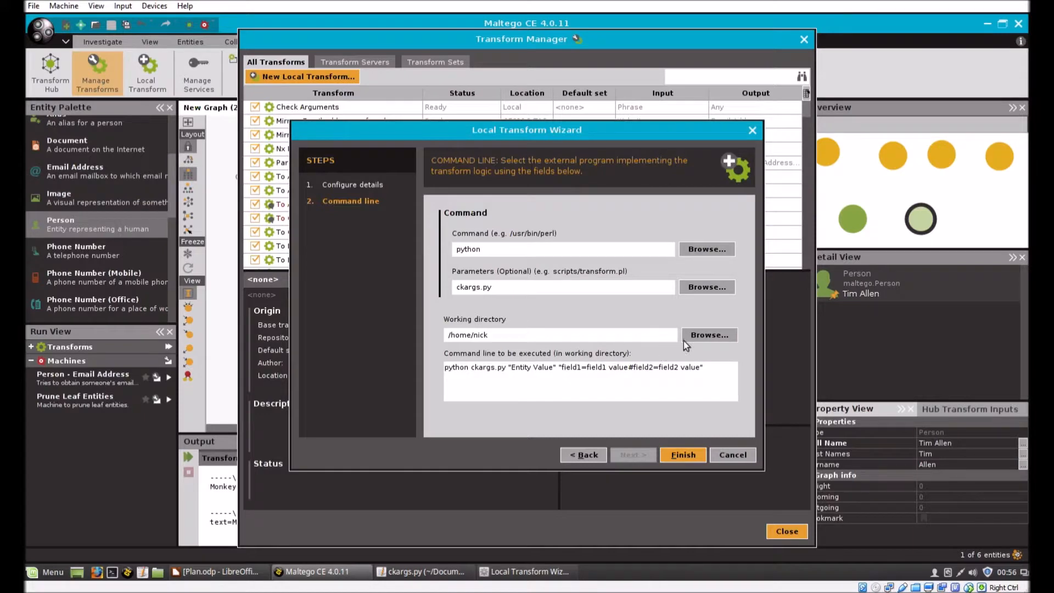
pyautogui.click(709, 335)
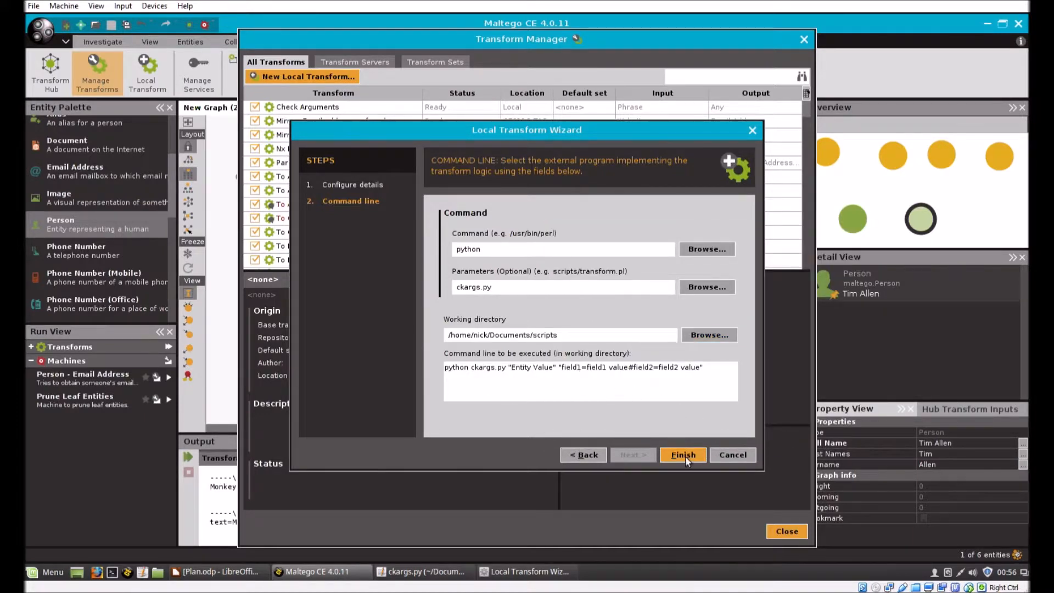
pyautogui.click(682, 456)
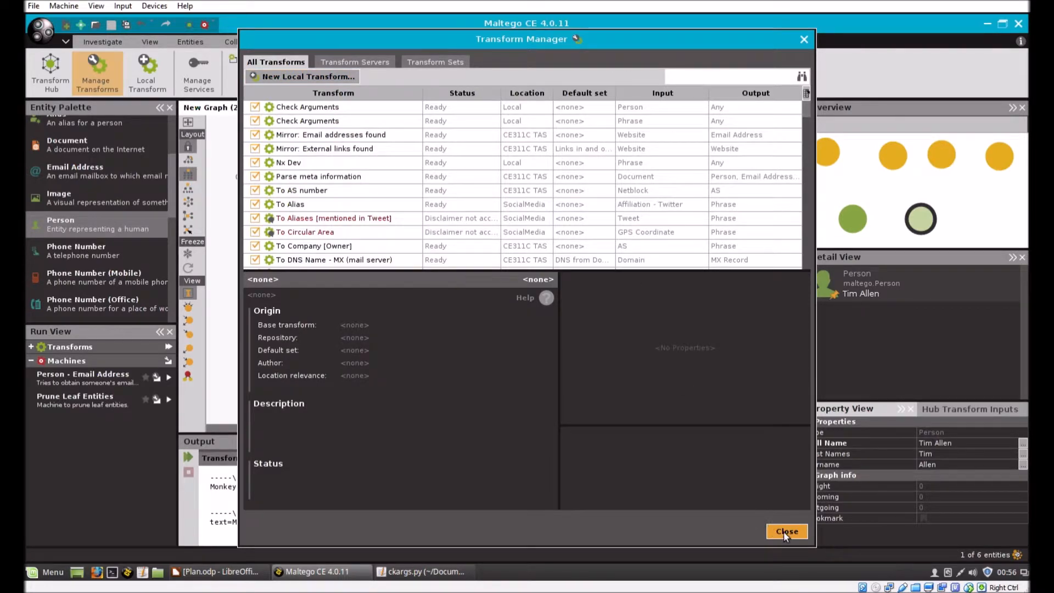
pyautogui.click(787, 530)
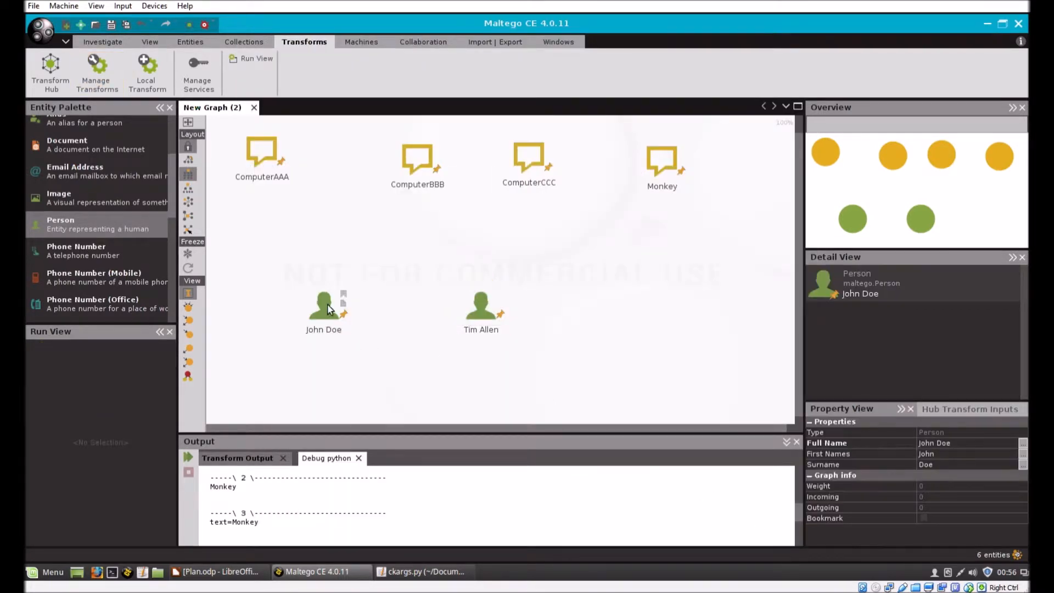
pyautogui.doubleClick(323, 306)
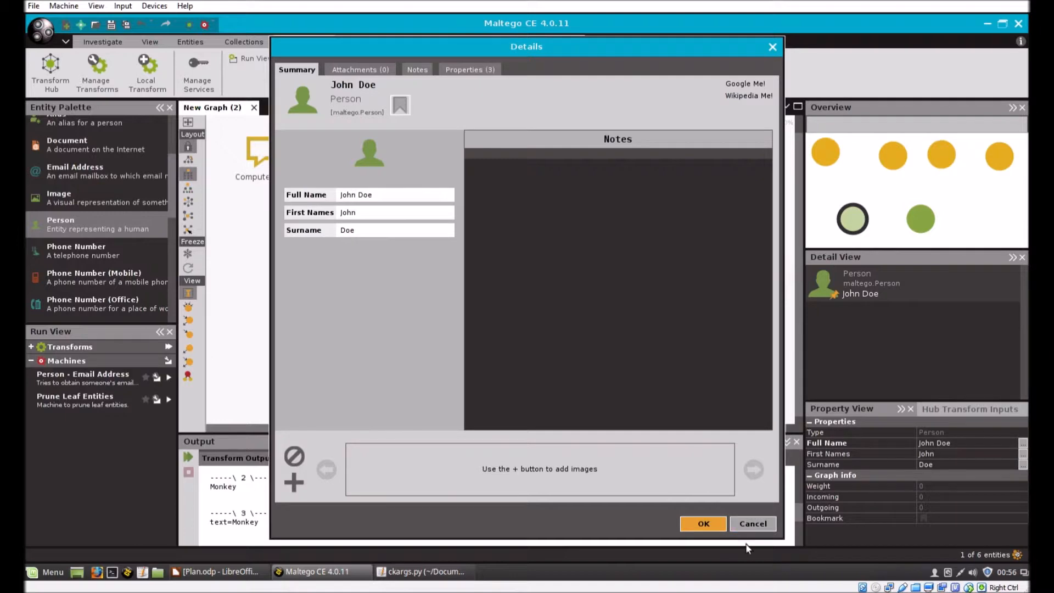
pyautogui.click(703, 524)
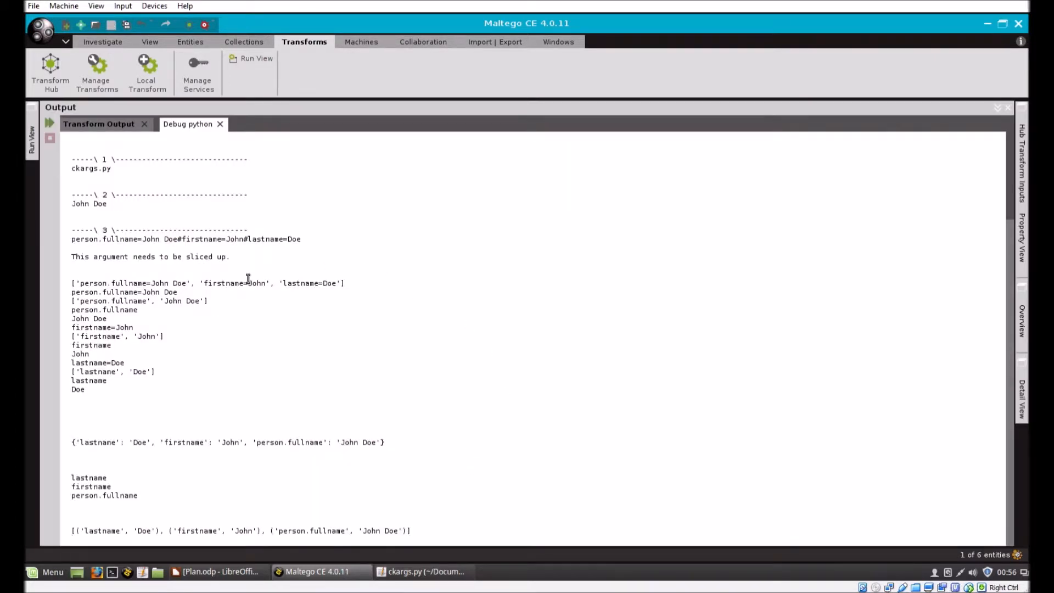
pyautogui.moveTo(123, 198)
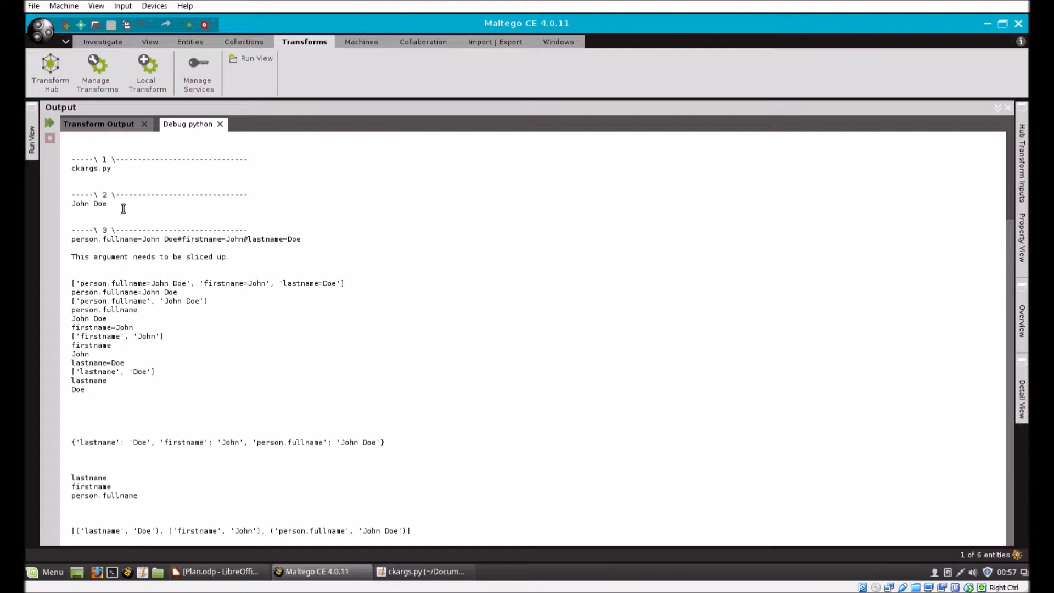
# Step: Highlight the John Doe argument and the split field name/value lines in the debug output
pyautogui.doubleClick(87, 203)
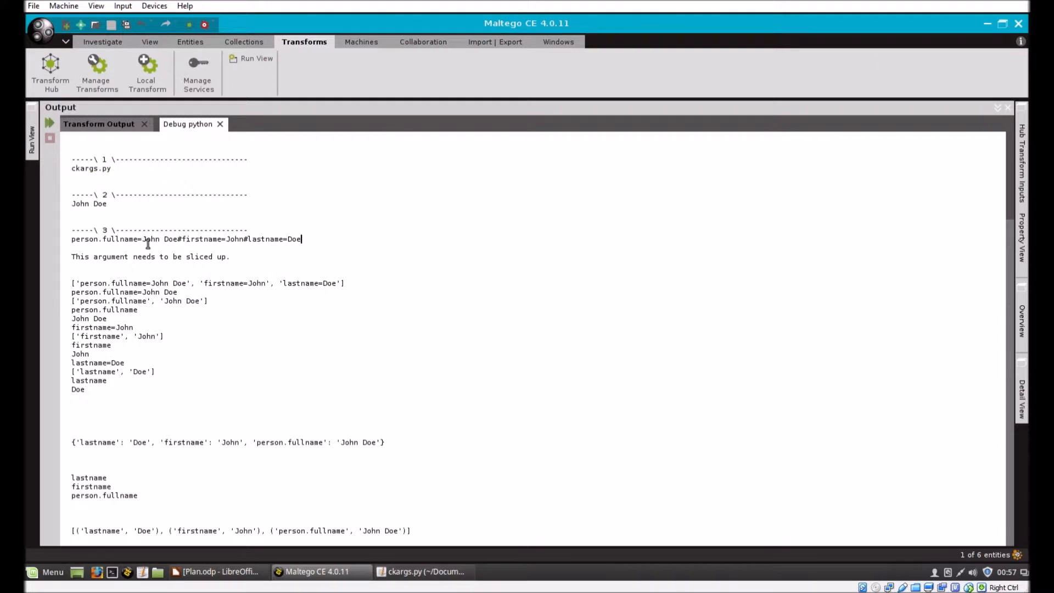
pyautogui.doubleClick(152, 239)
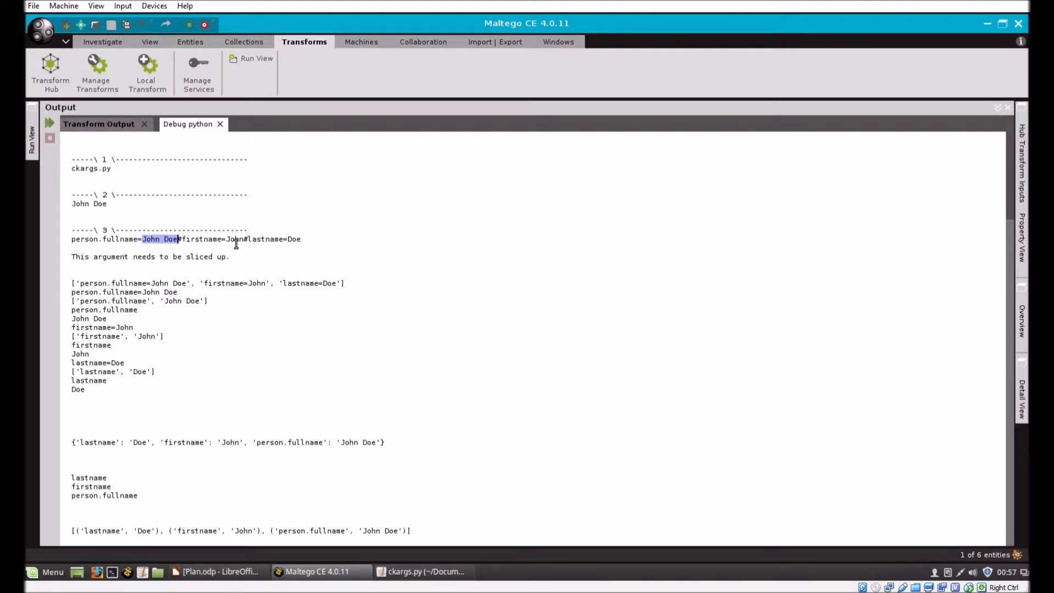
pyautogui.moveTo(339, 251)
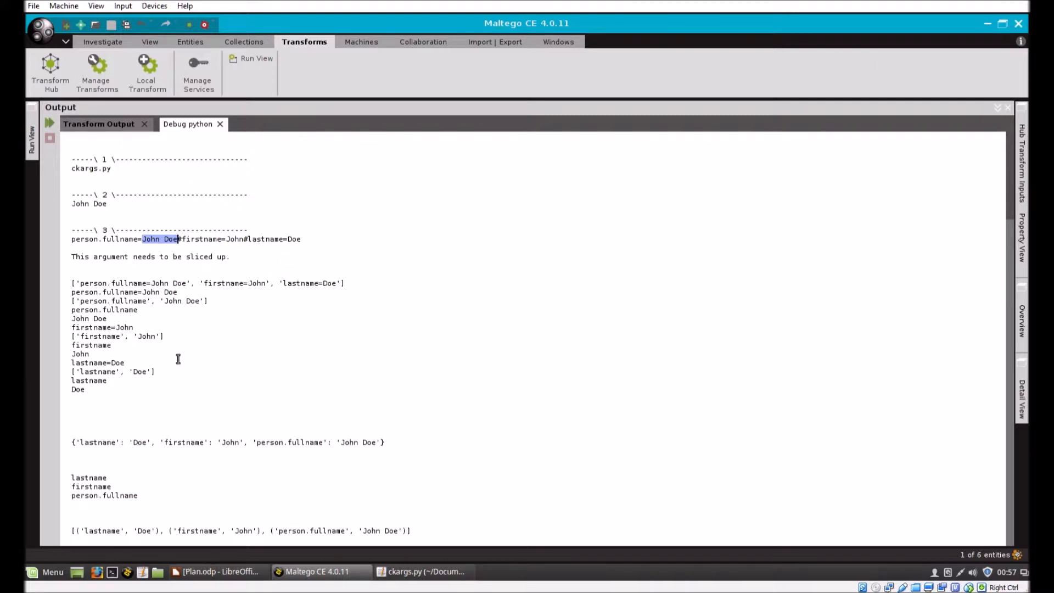
pyautogui.moveTo(156, 302)
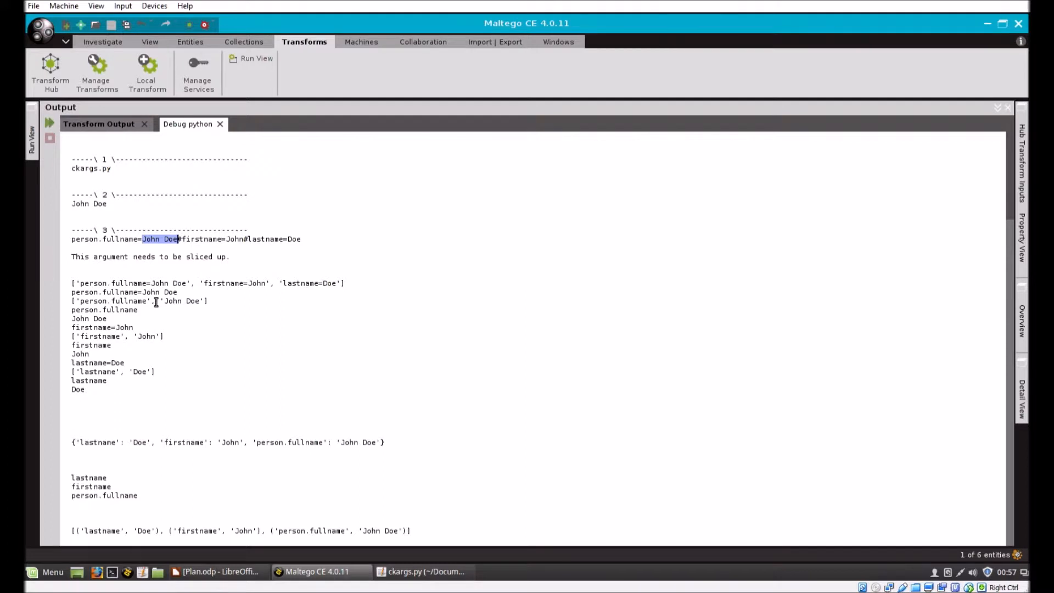
pyautogui.moveTo(127, 407)
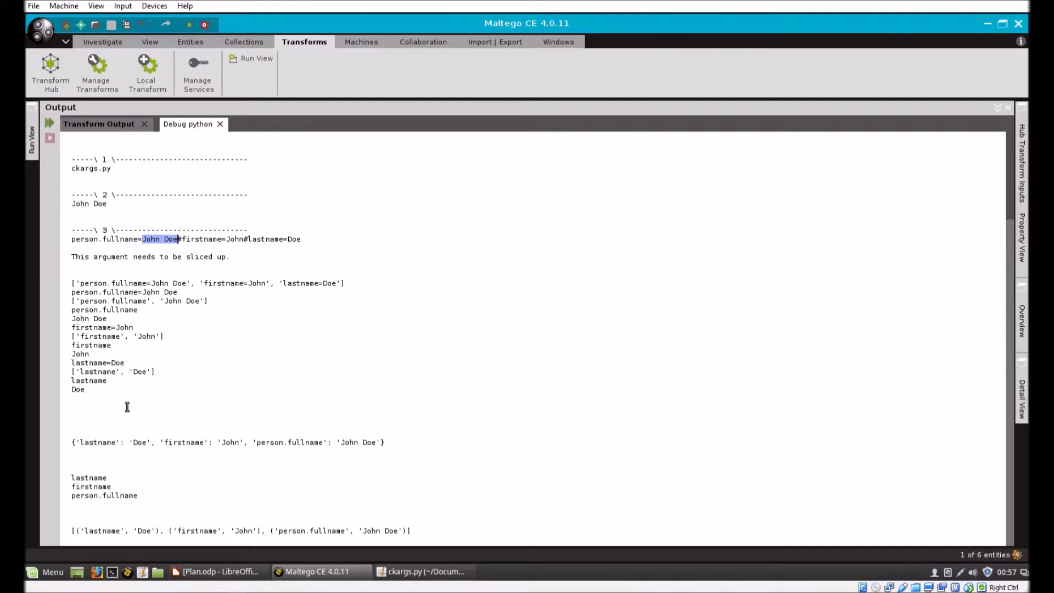
pyautogui.moveTo(141, 473)
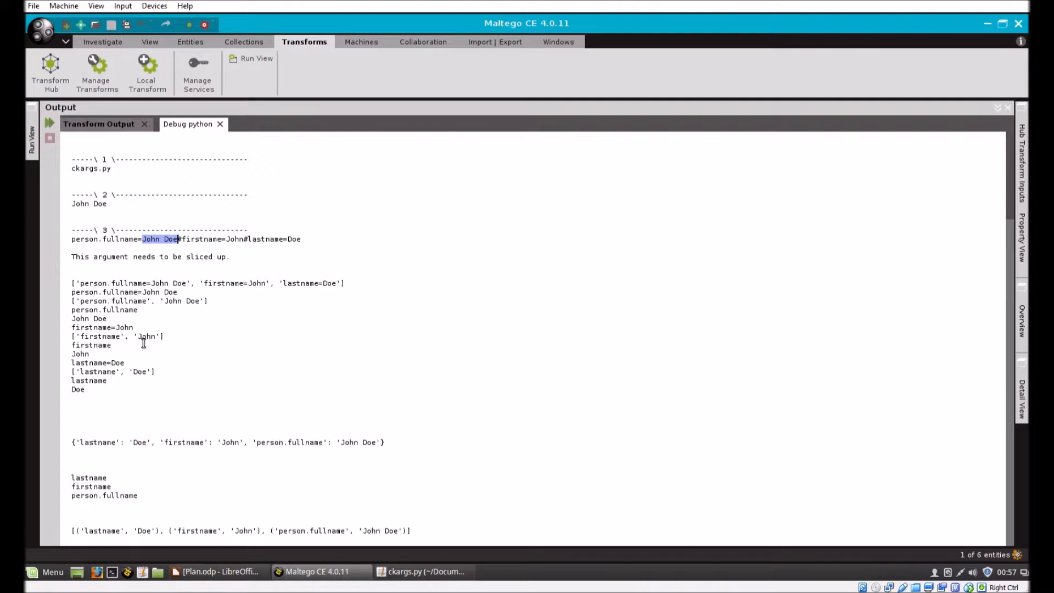
pyautogui.moveTo(72, 327); pyautogui.dragTo(89, 354)
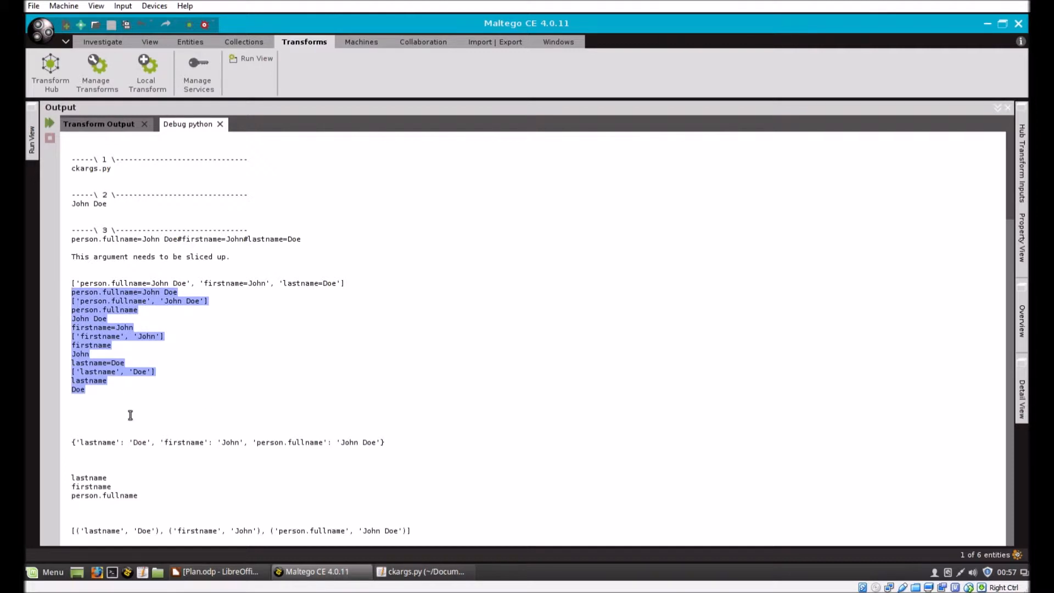
pyautogui.moveTo(532, 290)
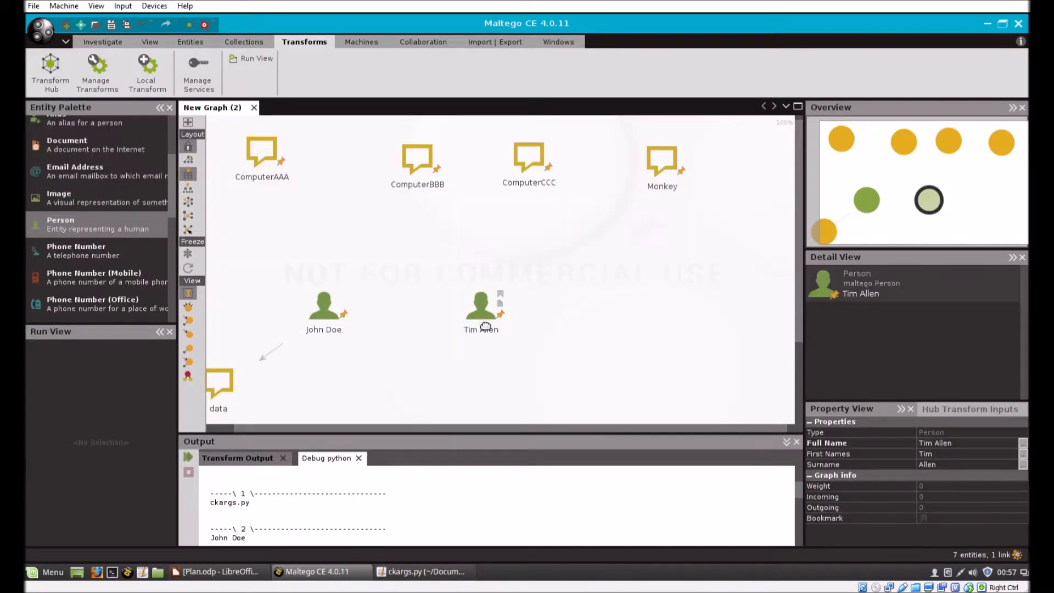
# Step: Let Tim Allen's transform link him to the data phrase, then select John Doe
pyautogui.click(481, 306)
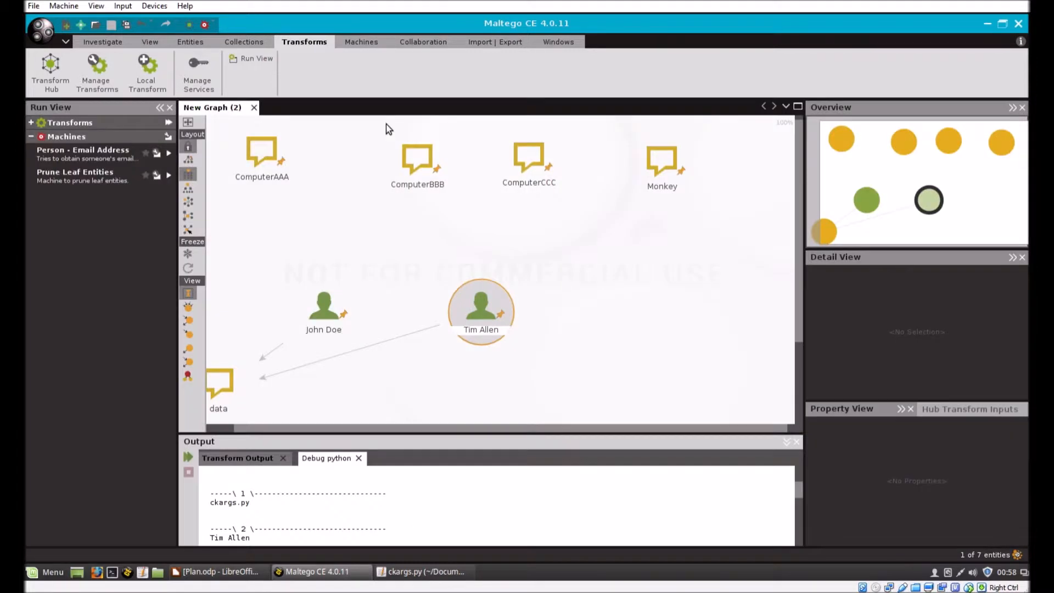
pyautogui.click(323, 306)
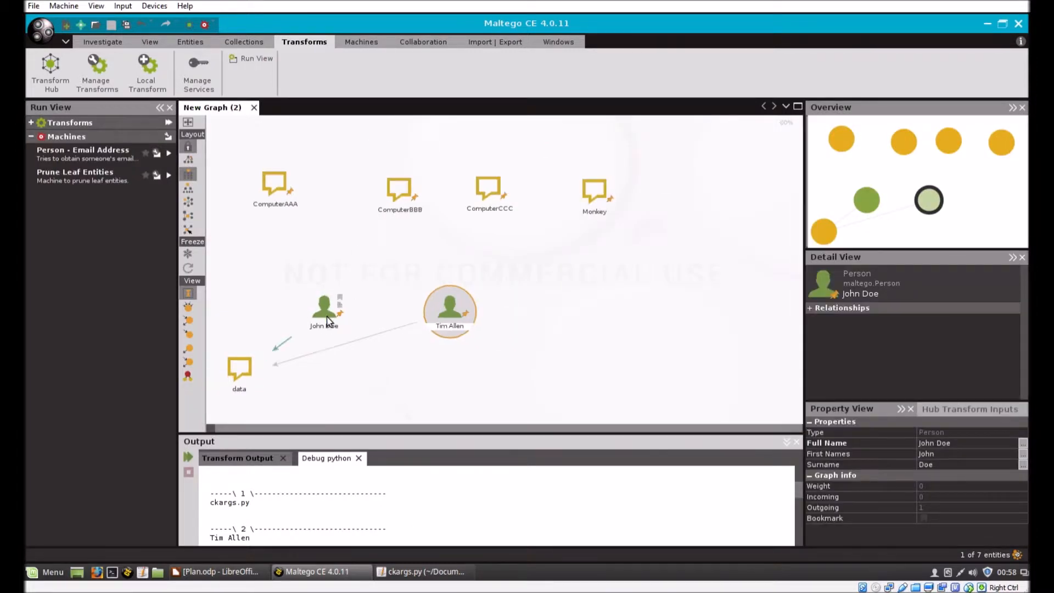
pyautogui.click(449, 306)
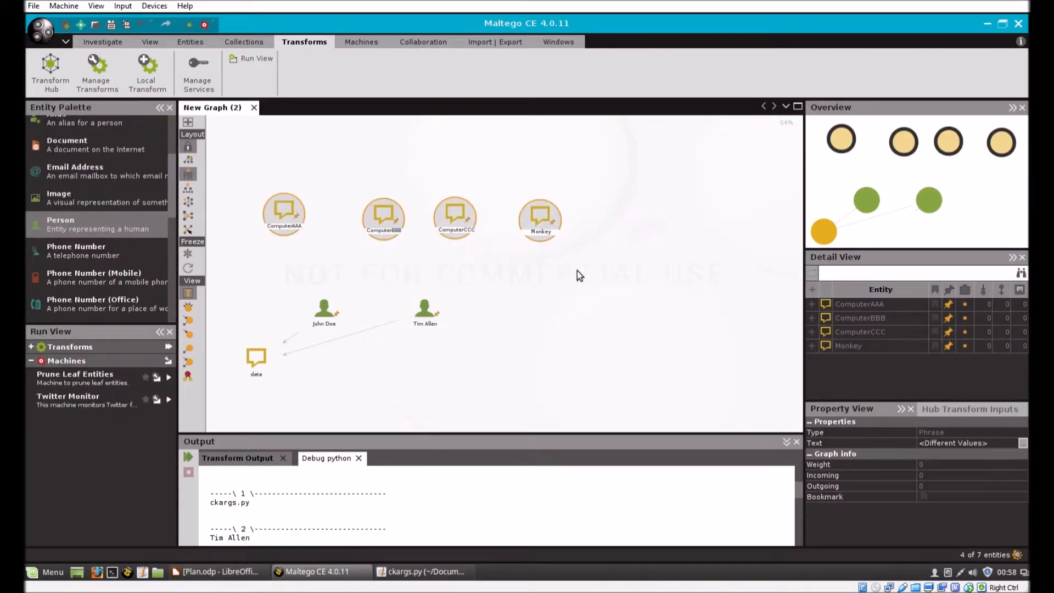
# Step: Delete the four top phrases and the data phrase, then select both persons
pyautogui.click(256, 357)
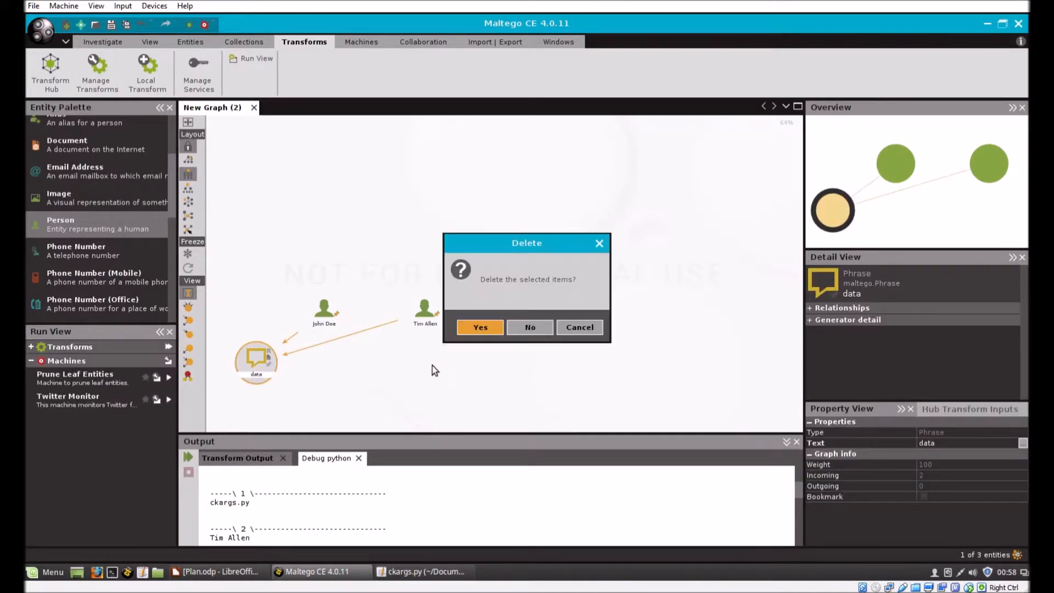
pyautogui.click(480, 327)
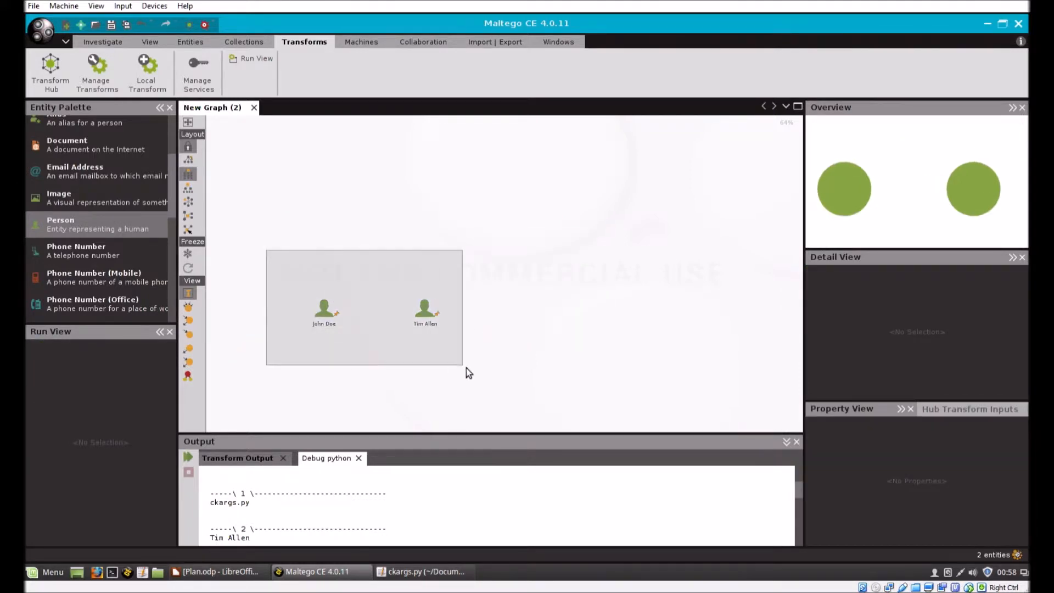
pyautogui.click(422, 215)
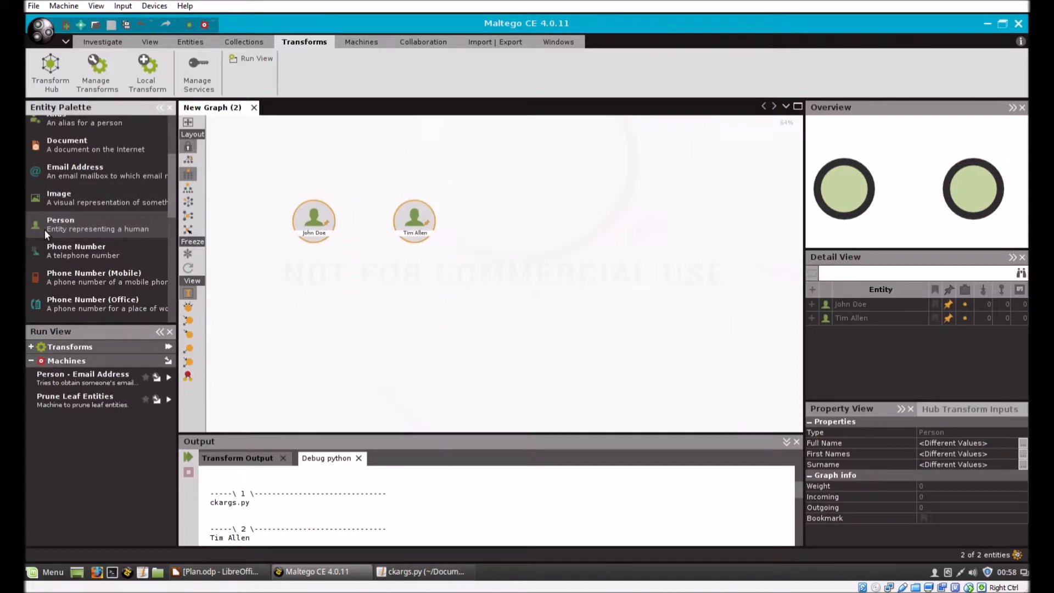
# Step: Paste two John Doe copies and rename the third person Nick Antonizick
pyautogui.moveTo(35, 224); pyautogui.dragTo(515, 224)
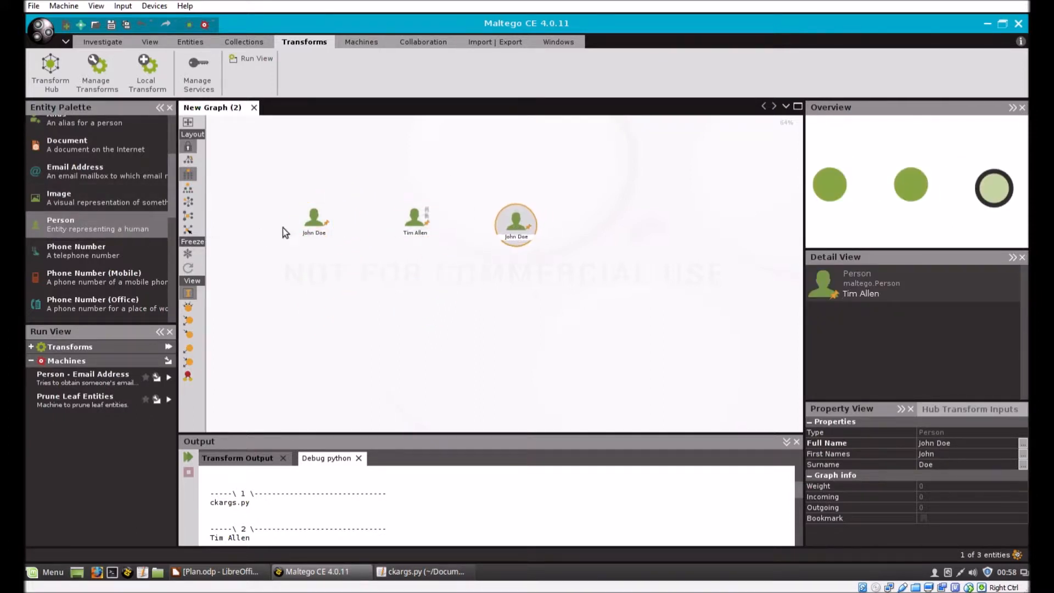
pyautogui.click(515, 221)
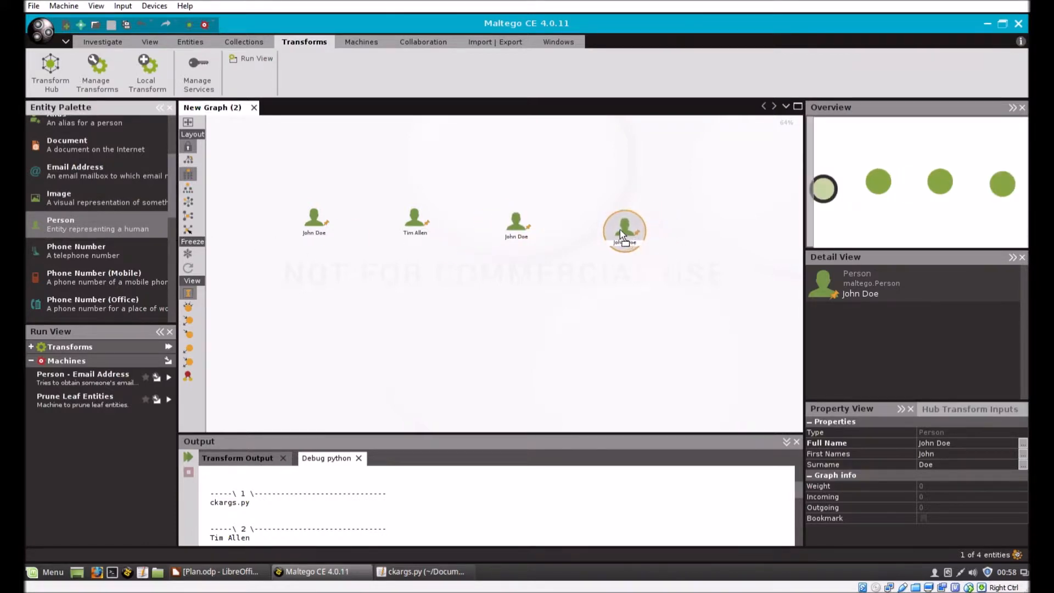
pyautogui.click(516, 225)
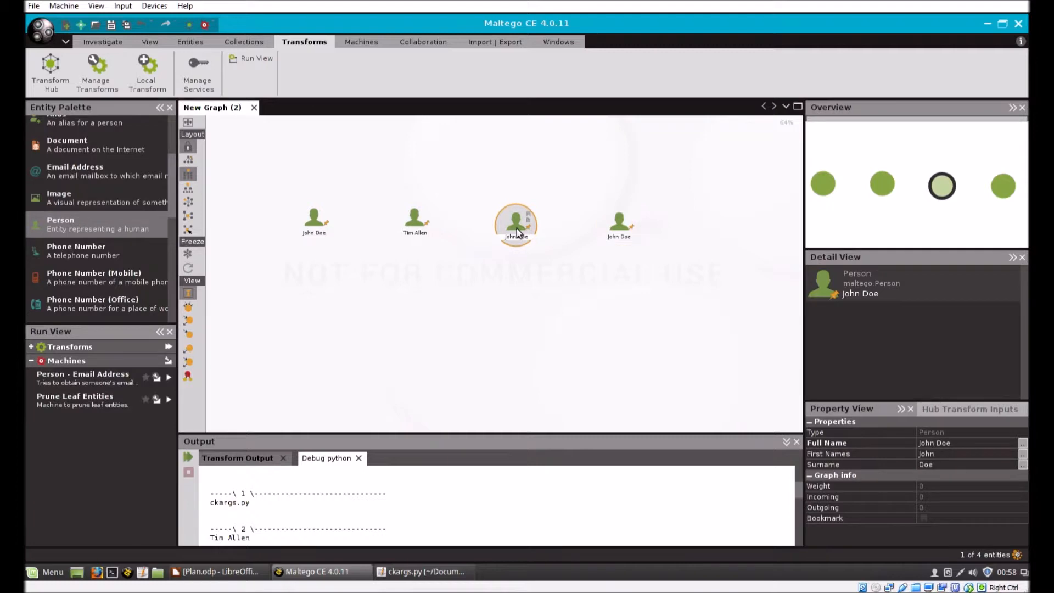
pyautogui.doubleClick(515, 221)
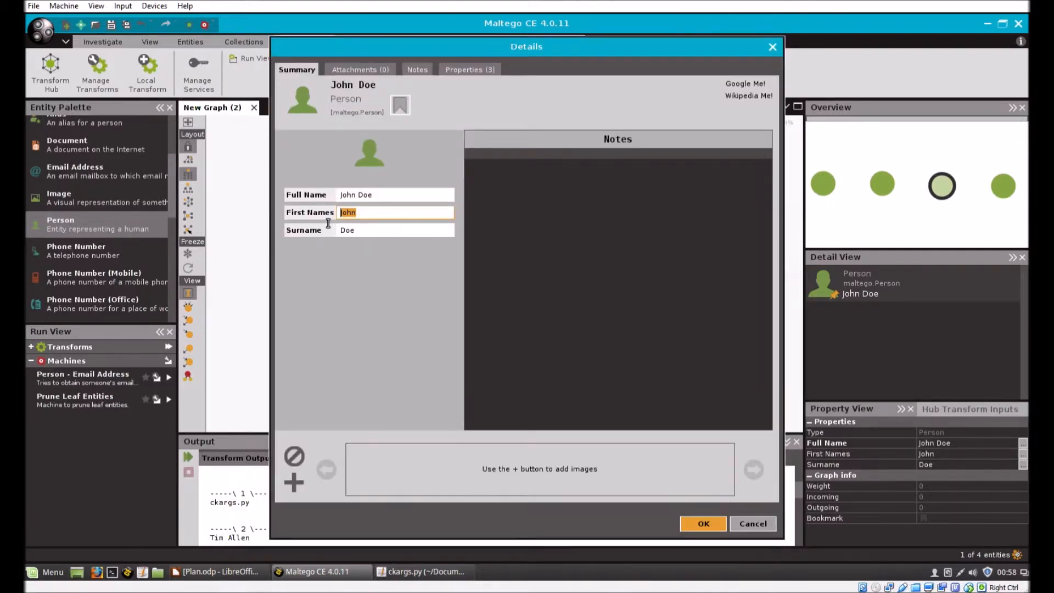
pyautogui.write('Nick')
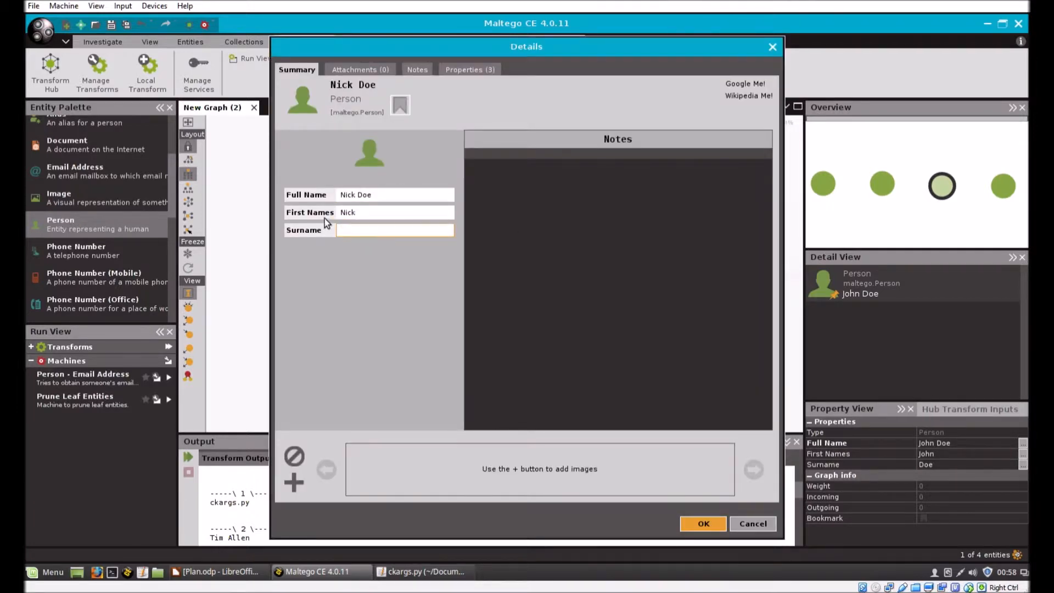
pyautogui.write('Antonizick')
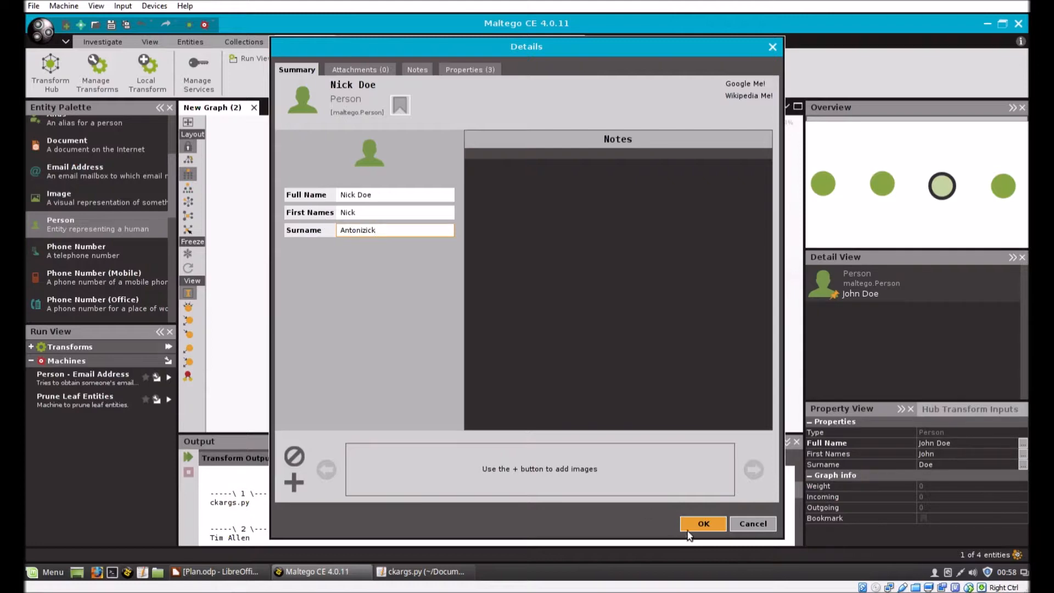
pyautogui.click(703, 524)
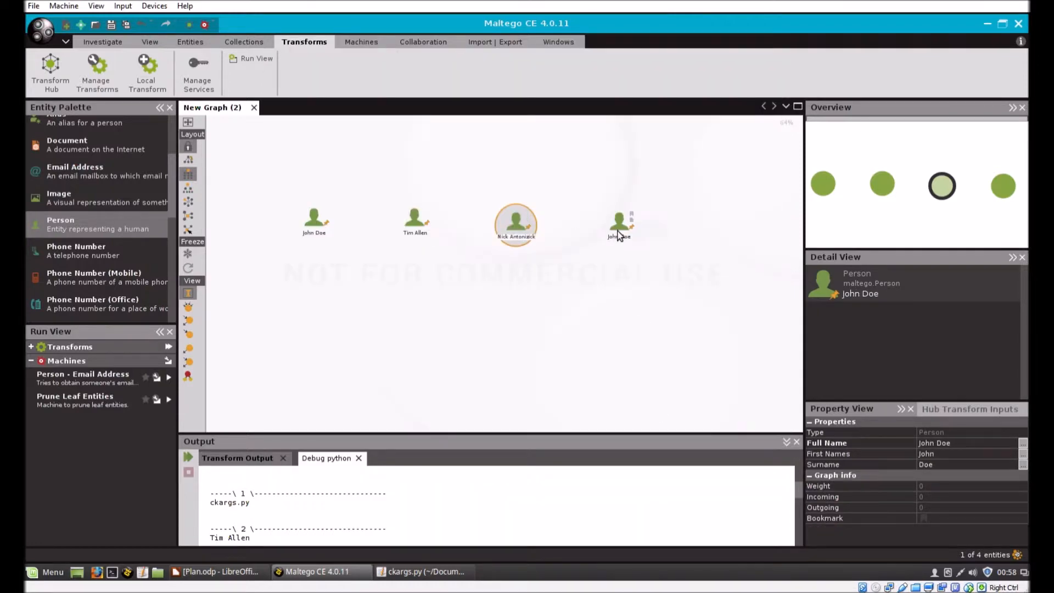
# Step: Rename the fourth person John Snarklefoot and bring ckargs.py forward
pyautogui.doubleClick(620, 222)
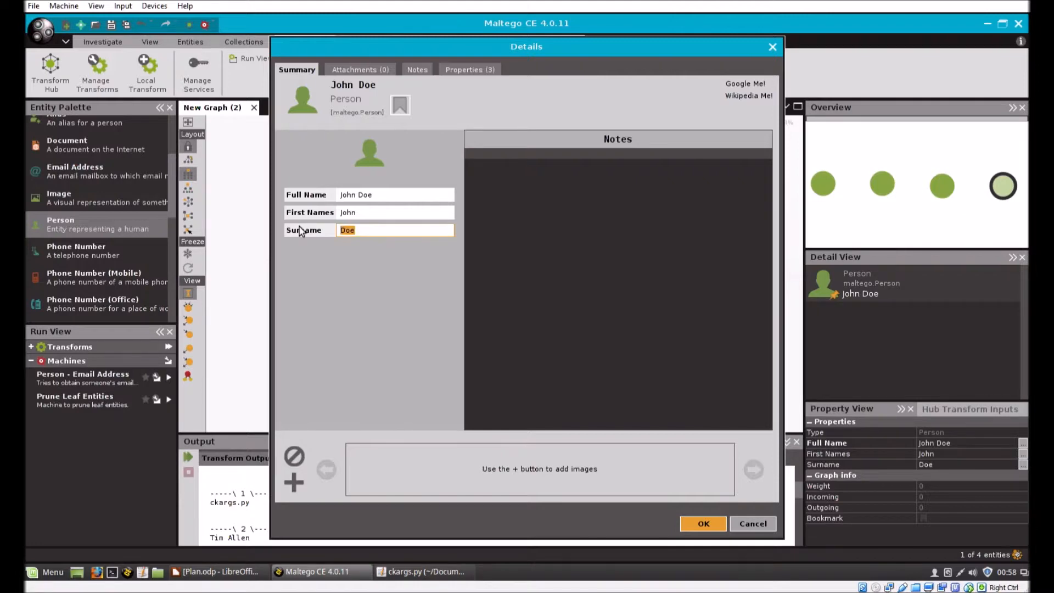
pyautogui.write('Snarklefoot')
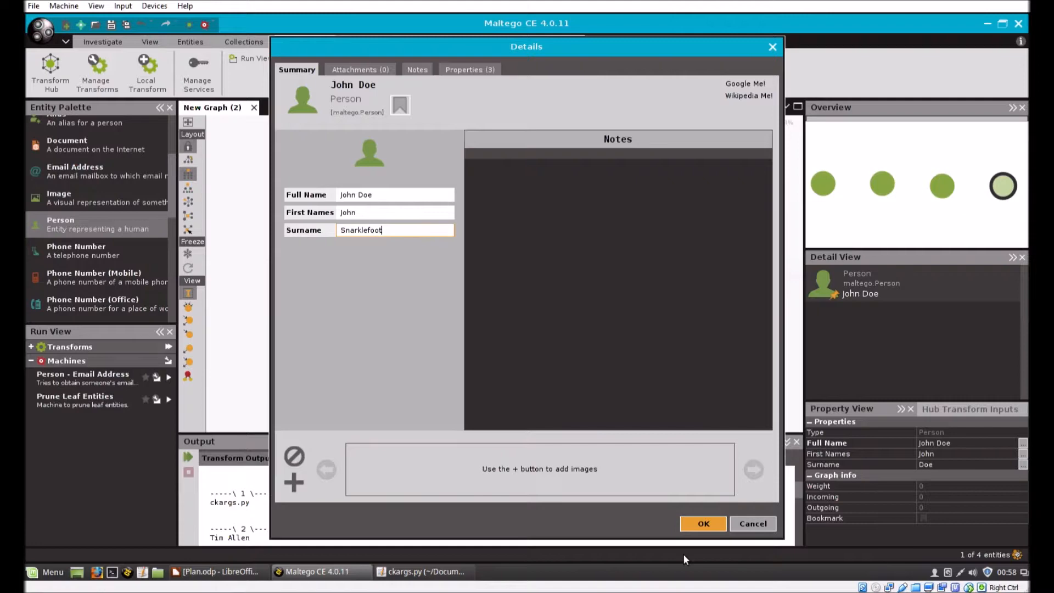
pyautogui.click(703, 524)
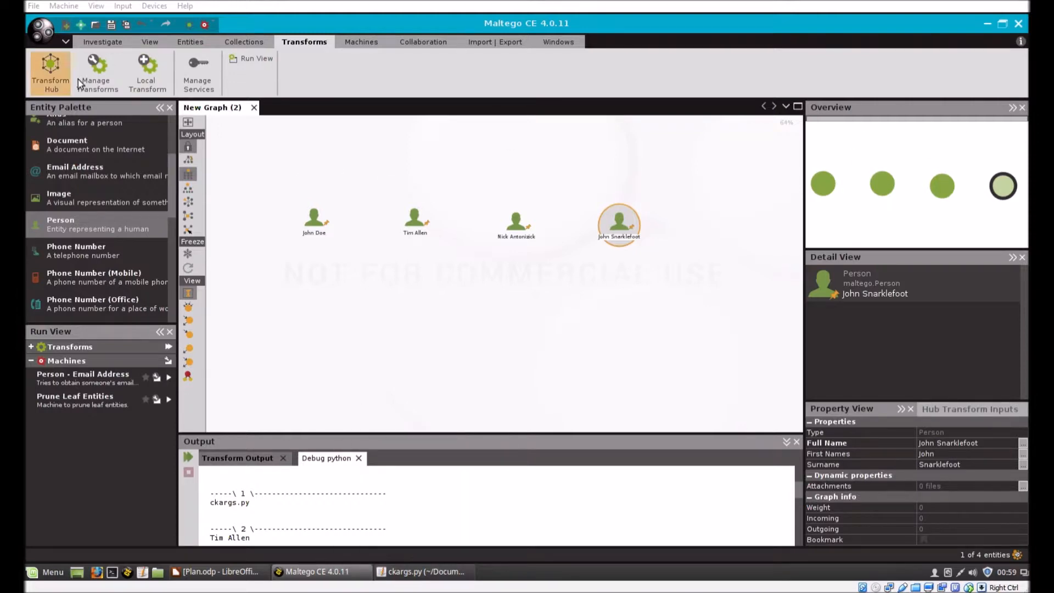
pyautogui.click(423, 572)
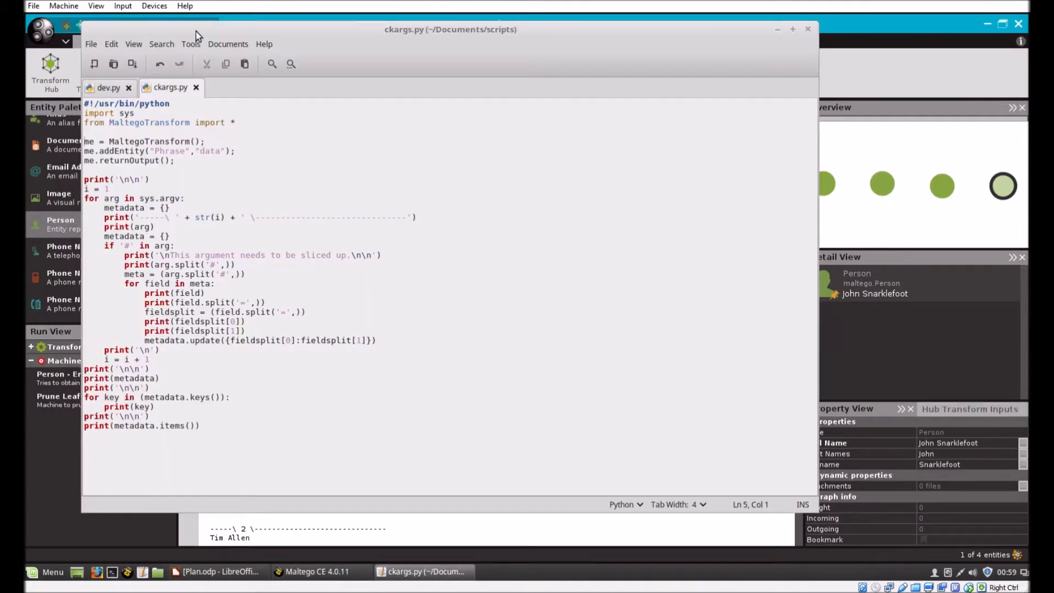
# Step: Save the new phrase-extracting script as usedata.py in Documents/scripts, then return to Maltego
pyautogui.click(94, 63)
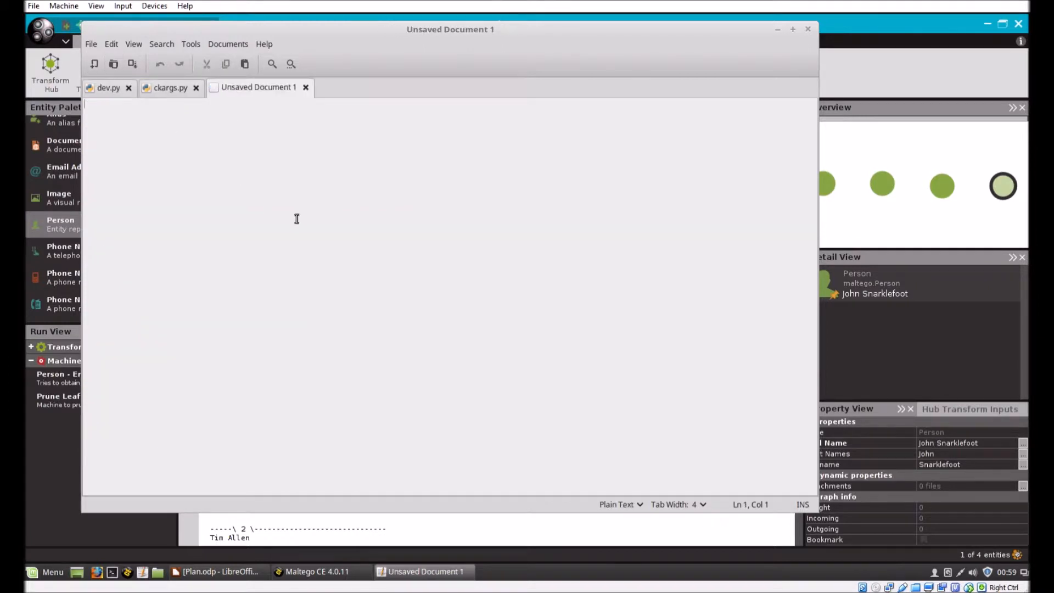
pyautogui.moveTo(351, 309)
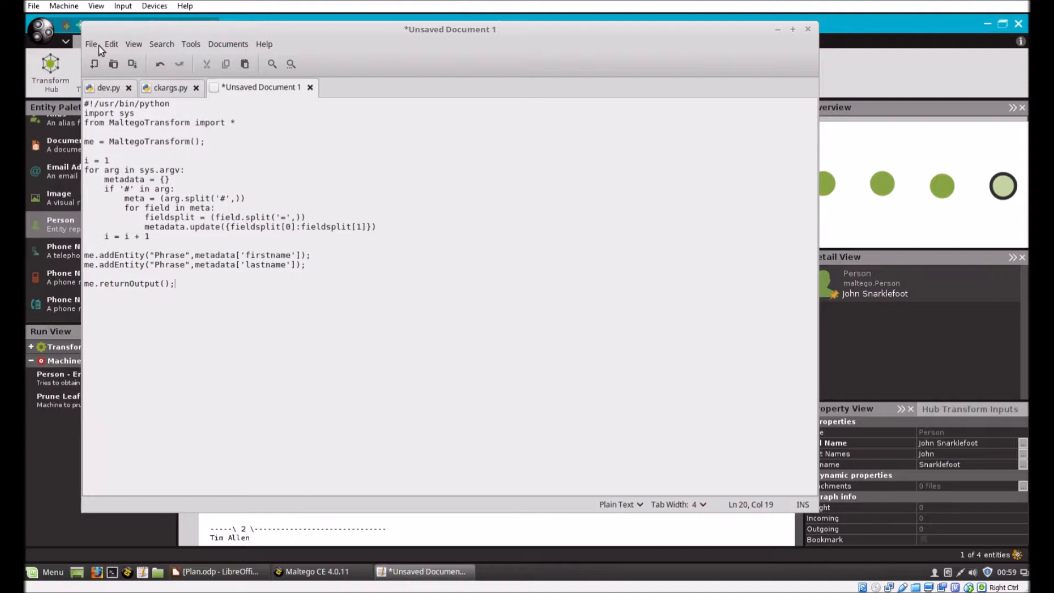
pyautogui.click(111, 44)
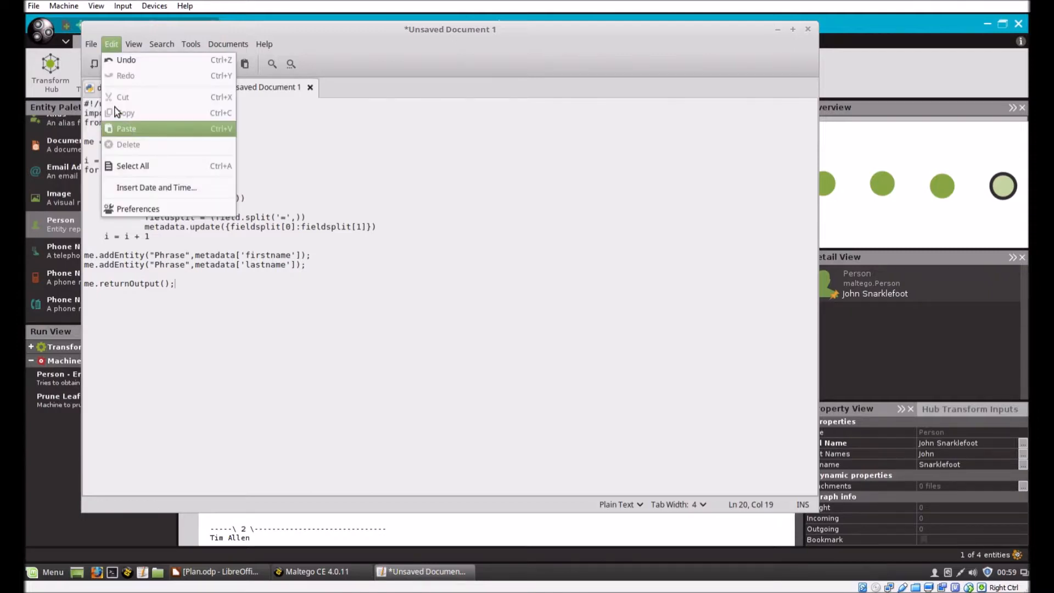
pyautogui.click(91, 44)
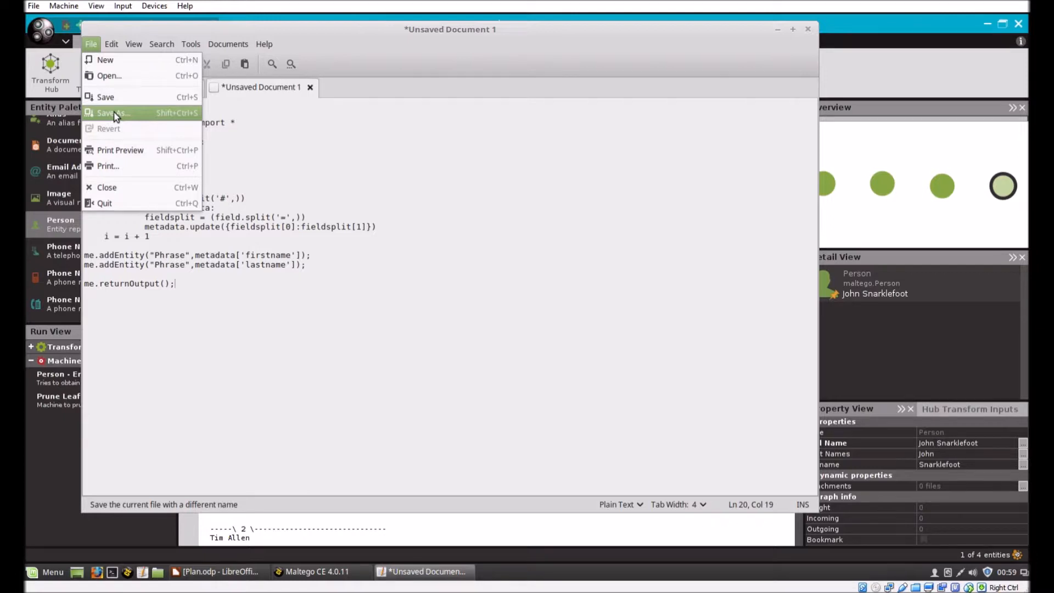
pyautogui.click(112, 113)
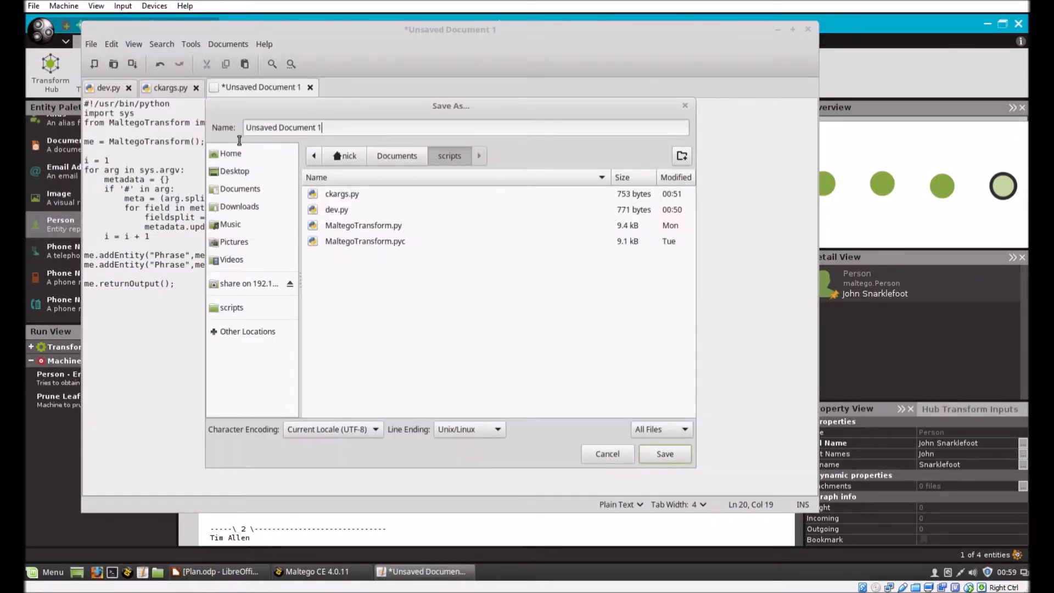
pyautogui.write('u')
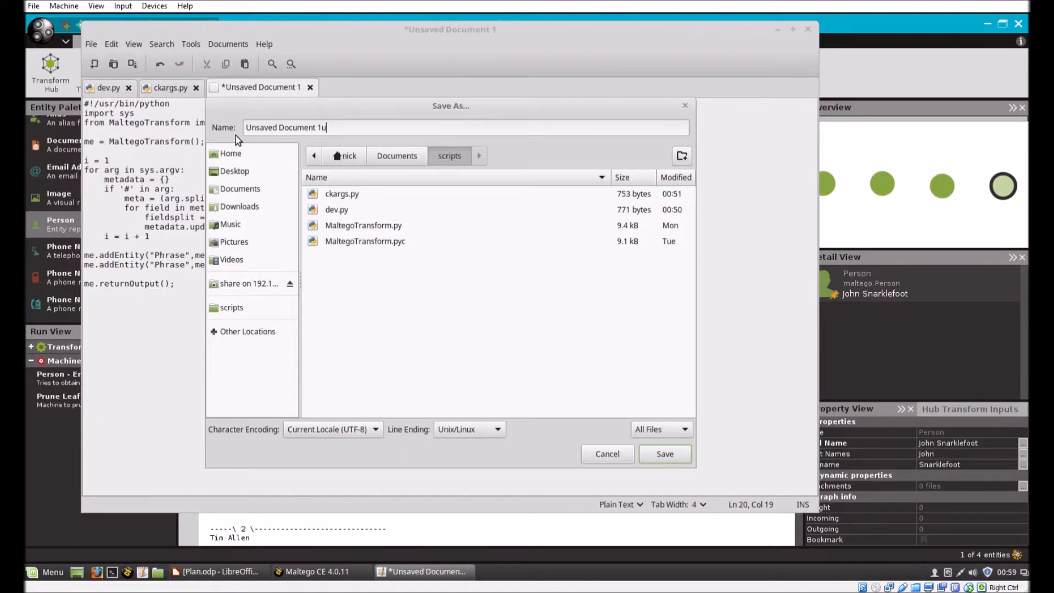
pyautogui.write('sedata')
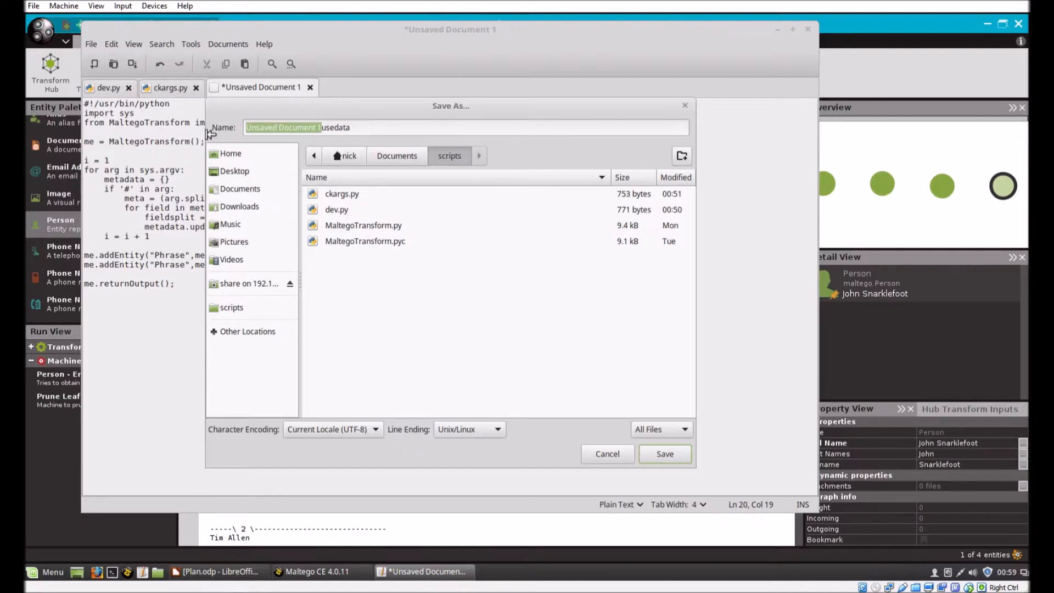
pyautogui.write('usedata.')
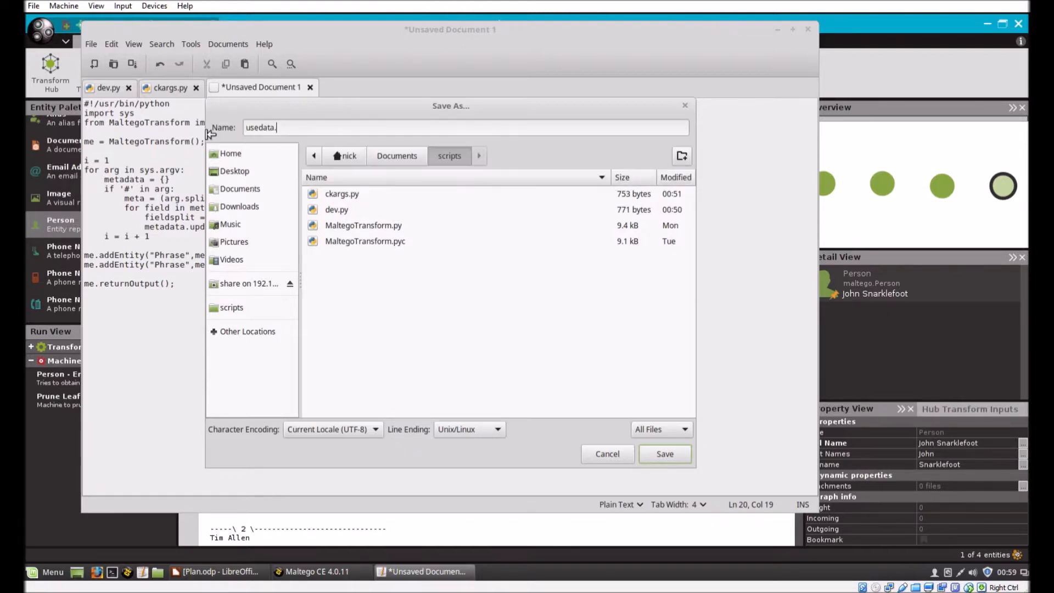
pyautogui.write('py')
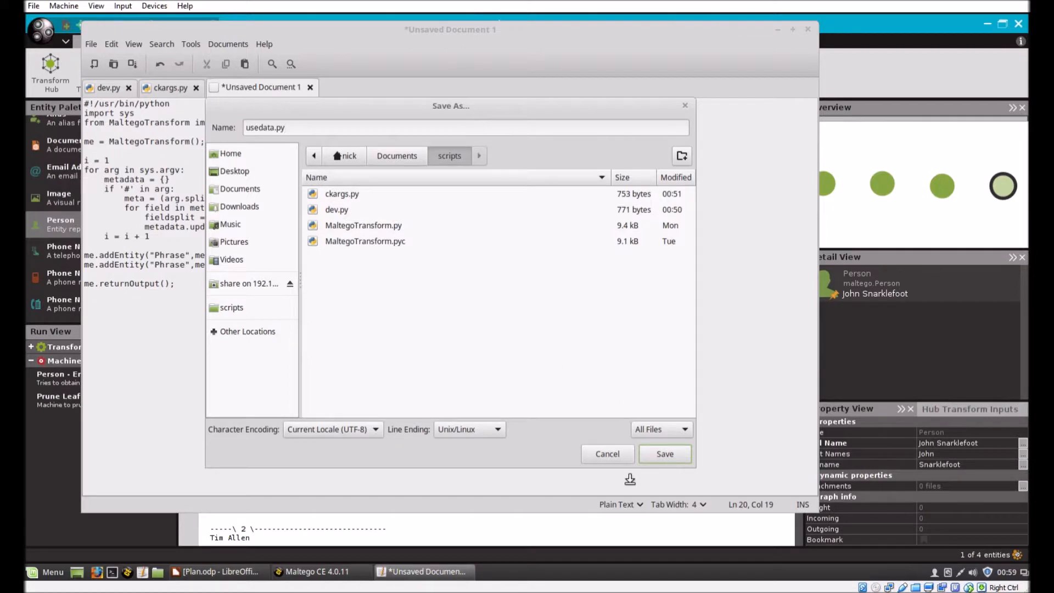
pyautogui.click(664, 454)
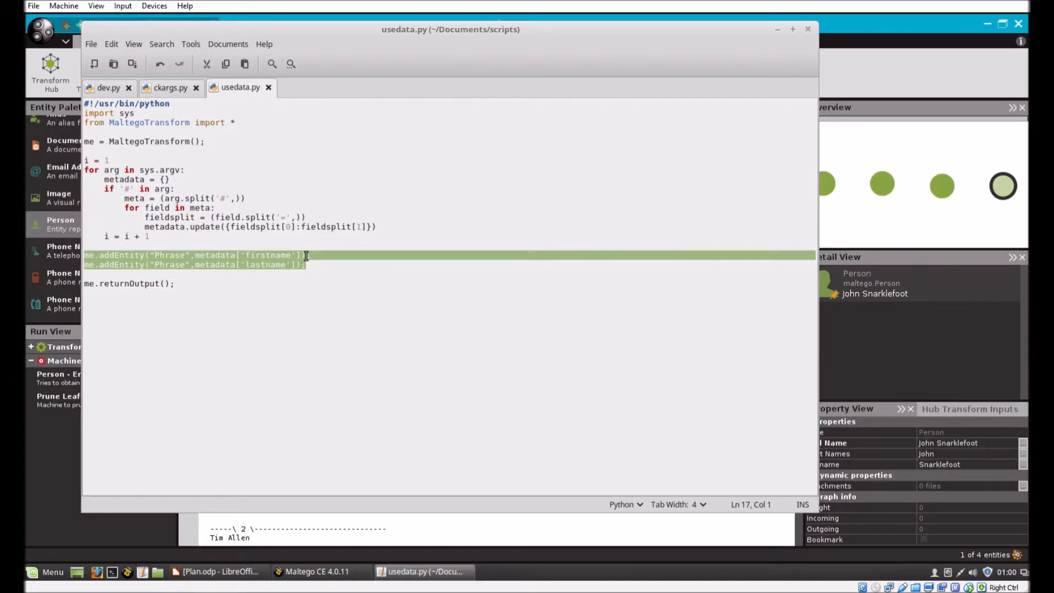
pyautogui.click(302, 264)
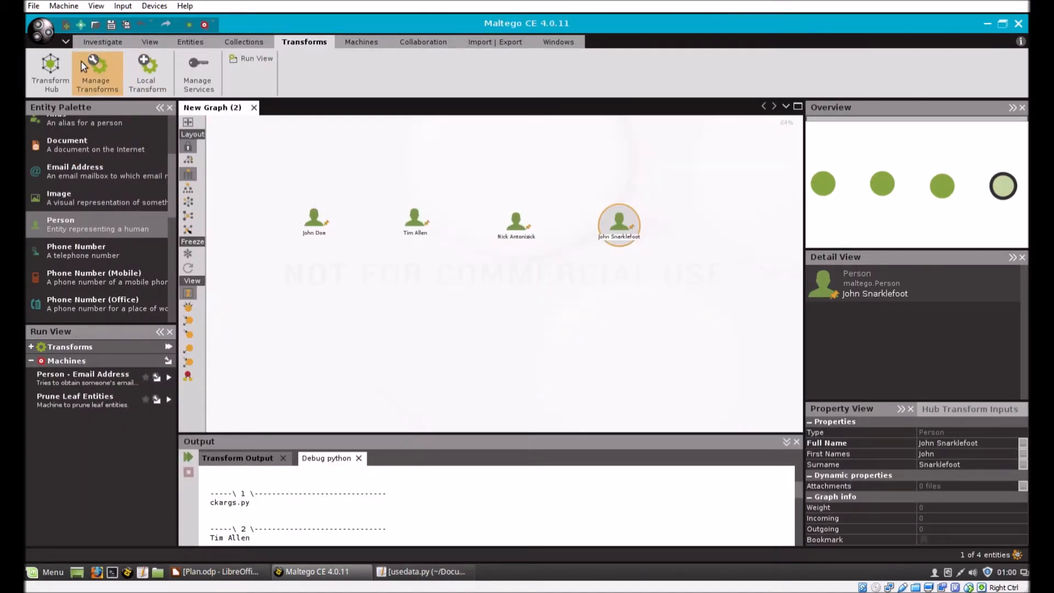
# Step: Create local transform 'Use Data' with Person input and advance to the command line step
pyautogui.click(98, 72)
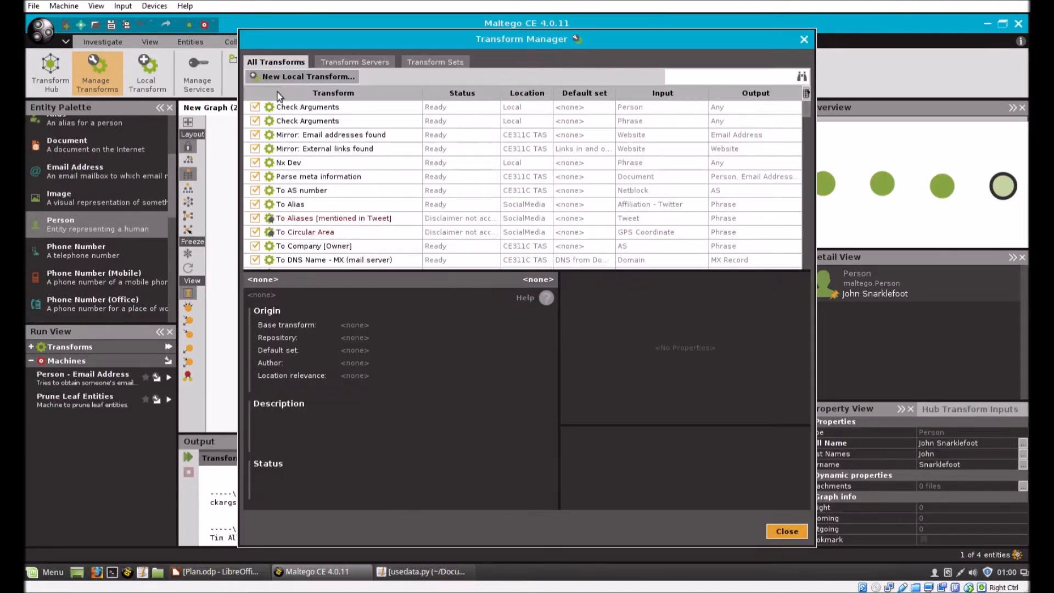
pyautogui.click(307, 76)
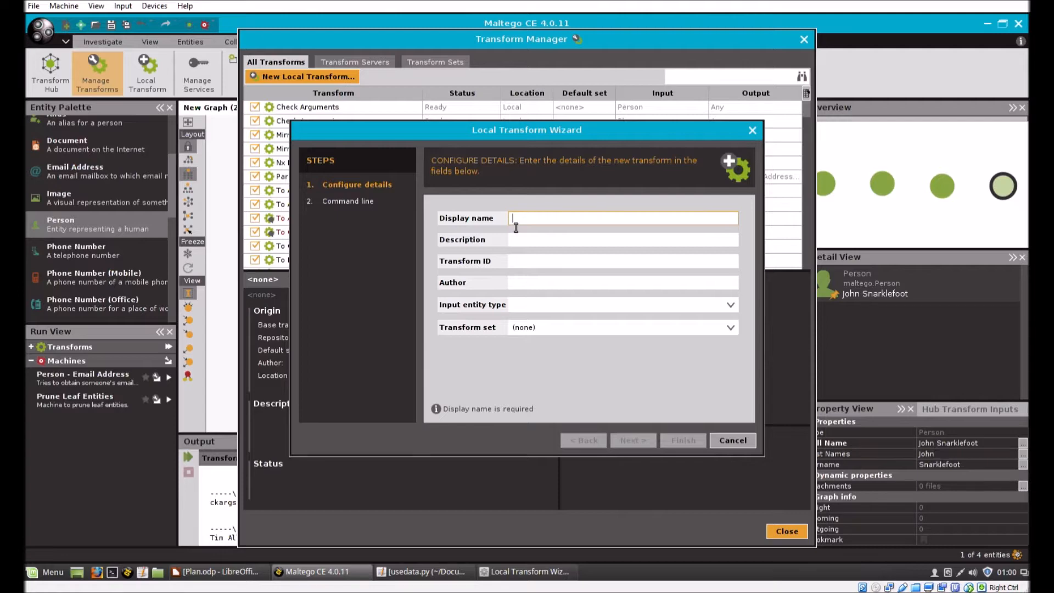
pyautogui.write('Use Data')
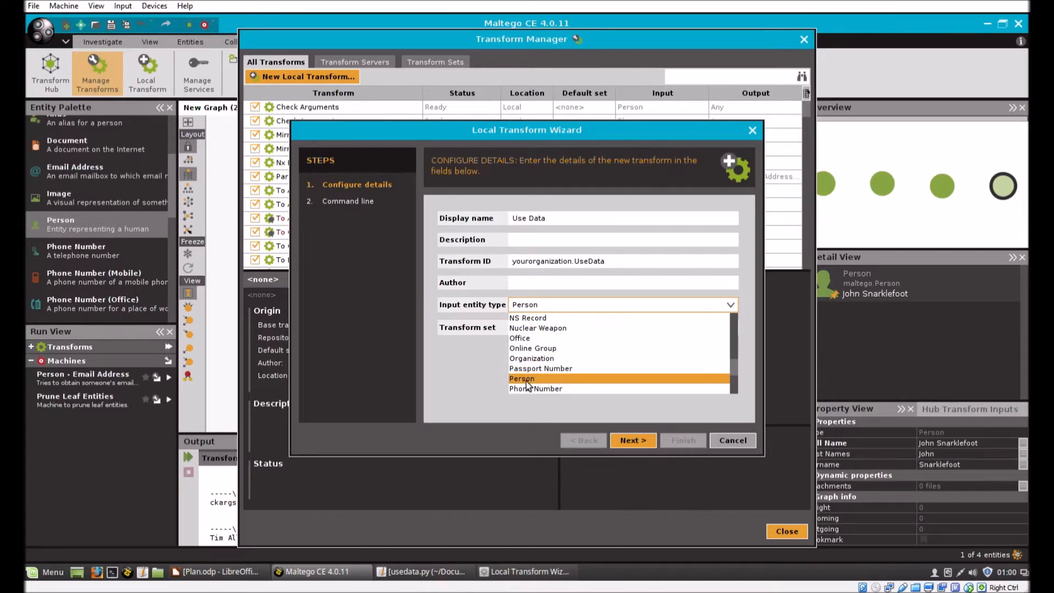
pyautogui.click(522, 378)
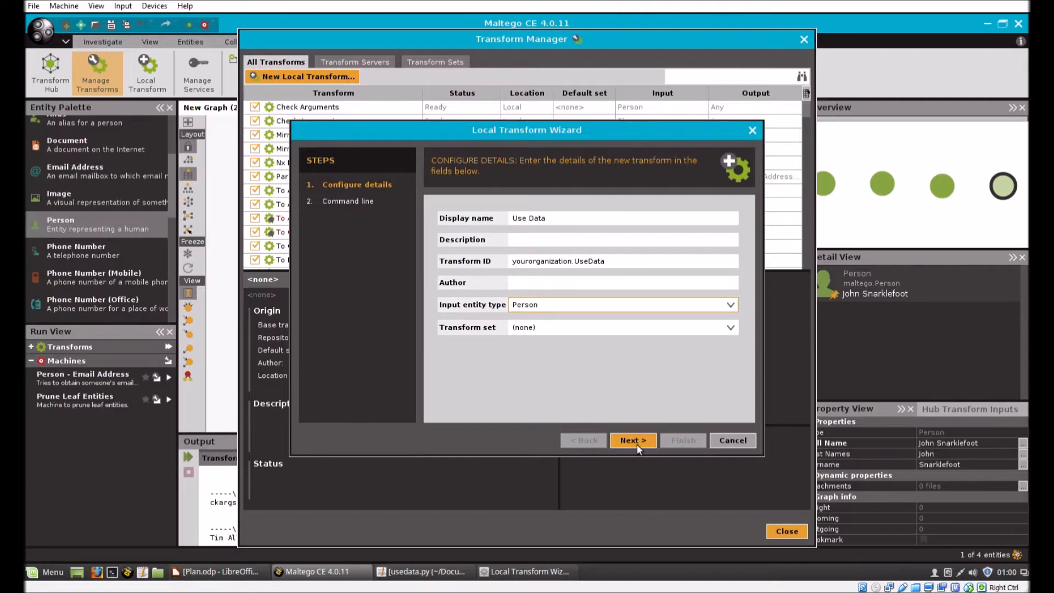
pyautogui.click(631, 440)
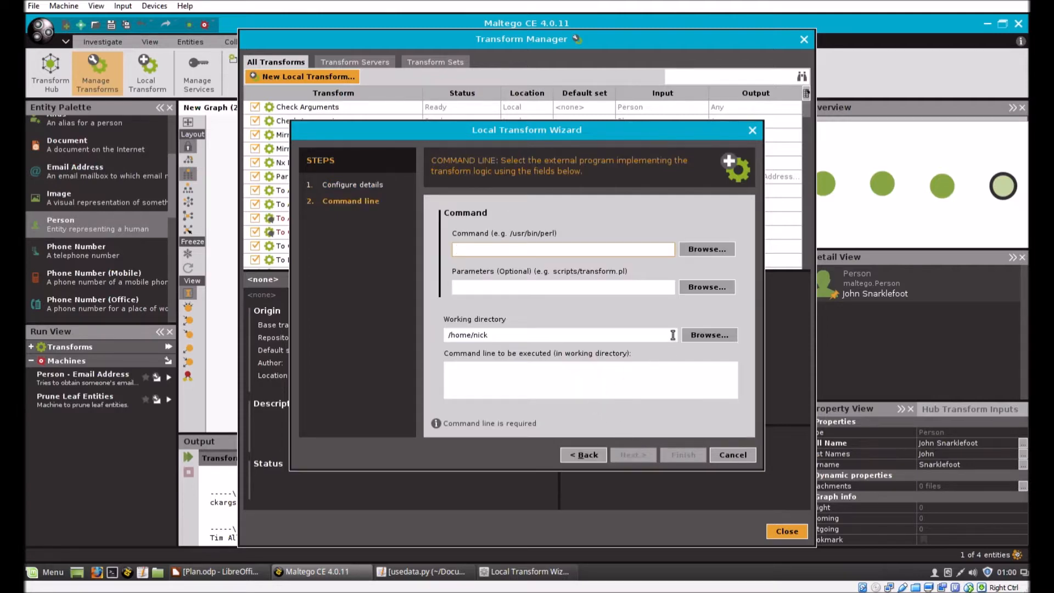
# Step: Set Use Data to run python with scripts/usedata.py, finish, and close the manager
pyautogui.write('pt')
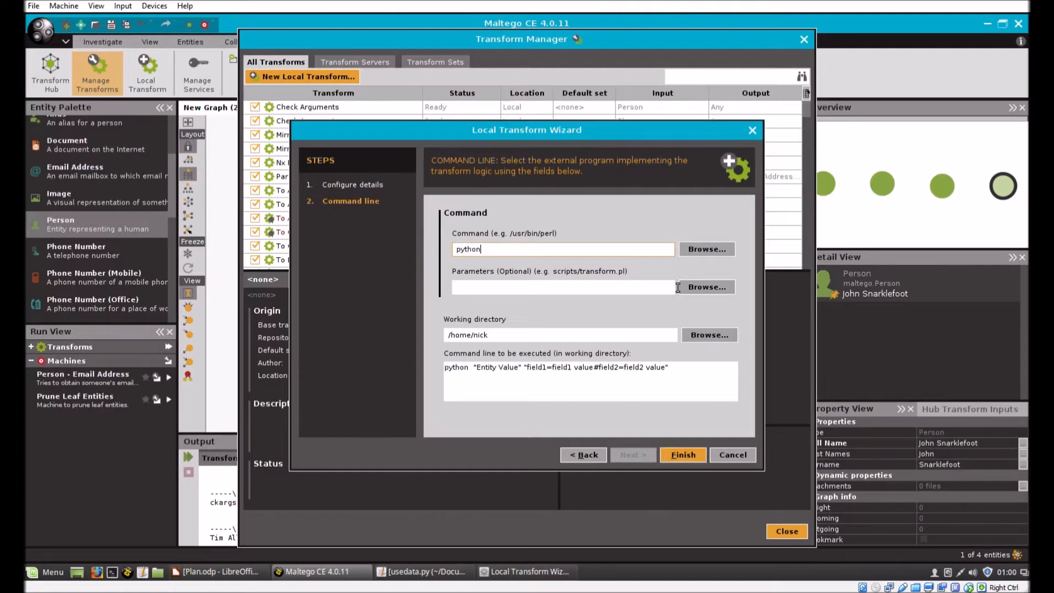
pyautogui.click(707, 287)
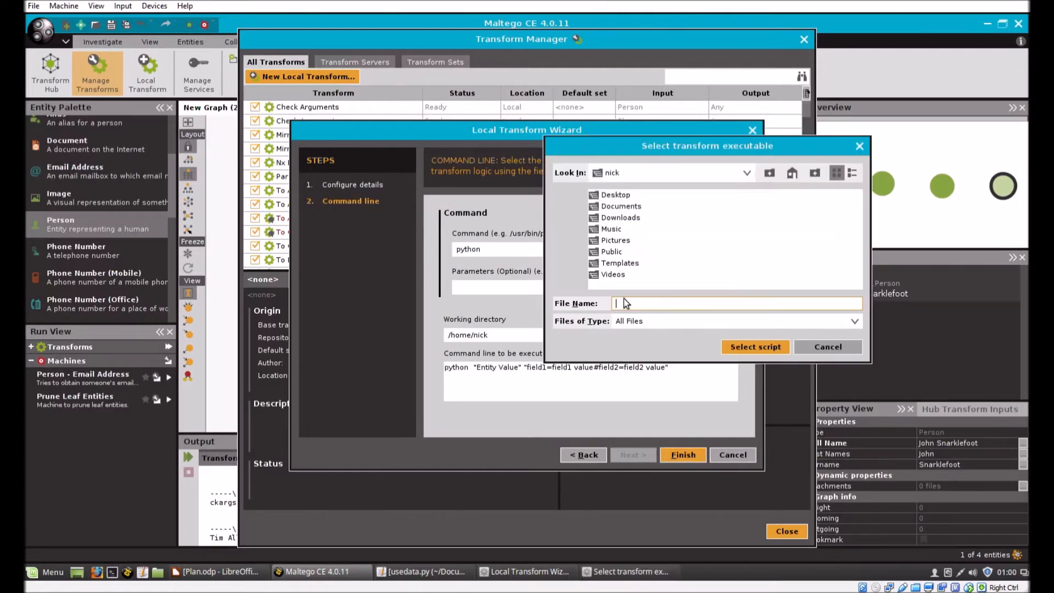
pyautogui.click(619, 206)
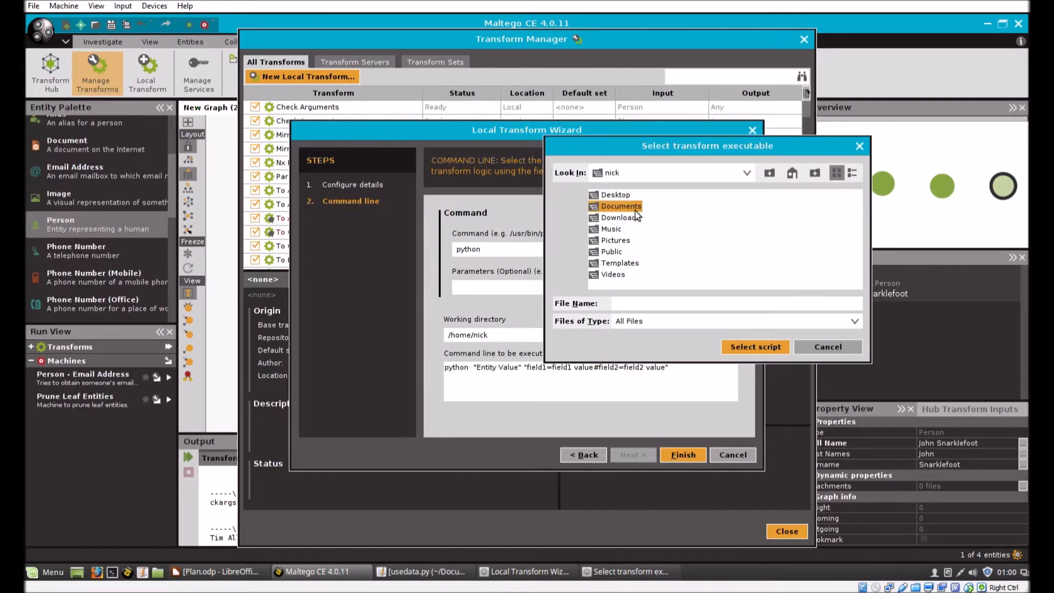
pyautogui.doubleClick(620, 206)
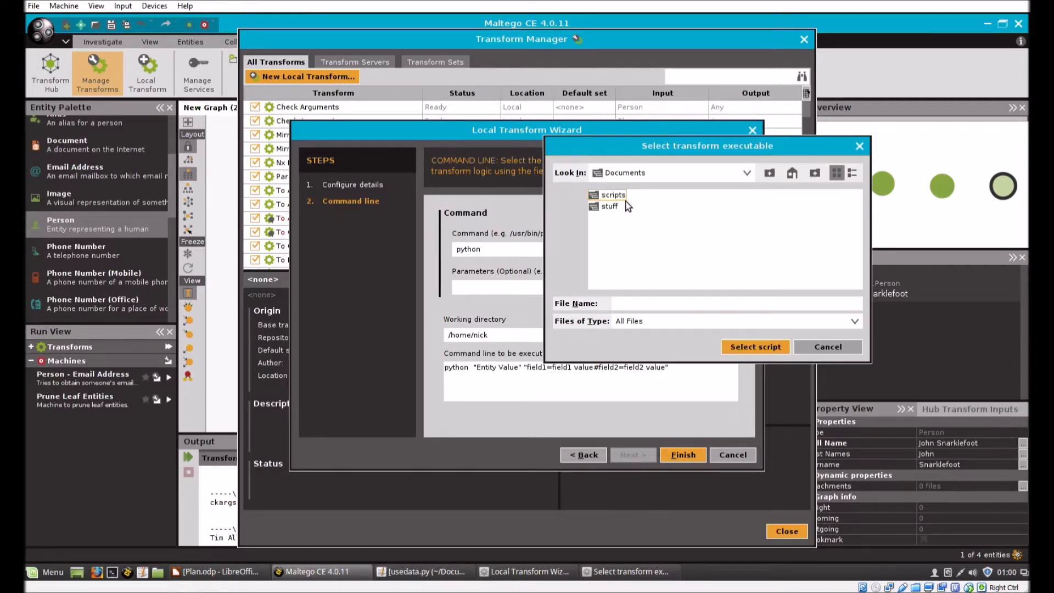
pyautogui.doubleClick(614, 194)
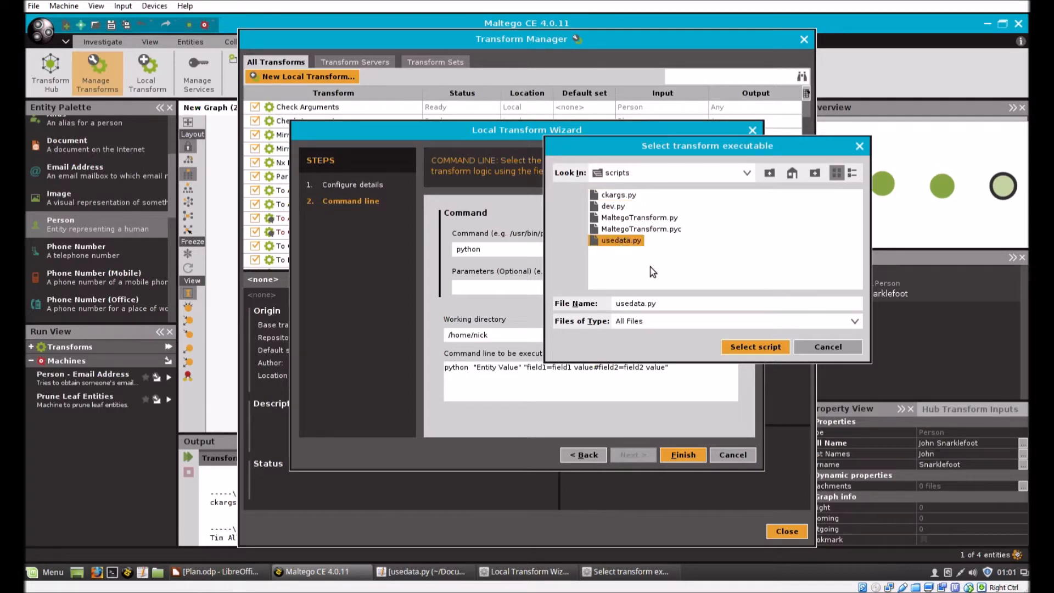
pyautogui.click(755, 347)
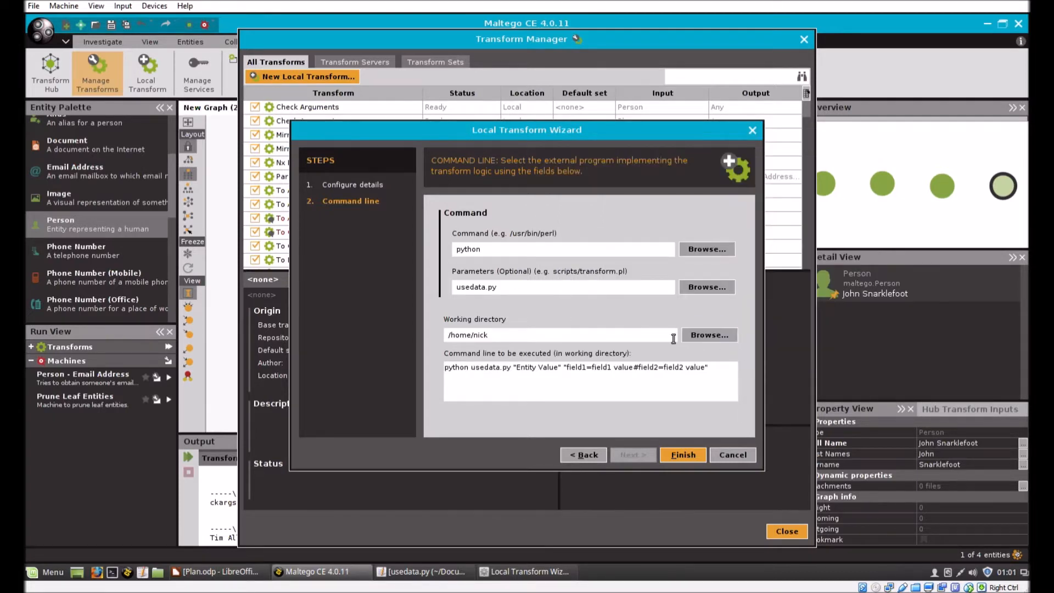
pyautogui.click(709, 335)
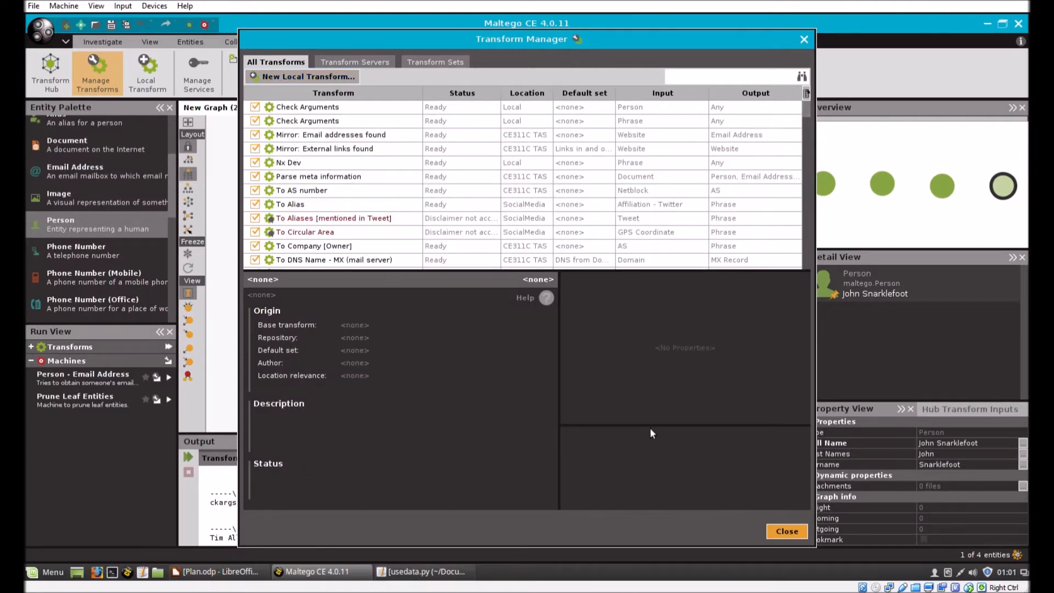
pyautogui.click(785, 531)
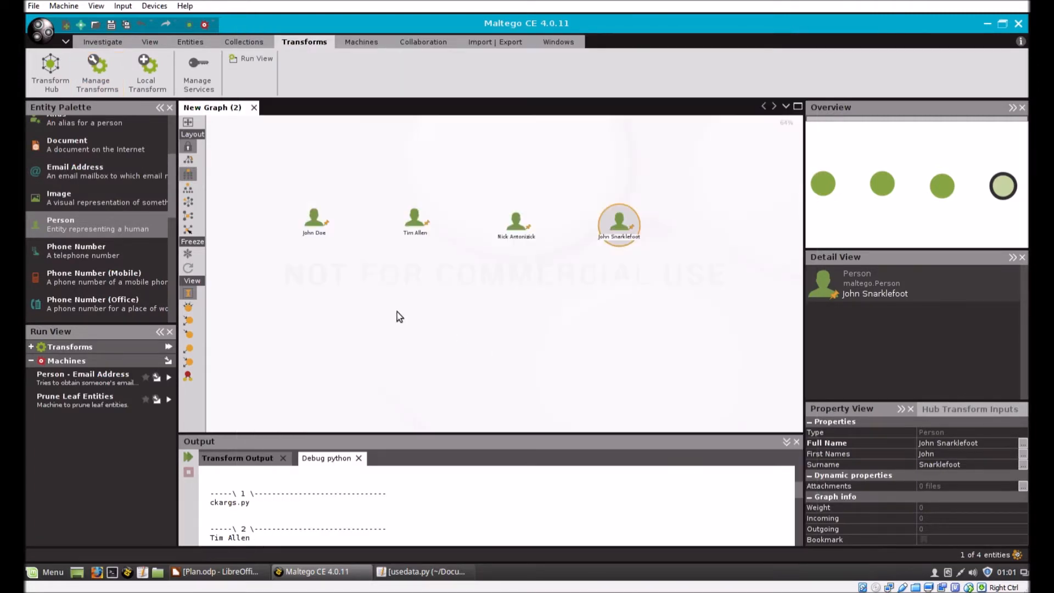
# Step: Run Use Data on the first three person entities
pyautogui.click(314, 220)
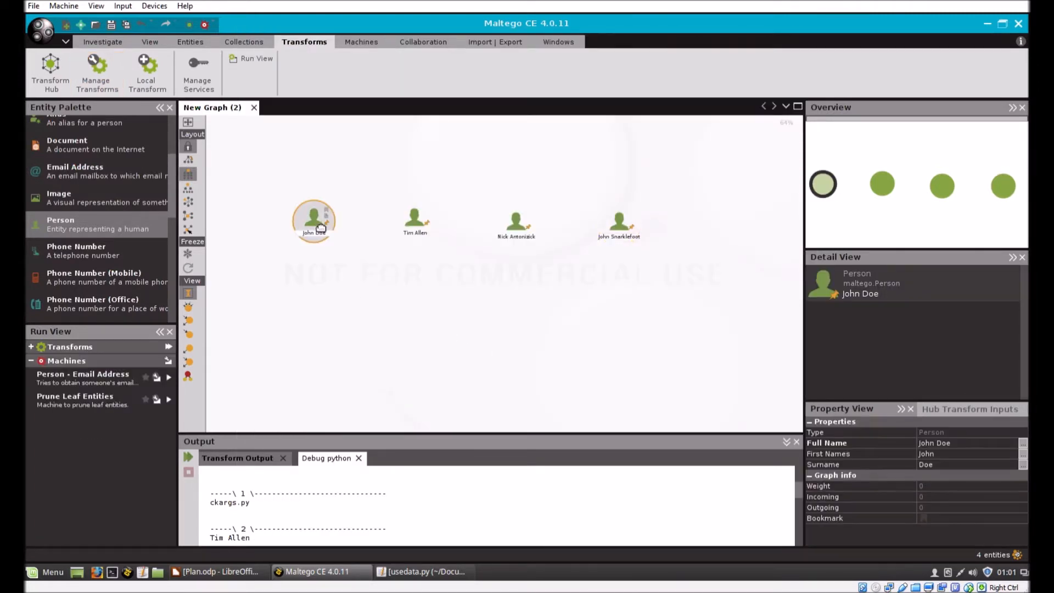
pyautogui.rightClick(312, 221)
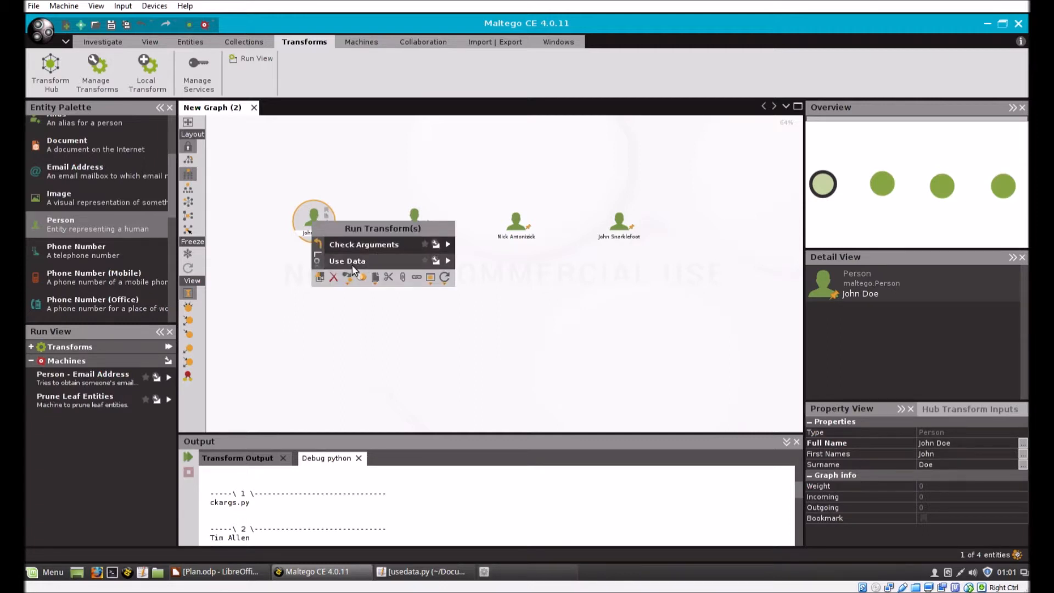
pyautogui.click(348, 260)
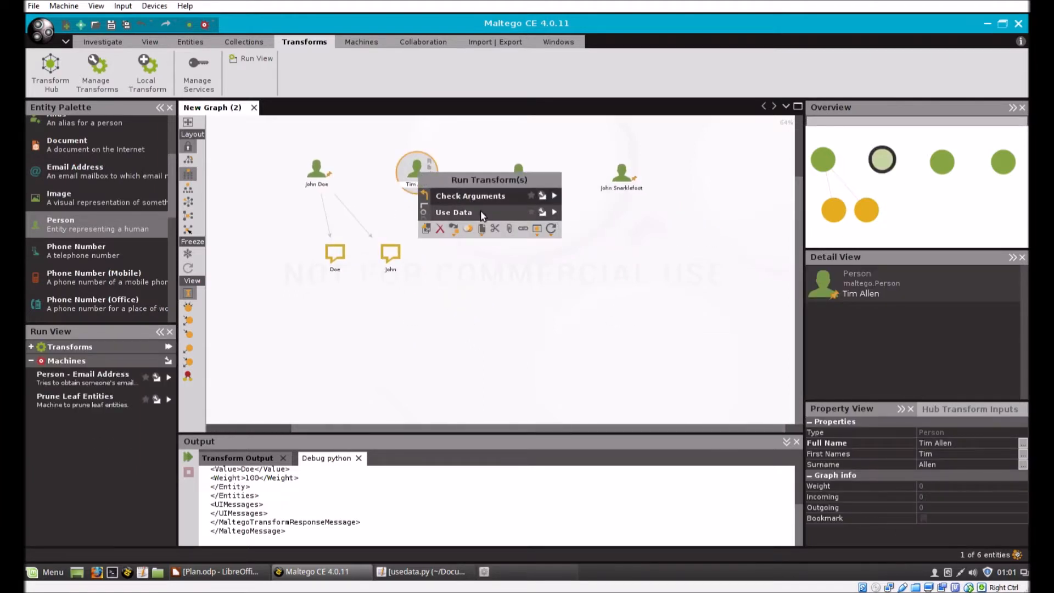
pyautogui.click(454, 212)
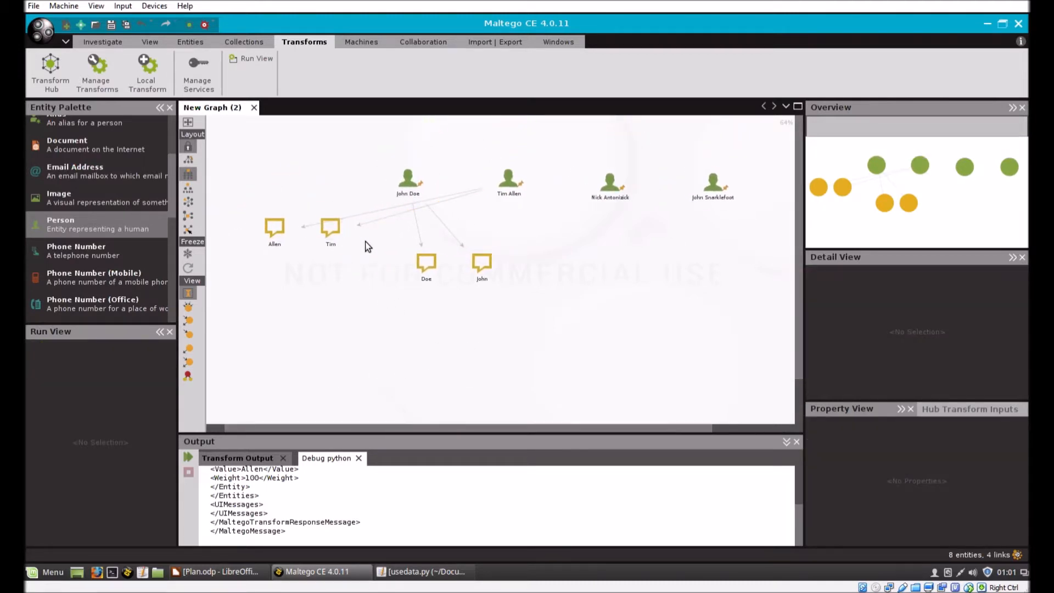
pyautogui.click(609, 184)
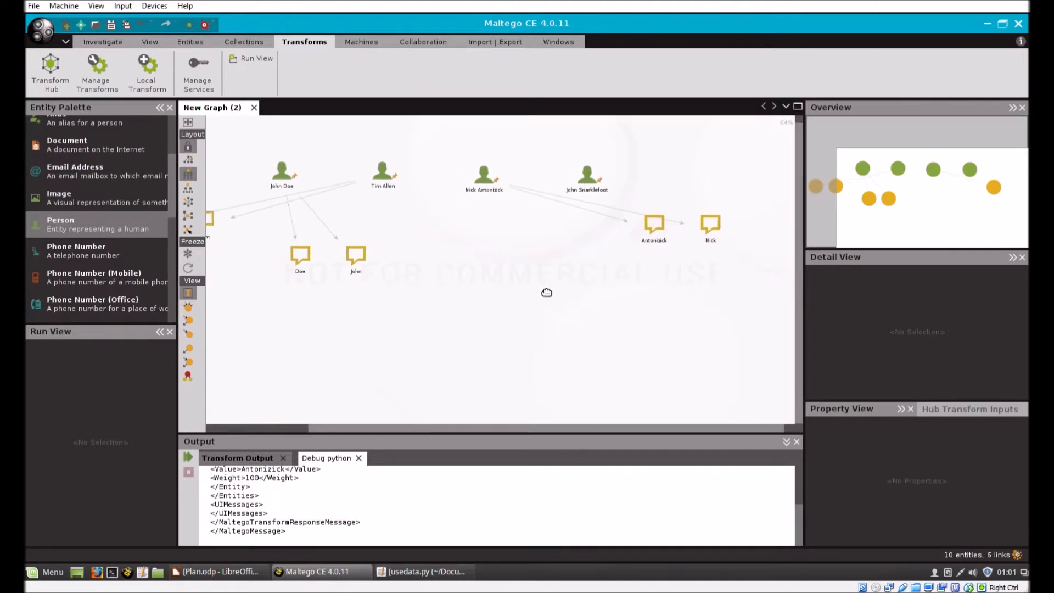
# Step: Run Use Data on the fourth person, centre the shared John phrase, and change node sizes
pyautogui.click(653, 225)
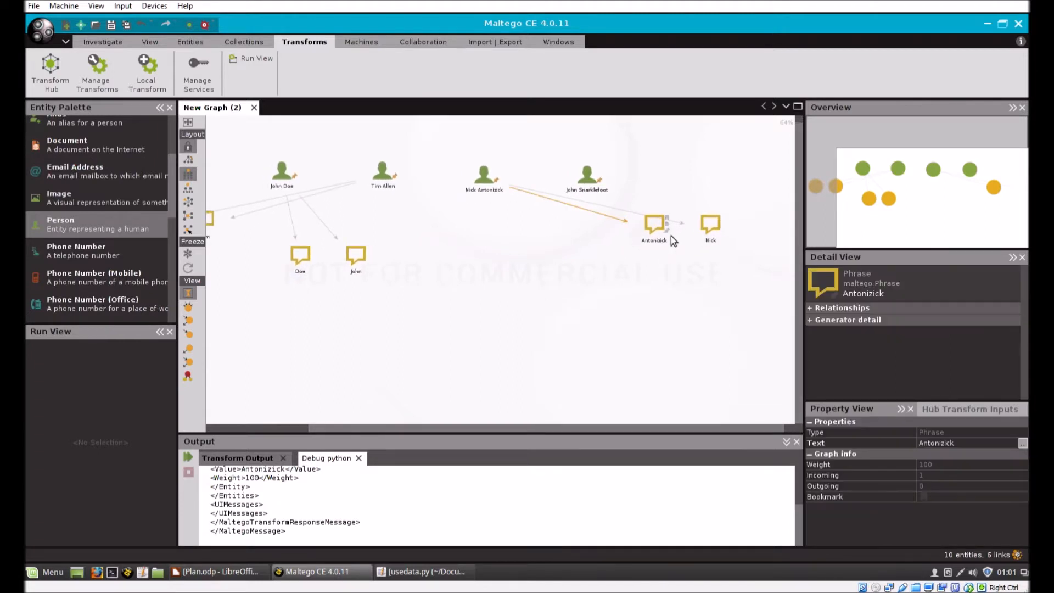
pyautogui.click(586, 173)
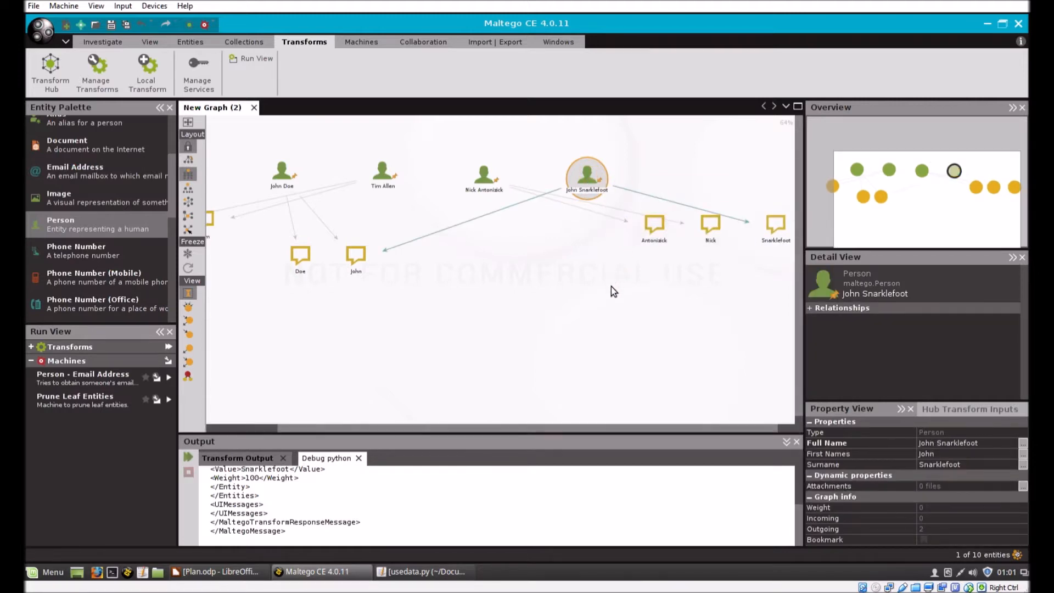
pyautogui.moveTo(612, 291); pyautogui.dragTo(582, 362)
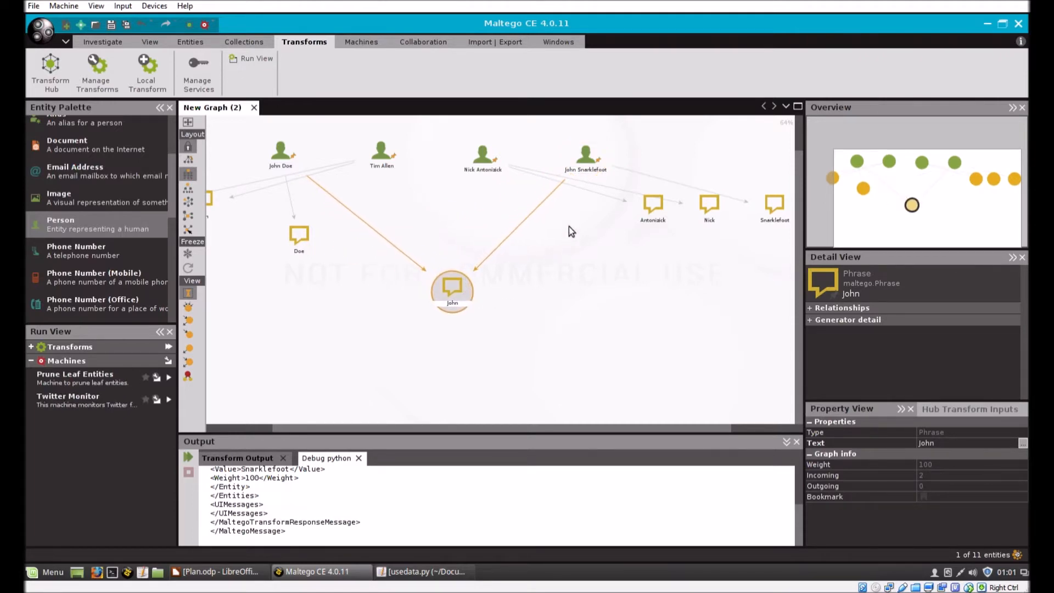
pyautogui.click(281, 148)
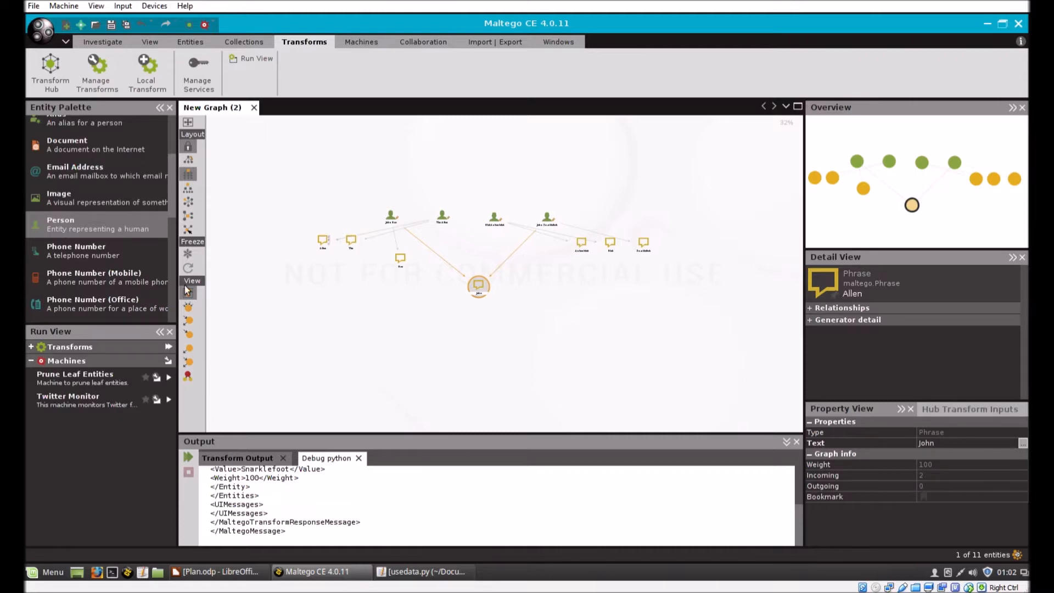
pyautogui.click(479, 287)
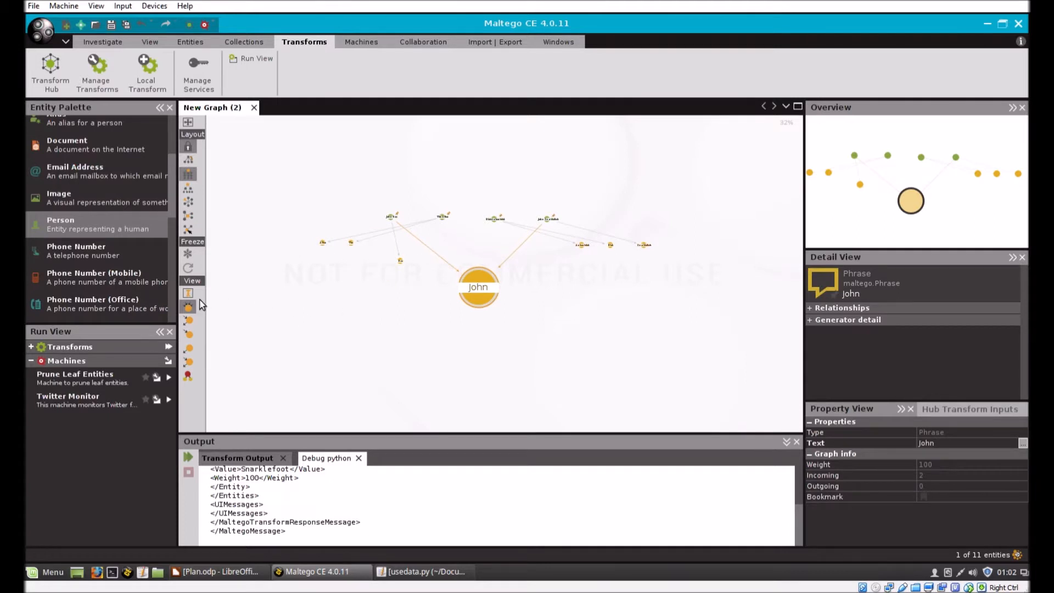
# Step: Restore normal node size, then box-select all entities and confirm their deletion
pyautogui.click(188, 292)
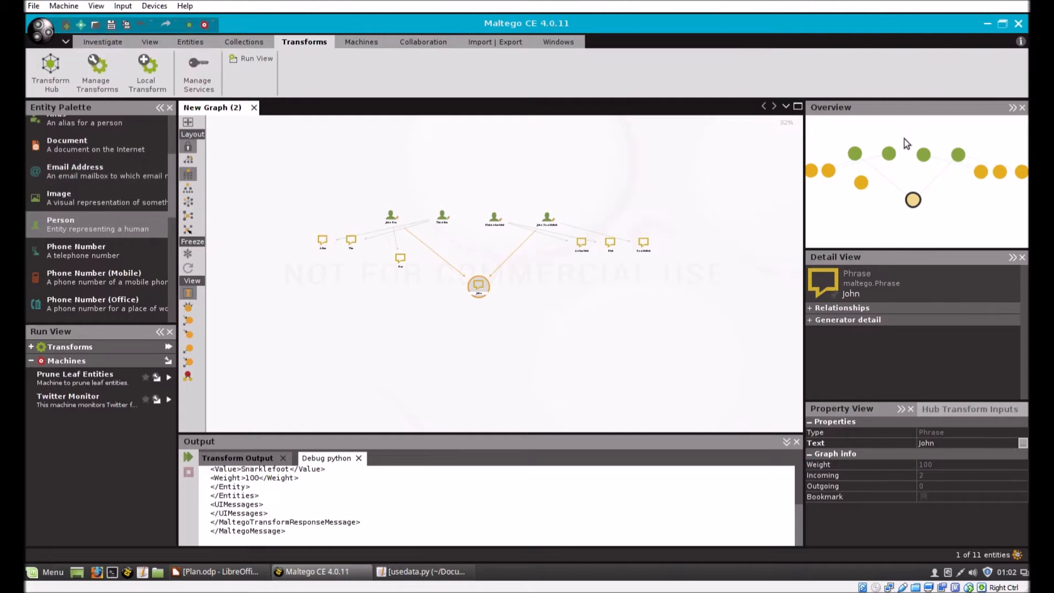
pyautogui.moveTo(430, 246)
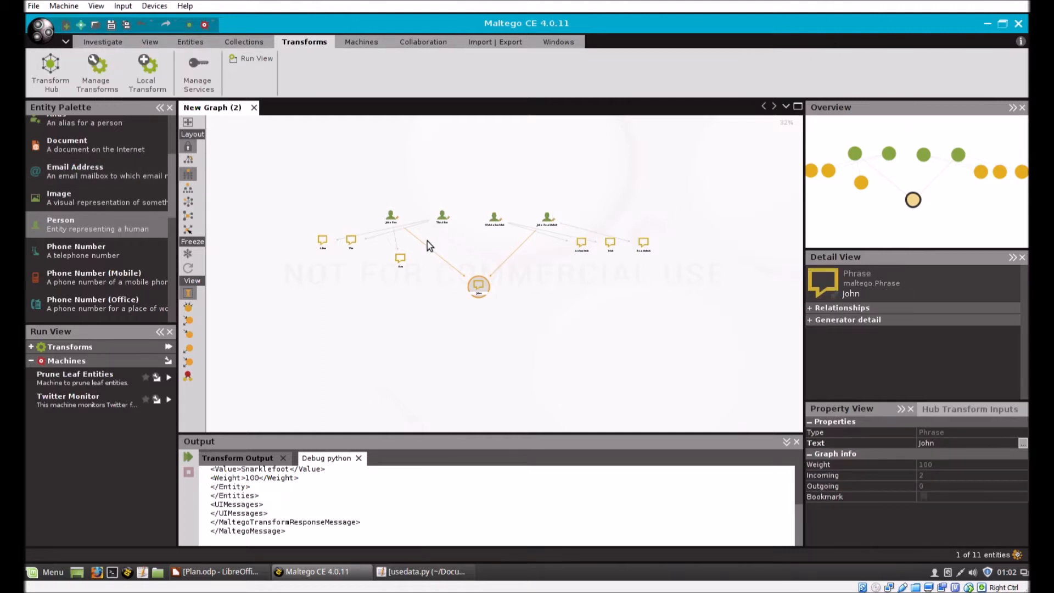
pyautogui.moveTo(385, 265)
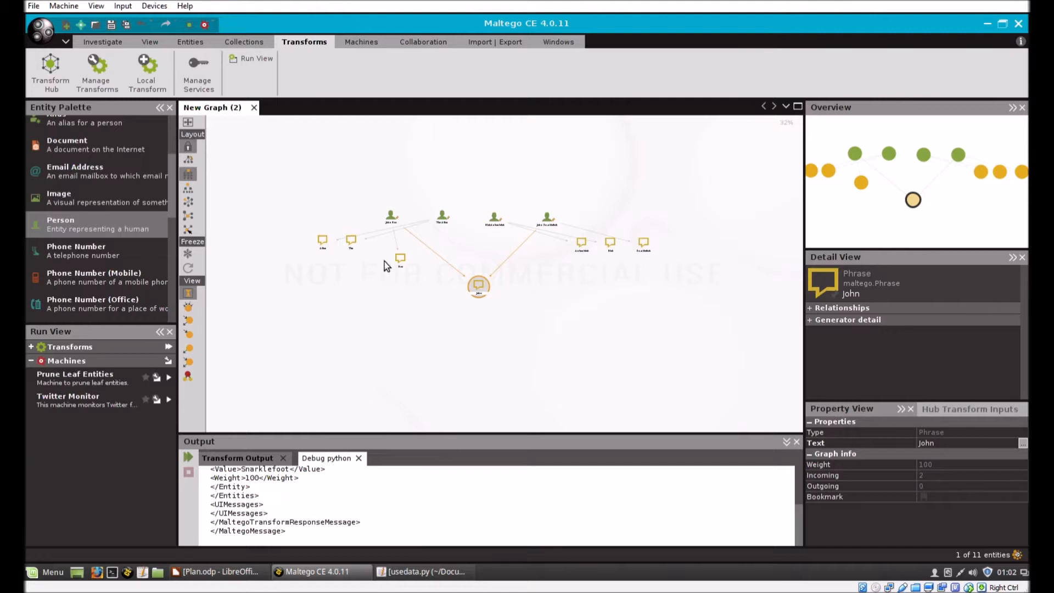
pyautogui.moveTo(386, 266); pyautogui.dragTo(706, 293)
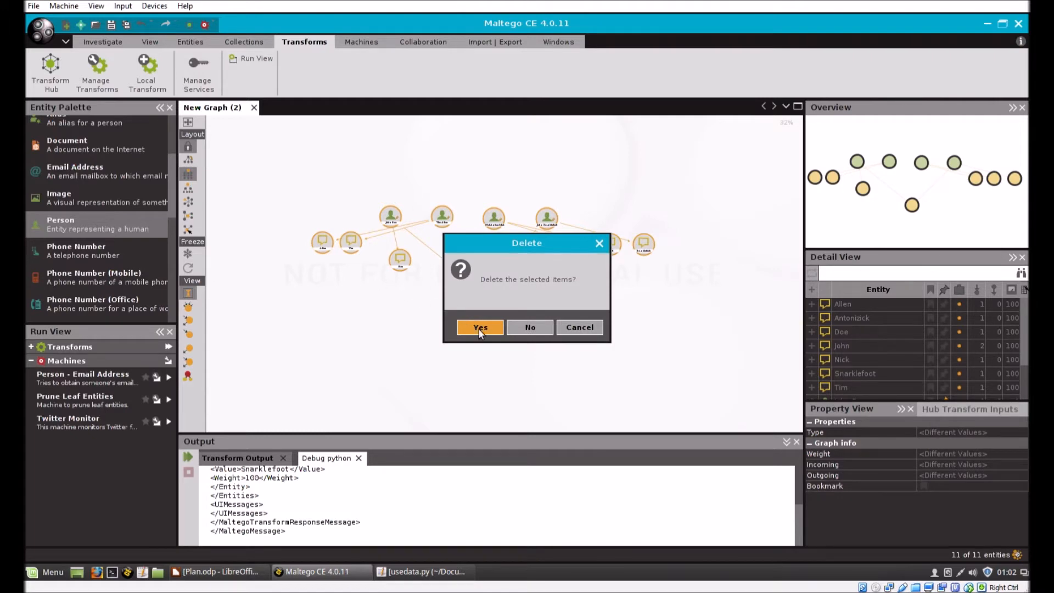
pyautogui.click(480, 328)
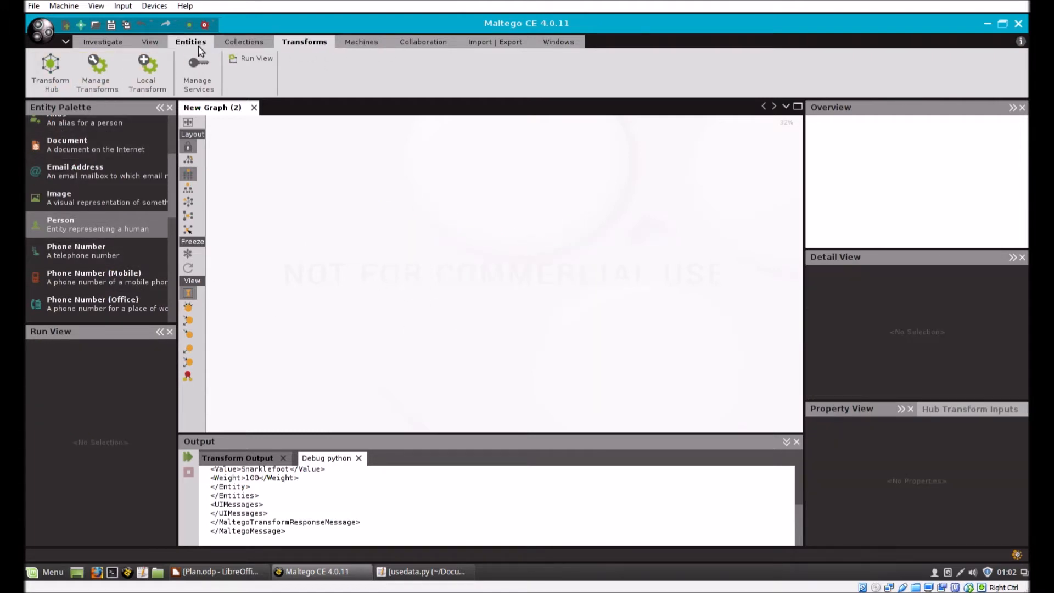
pyautogui.moveTo(190, 42)
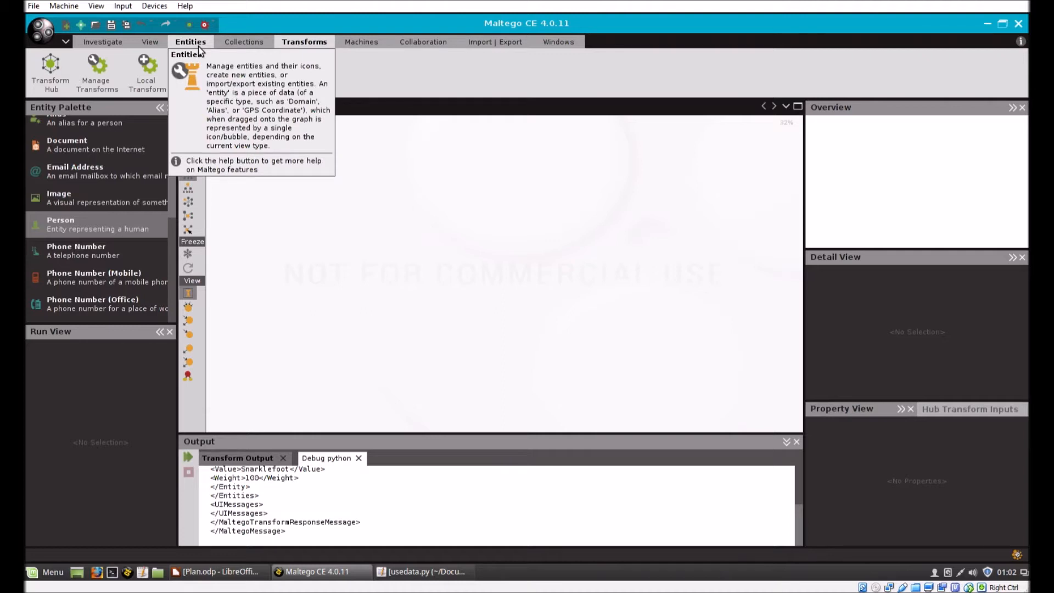
pyautogui.click(191, 41)
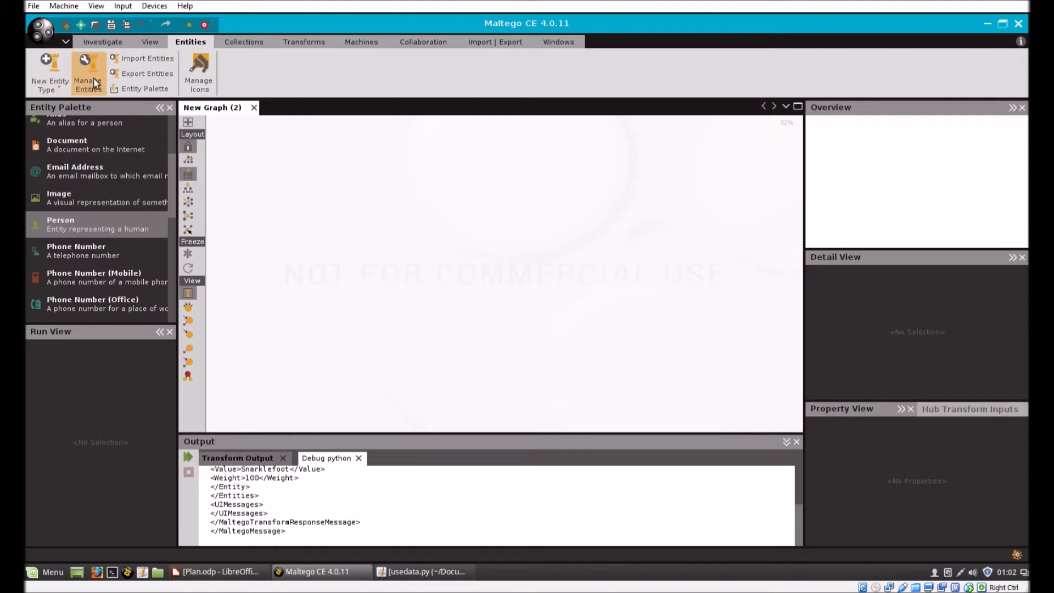
# Step: Create entity type 'Media' with unique name nxmedia and start browsing for its large icon
pyautogui.click(87, 72)
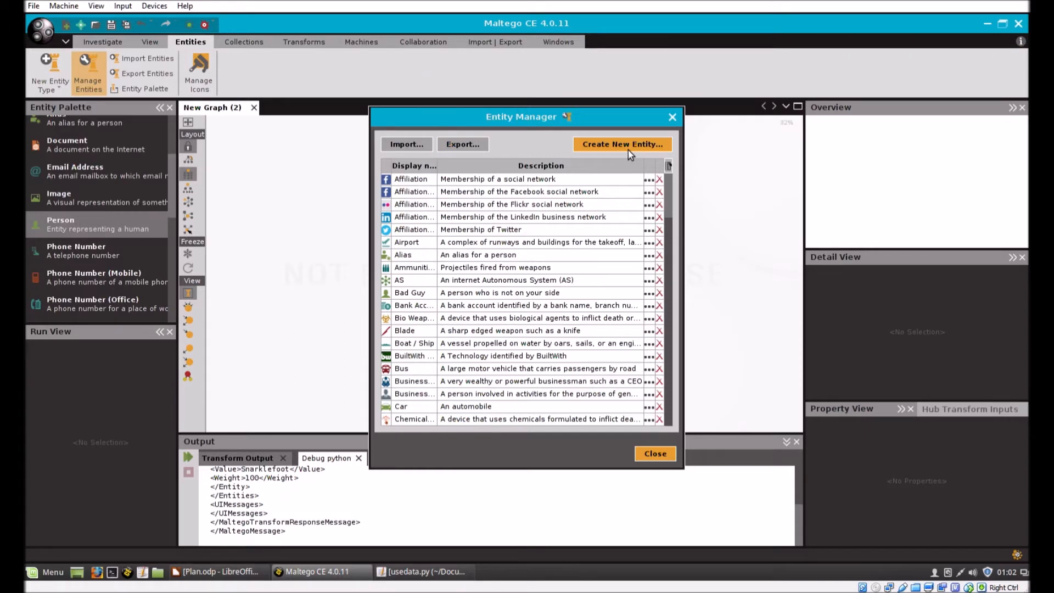
pyautogui.click(621, 144)
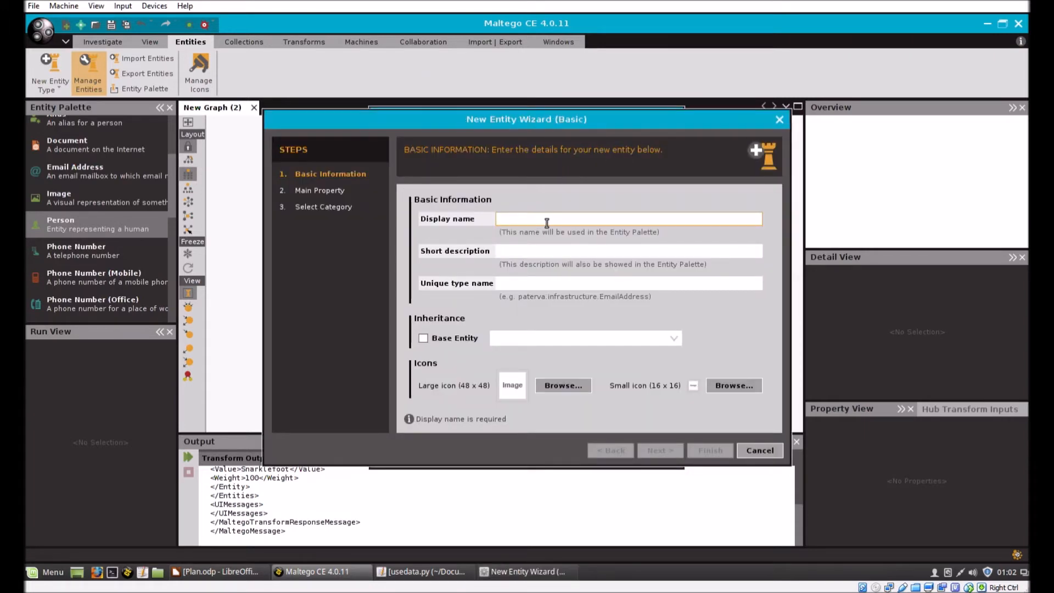
pyautogui.write('Media')
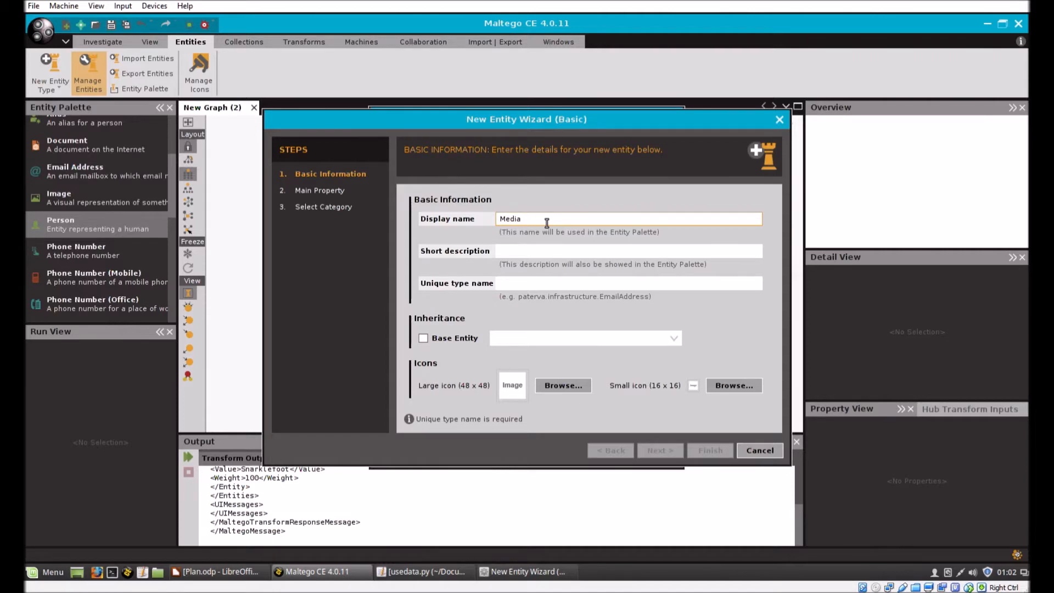
pyautogui.click(629, 251)
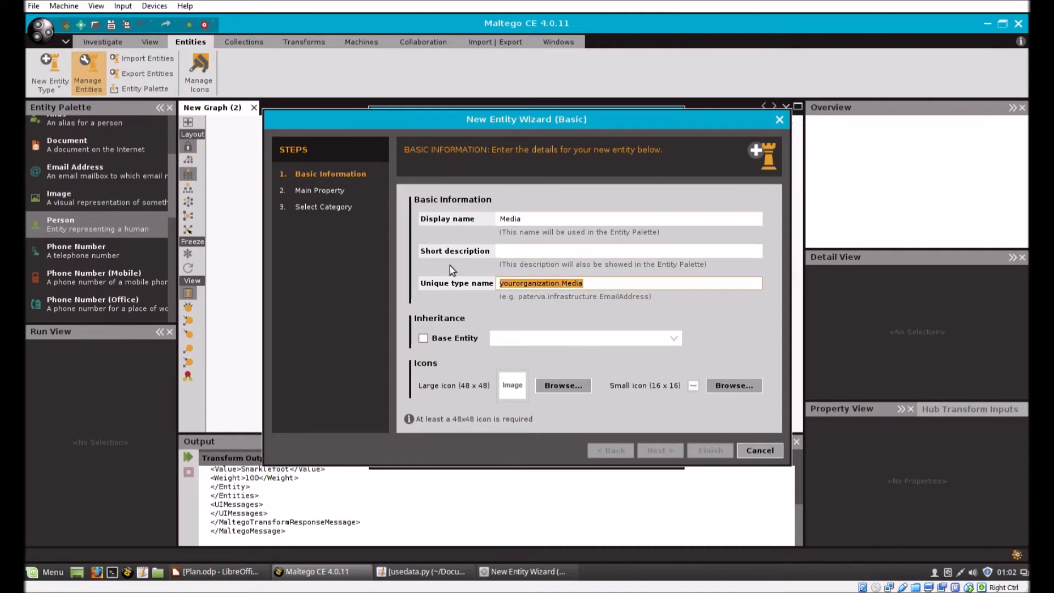
pyautogui.write('n')
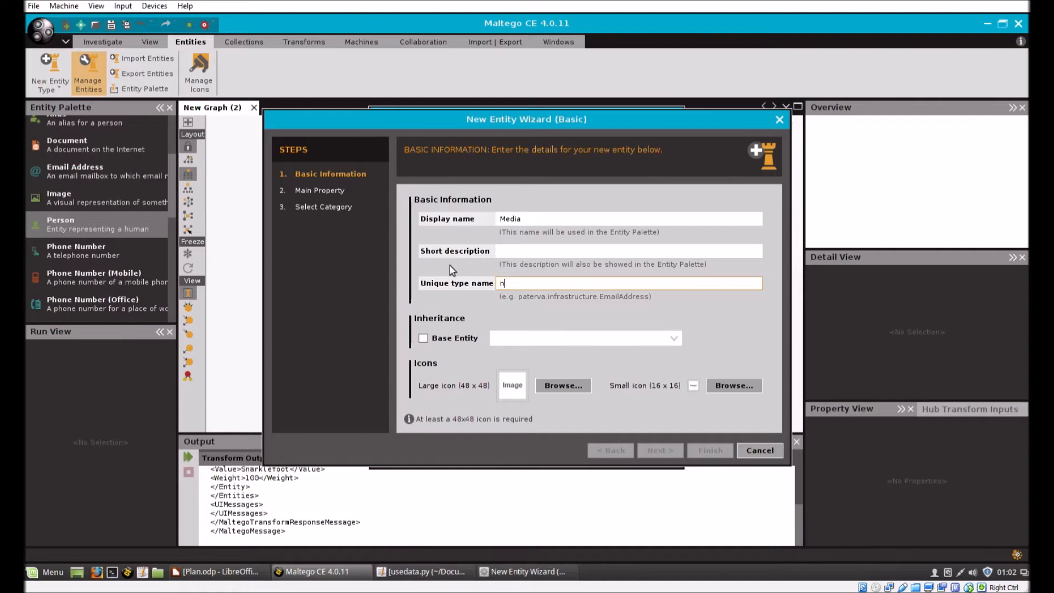
pyautogui.write('xmedia')
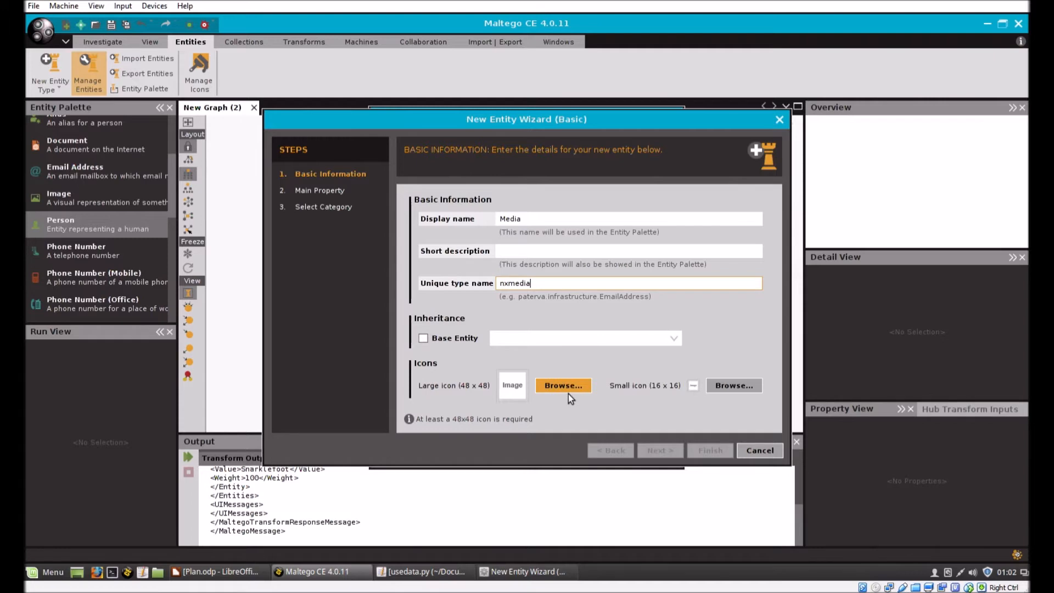
pyautogui.click(563, 385)
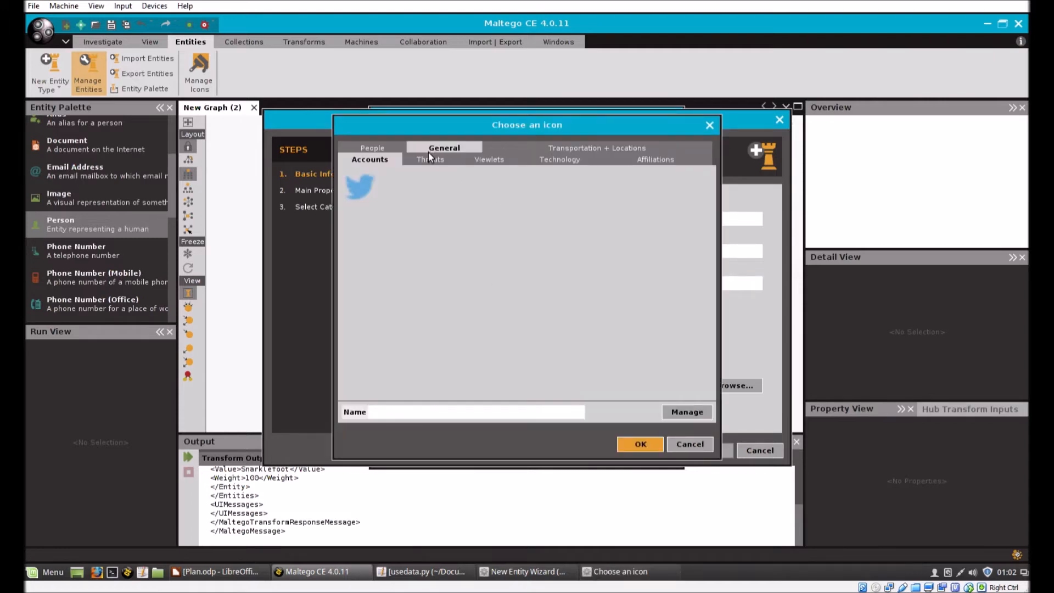
pyautogui.click(560, 160)
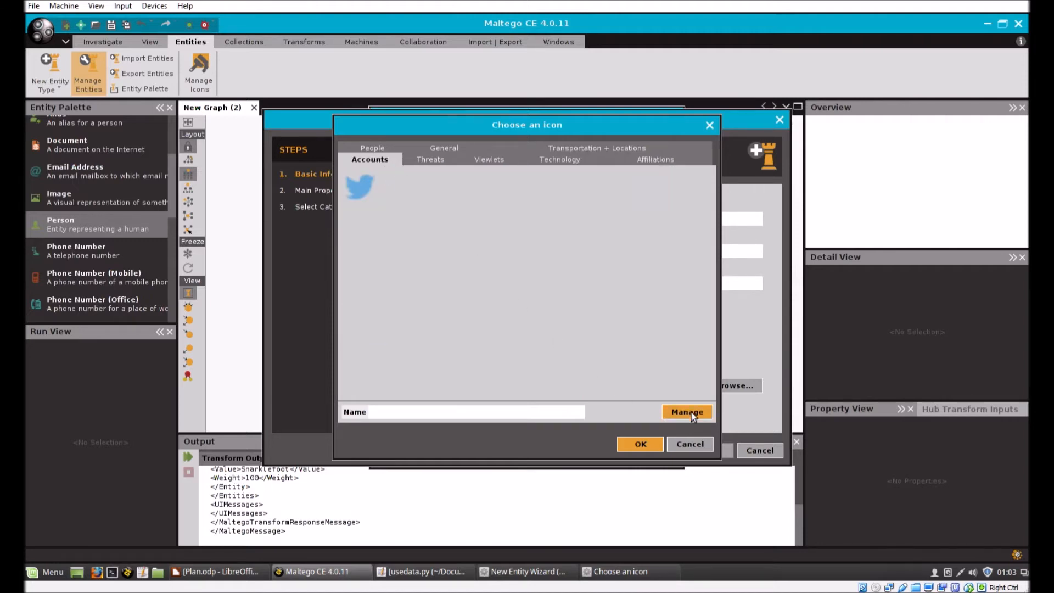
# Step: Copy media.png from the network share's scripts folder into Pictures, then close Nemo
pyautogui.click(687, 411)
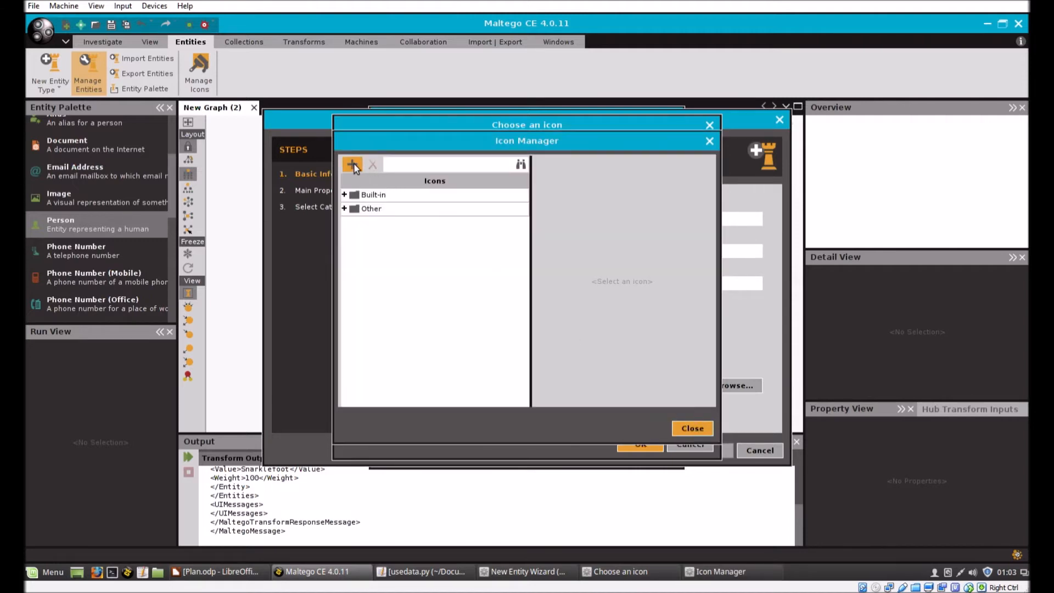
pyautogui.click(353, 165)
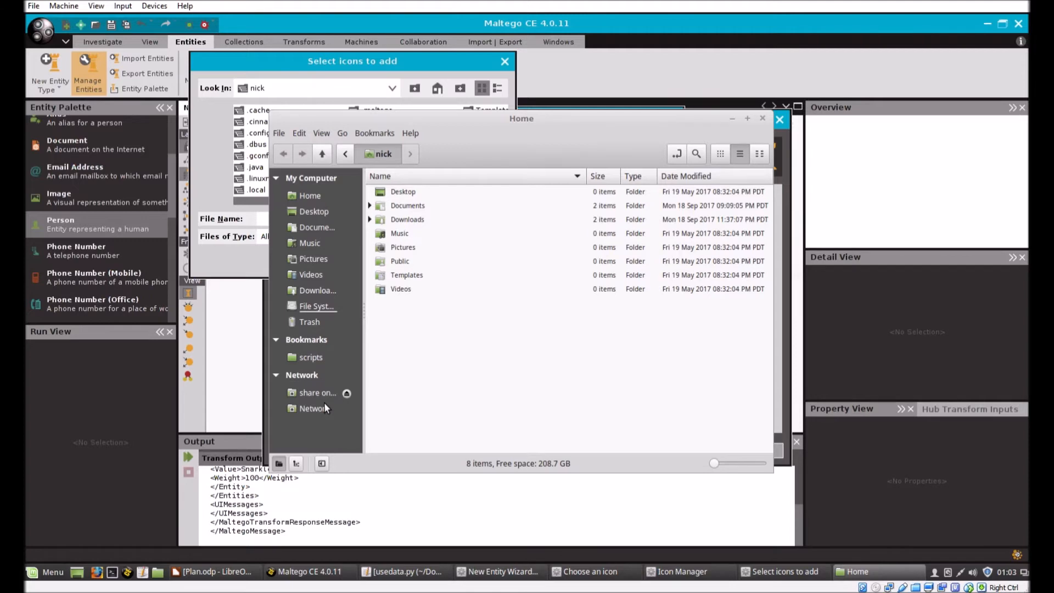
pyautogui.click(311, 357)
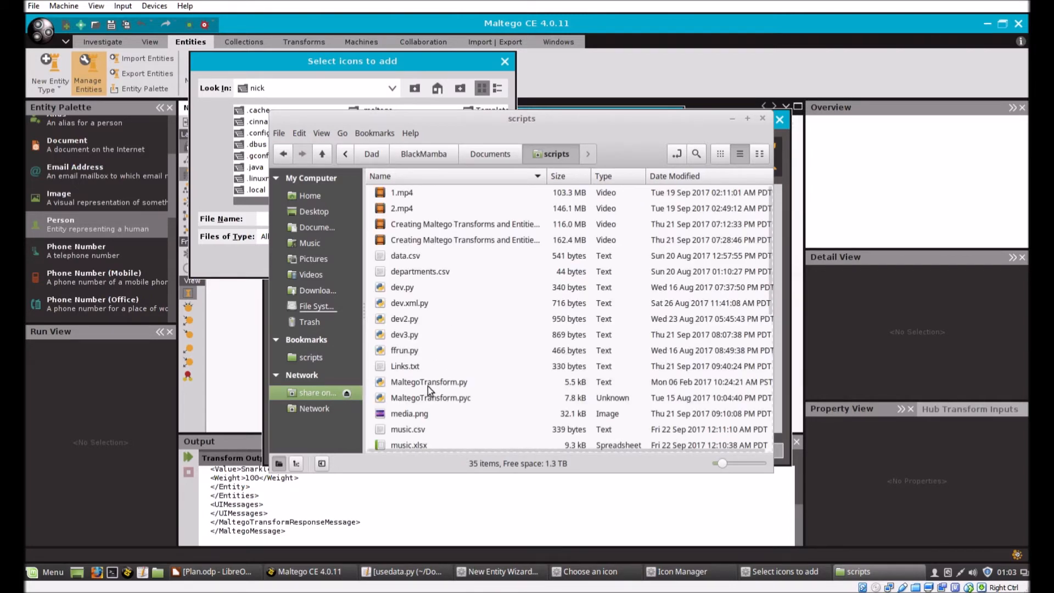
pyautogui.click(409, 413)
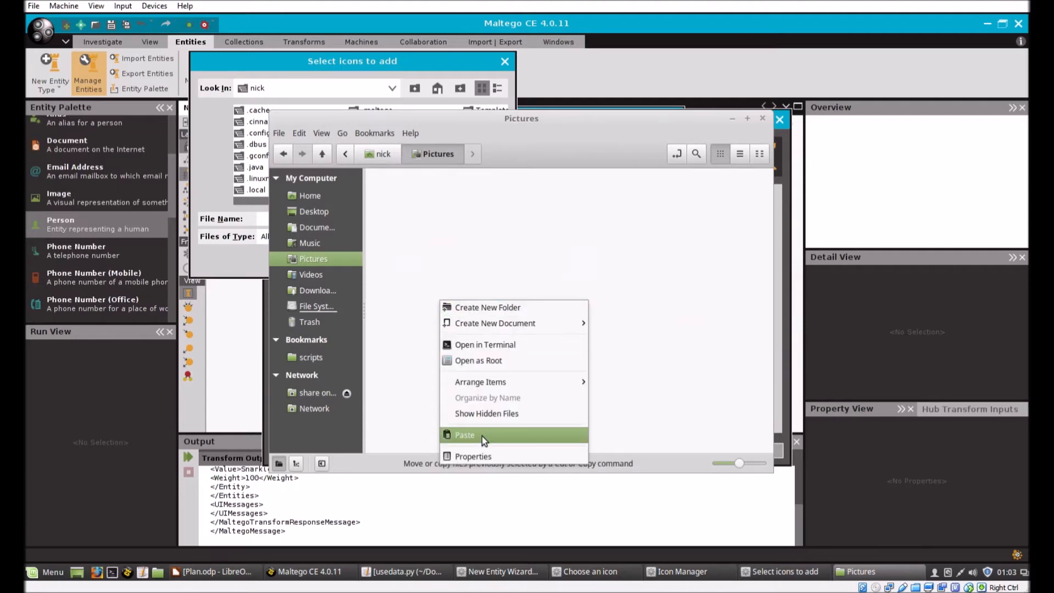
pyautogui.click(464, 435)
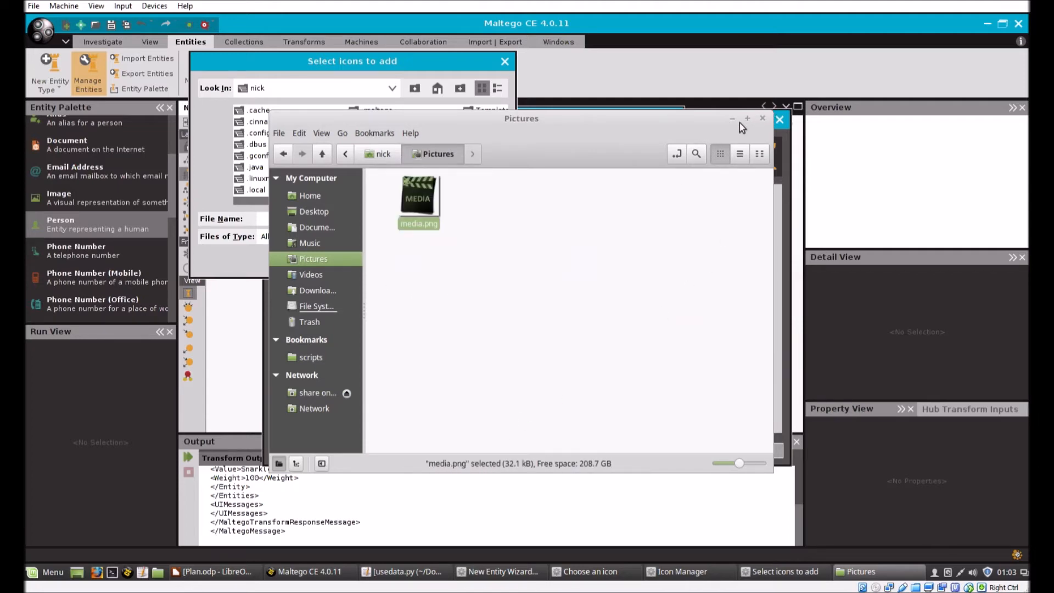
pyautogui.click(779, 119)
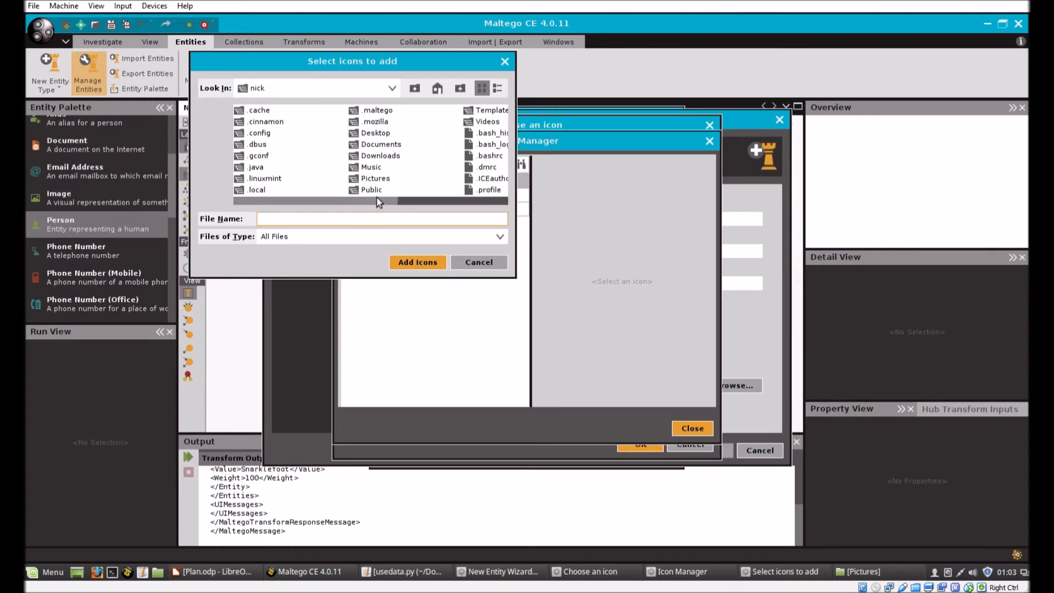
# Step: Import media.png from Pictures under the Custom category and choose it as the Media icon
pyautogui.doubleClick(375, 178)
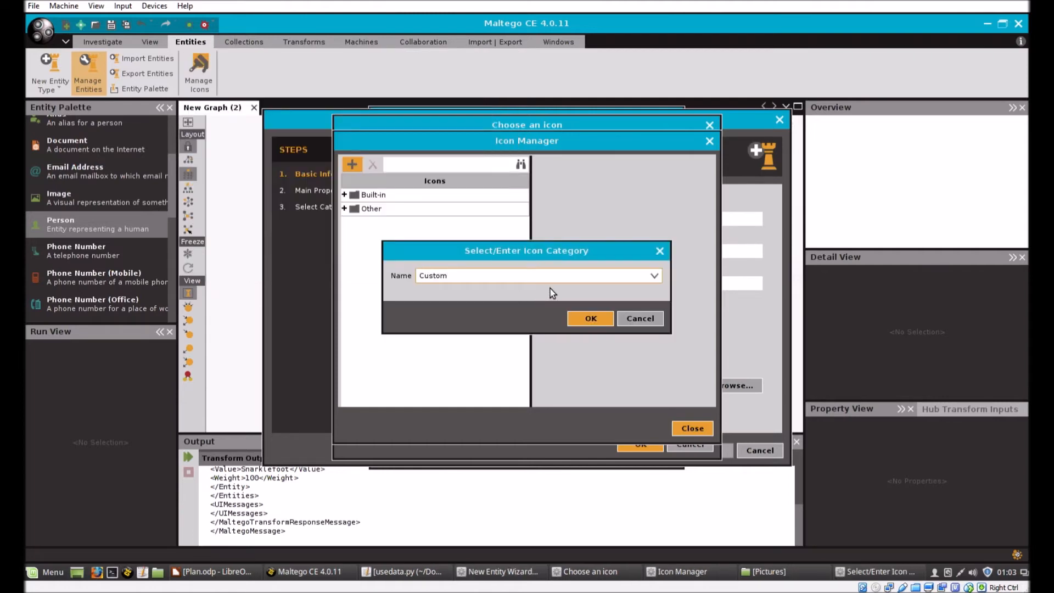
pyautogui.click(589, 318)
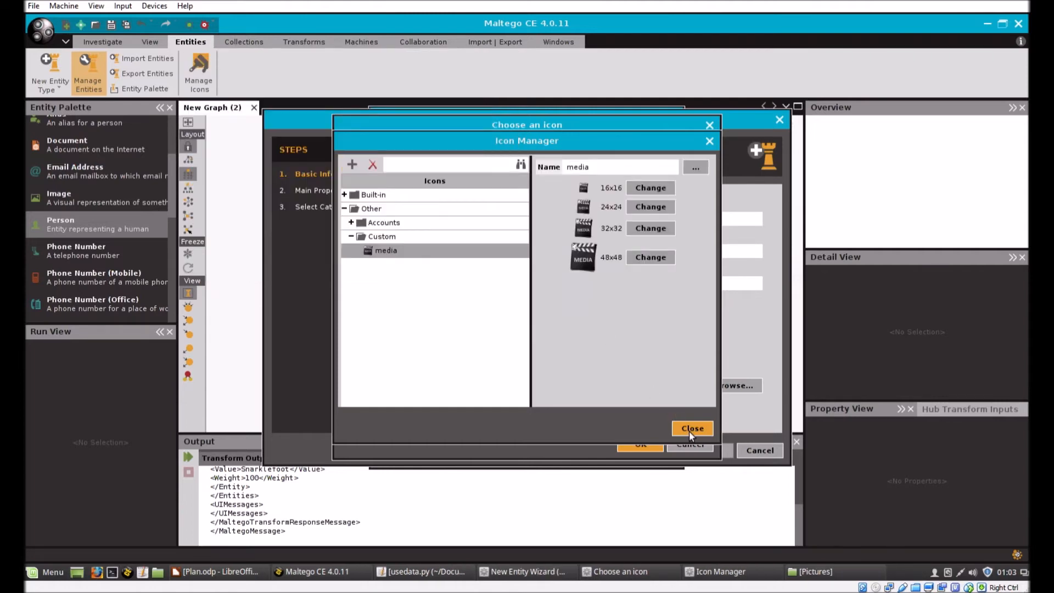
pyautogui.click(691, 428)
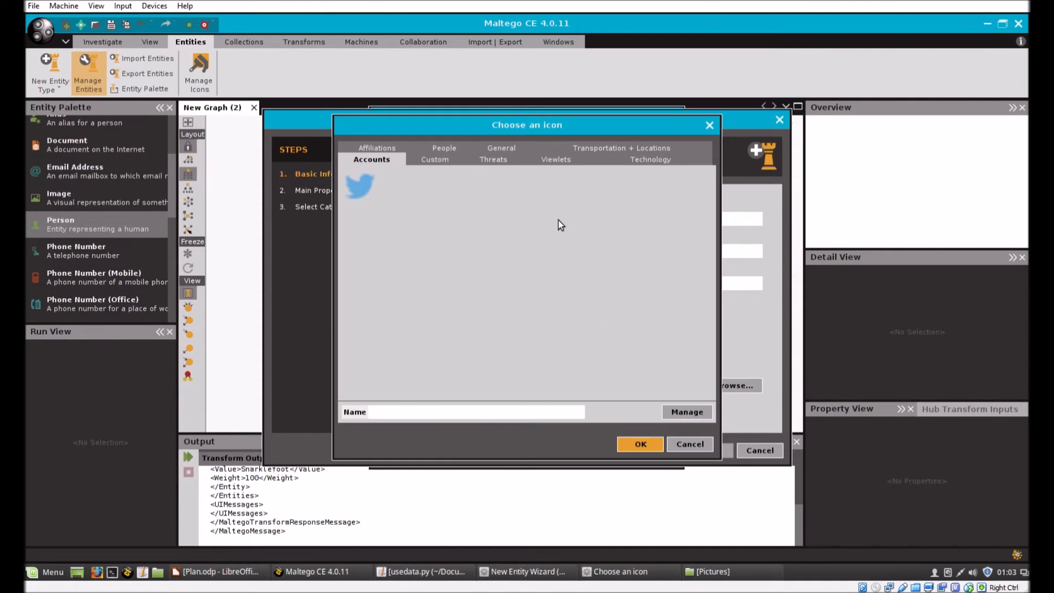
pyautogui.click(435, 160)
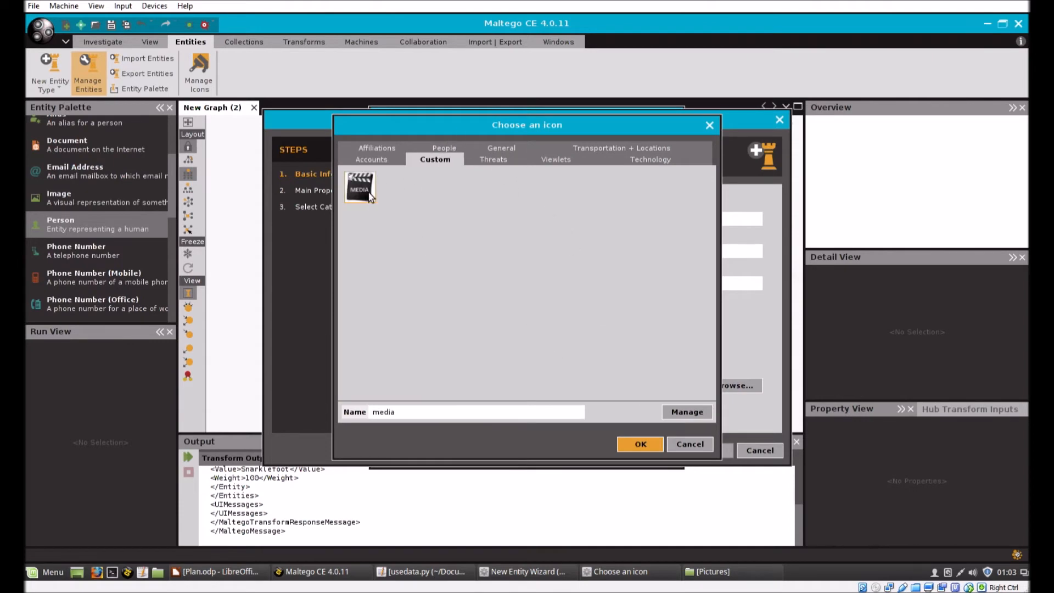
pyautogui.click(639, 444)
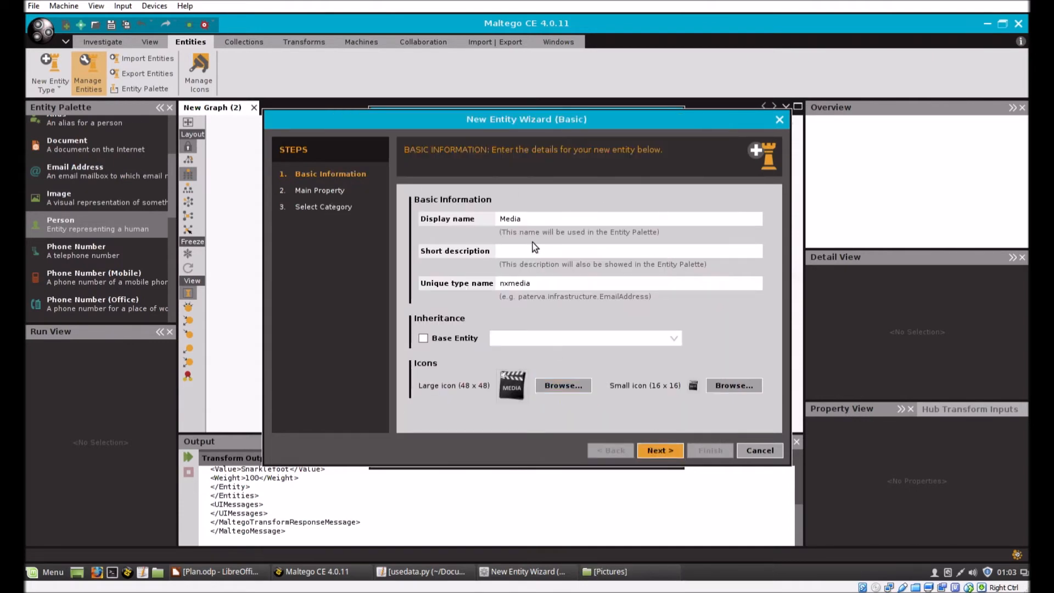
pyautogui.moveTo(499, 299)
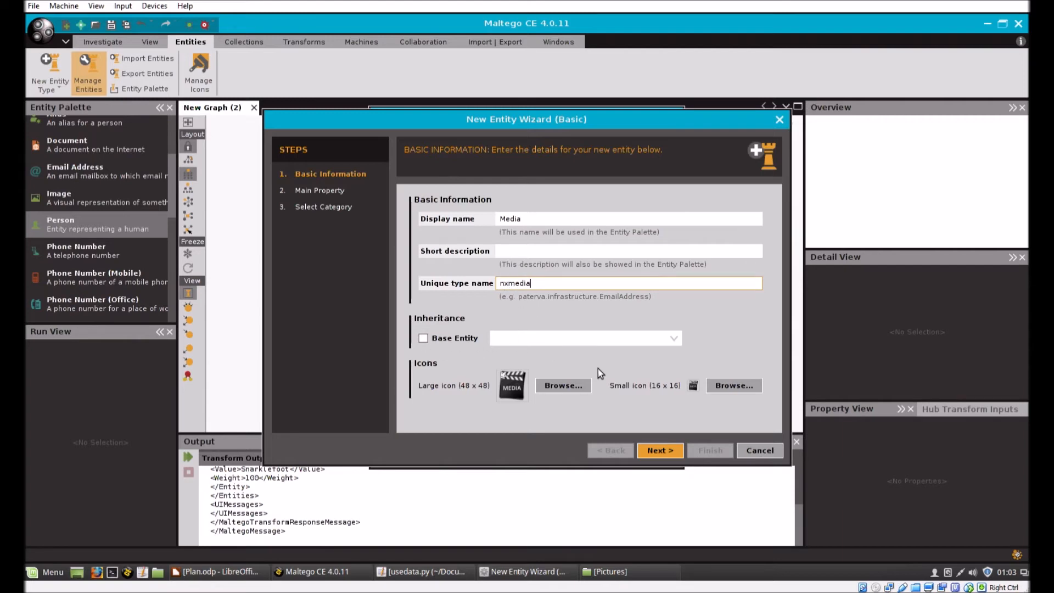
pyautogui.click(658, 450)
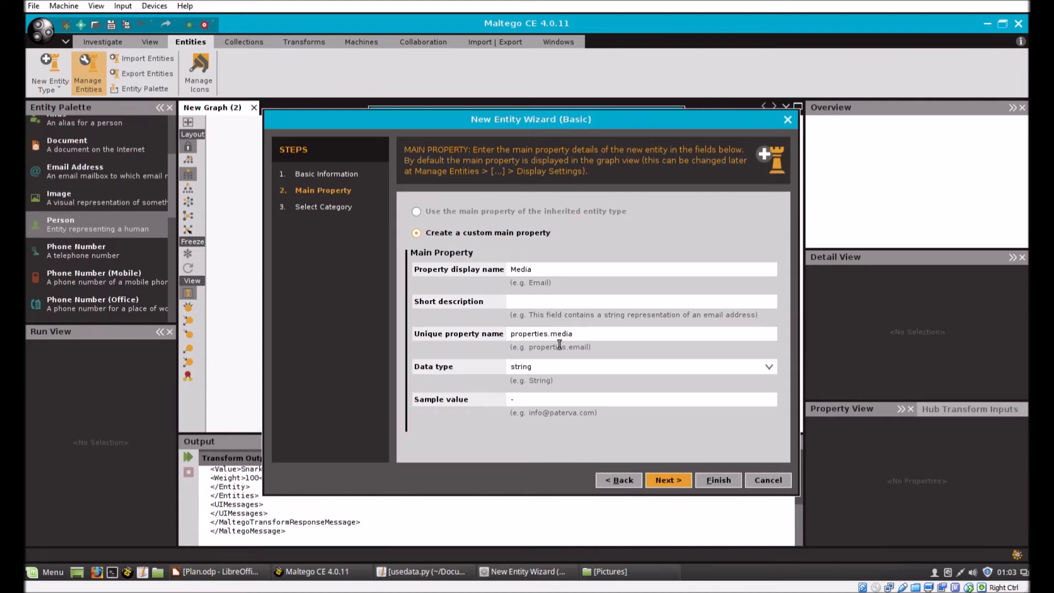
# Step: Name the Media entity's main property media and assign the entity to a category
pyautogui.doubleClick(530, 334)
pyautogui.write('media')
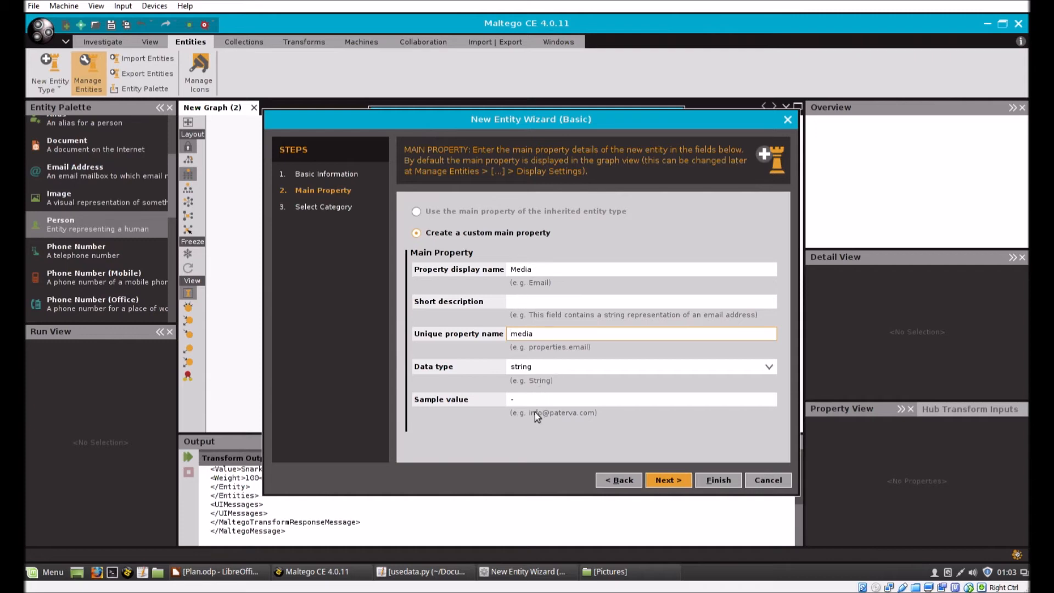
pyautogui.click(667, 479)
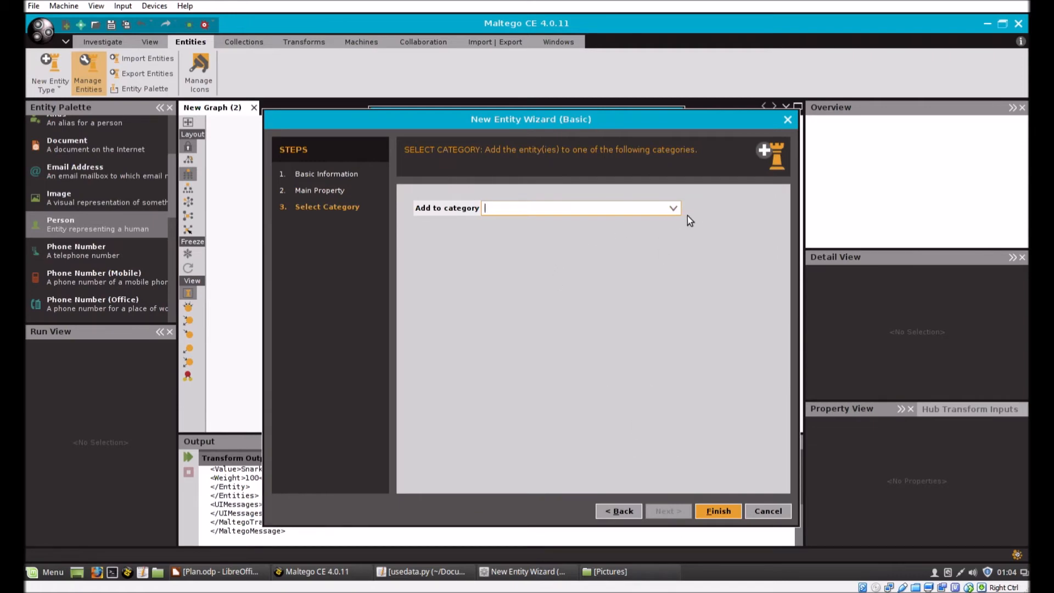
pyautogui.click(672, 207)
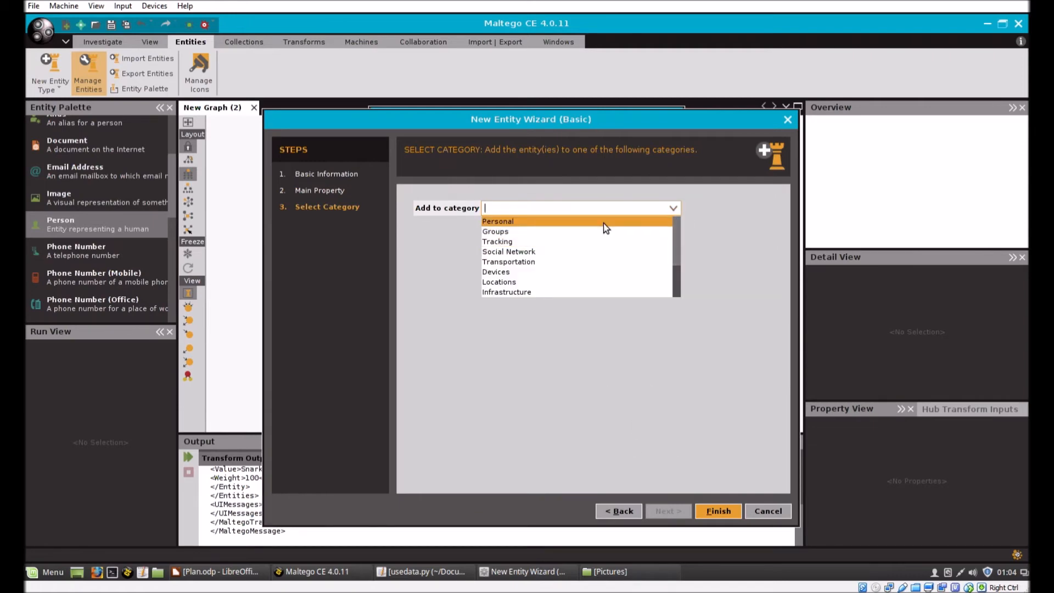
pyautogui.click(497, 221)
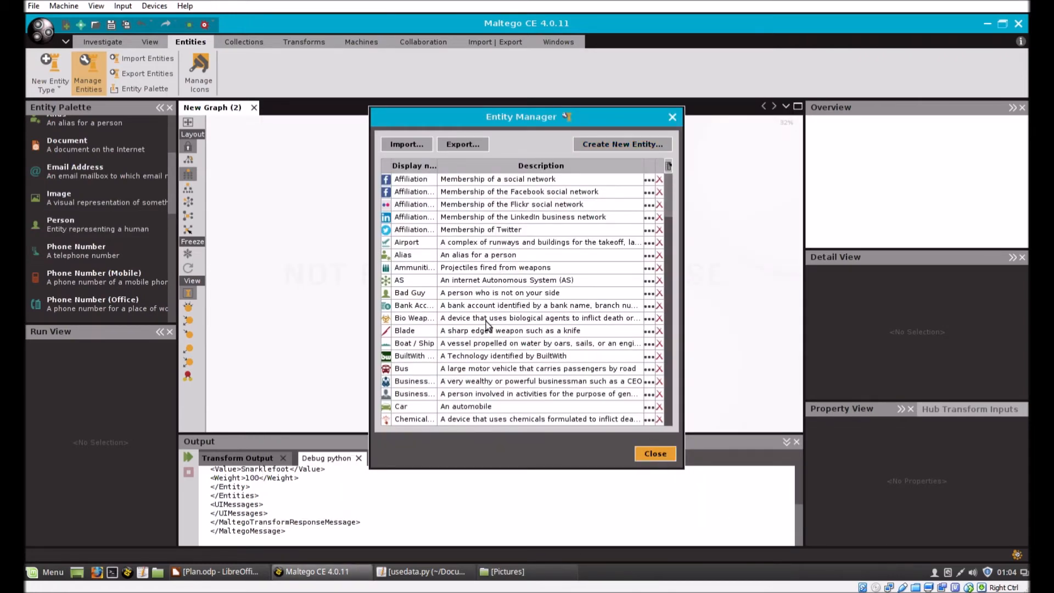
# Step: Enter 'Web Media Object' as the Media entity's short description
pyautogui.scroll(-3)
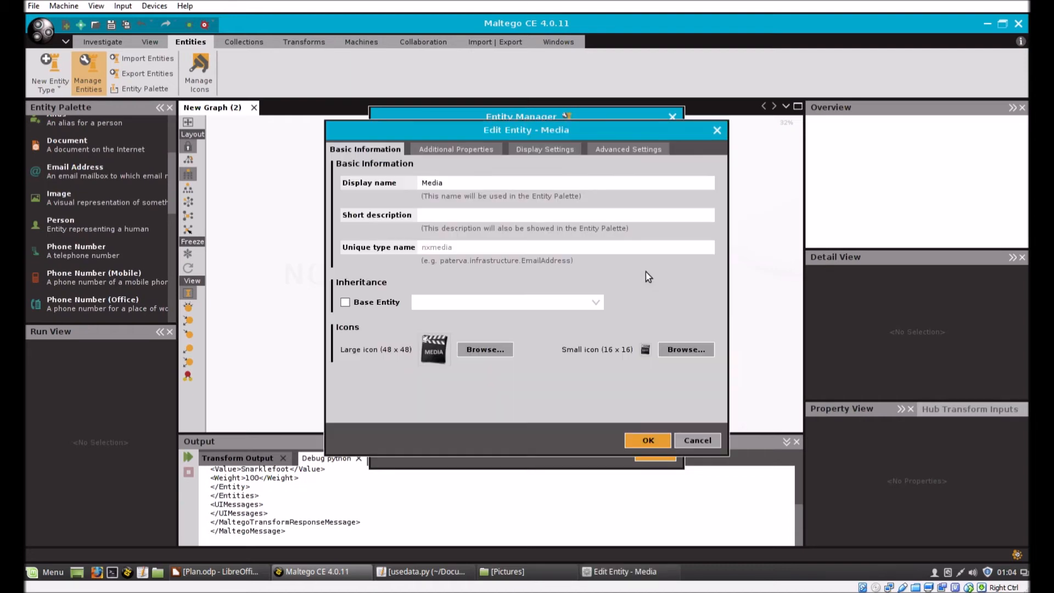
pyautogui.click(565, 215)
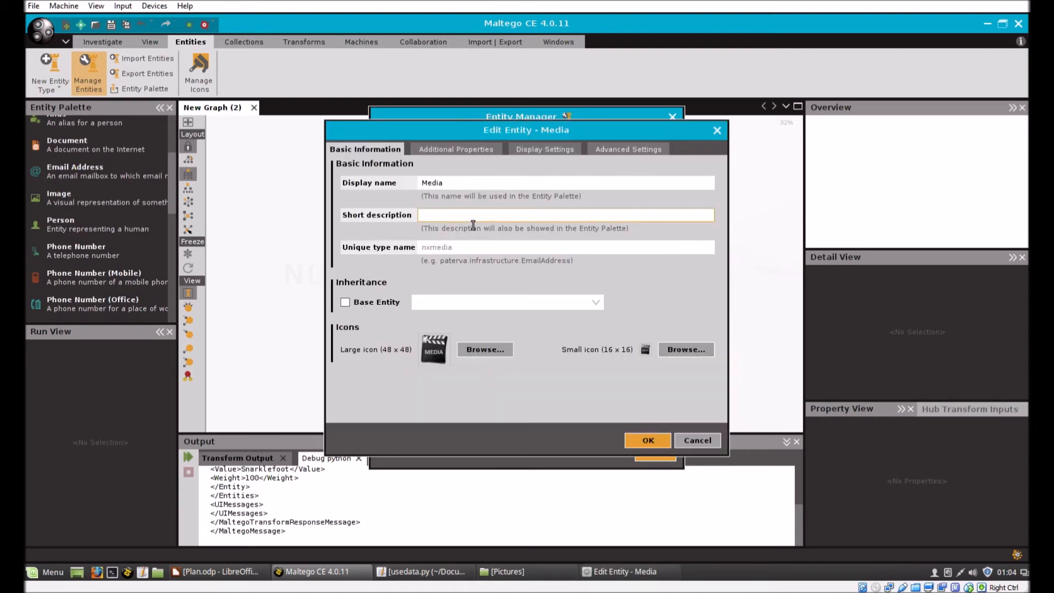
pyautogui.write('Web Media O')
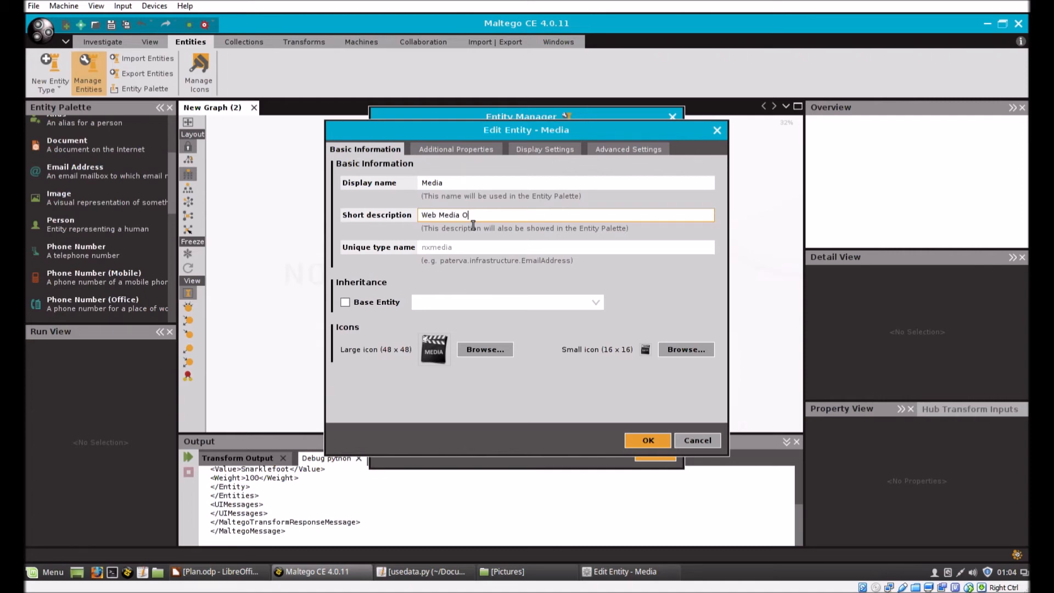
pyautogui.write('bject')
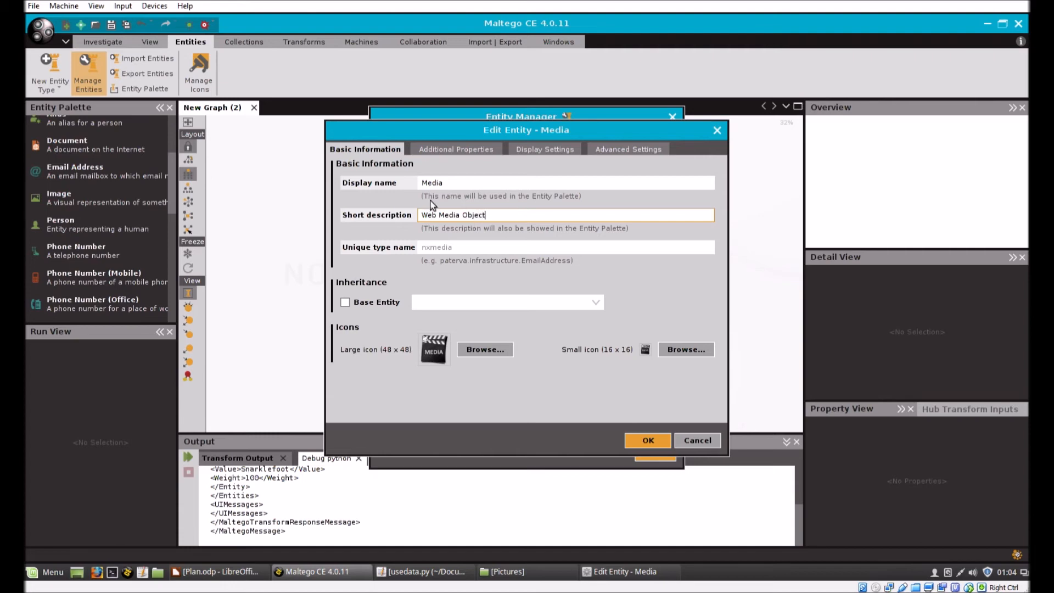
# Step: Add a string property with name and display name 'url' to Media
pyautogui.click(455, 149)
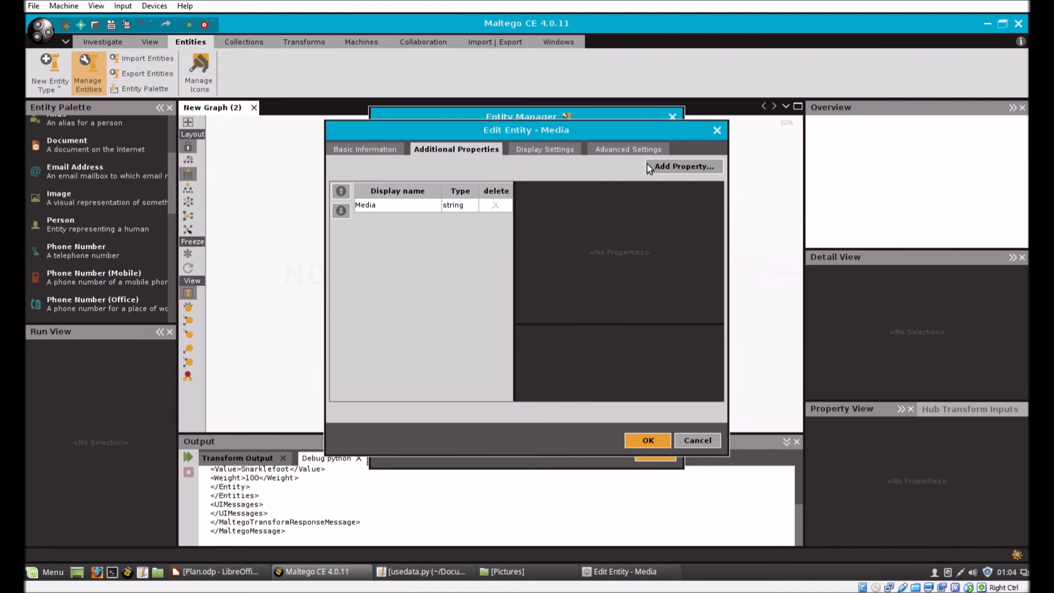
pyautogui.click(683, 166)
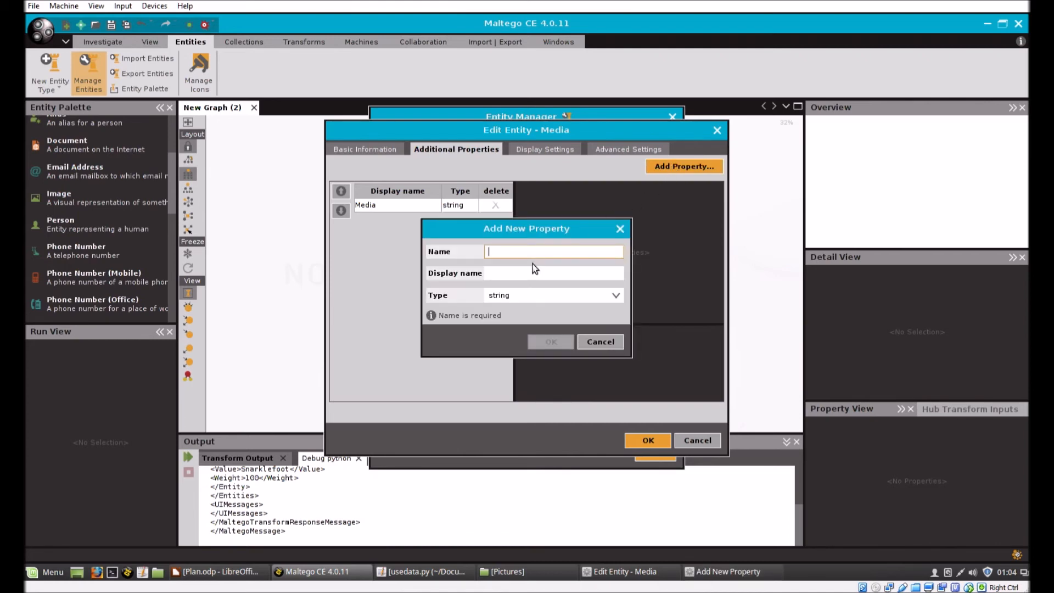
pyautogui.write('url')
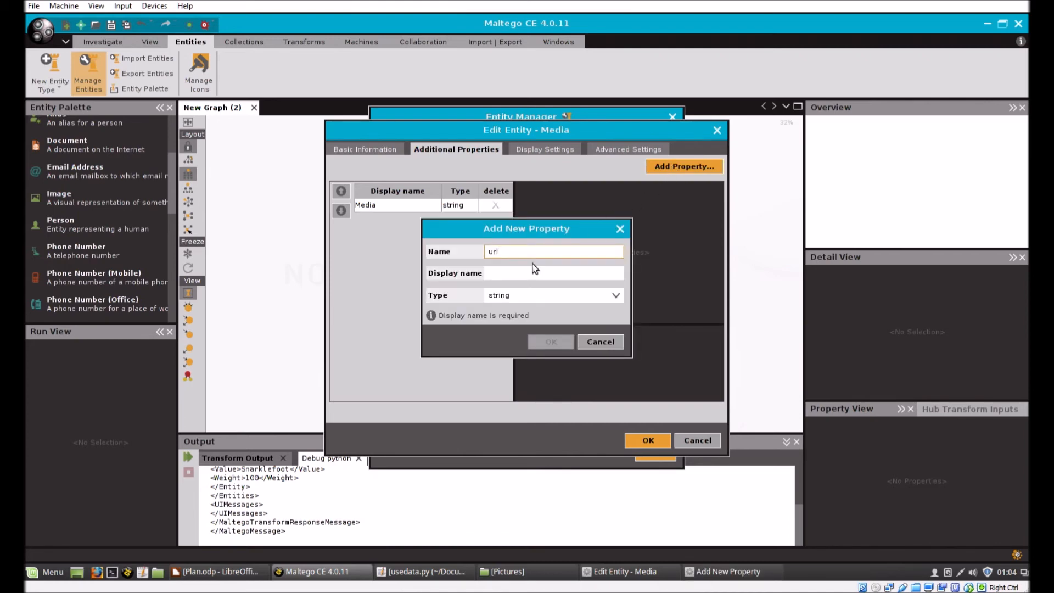
pyautogui.click(553, 273)
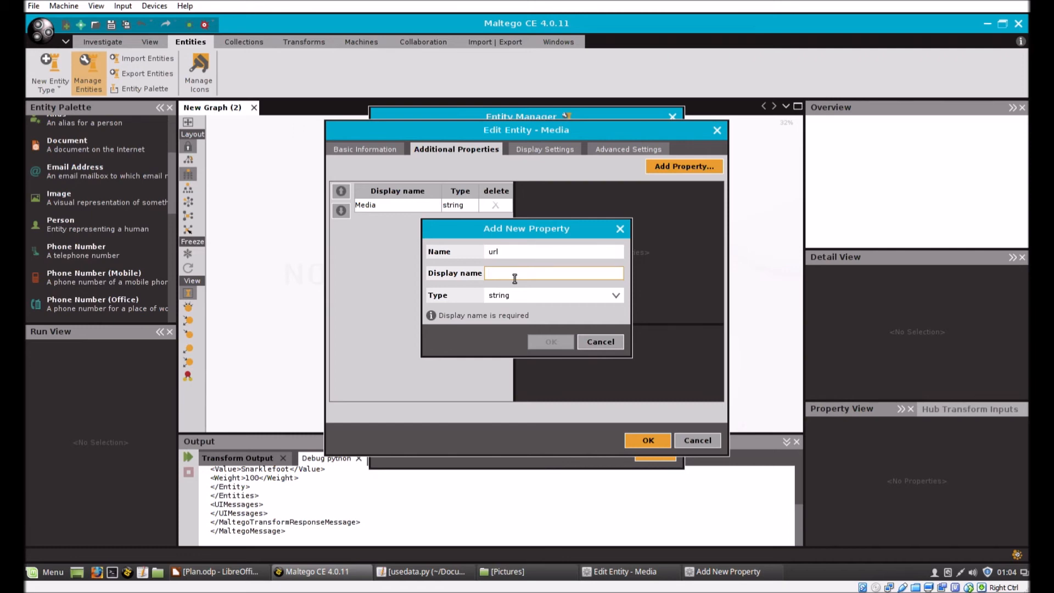
pyautogui.write('u')
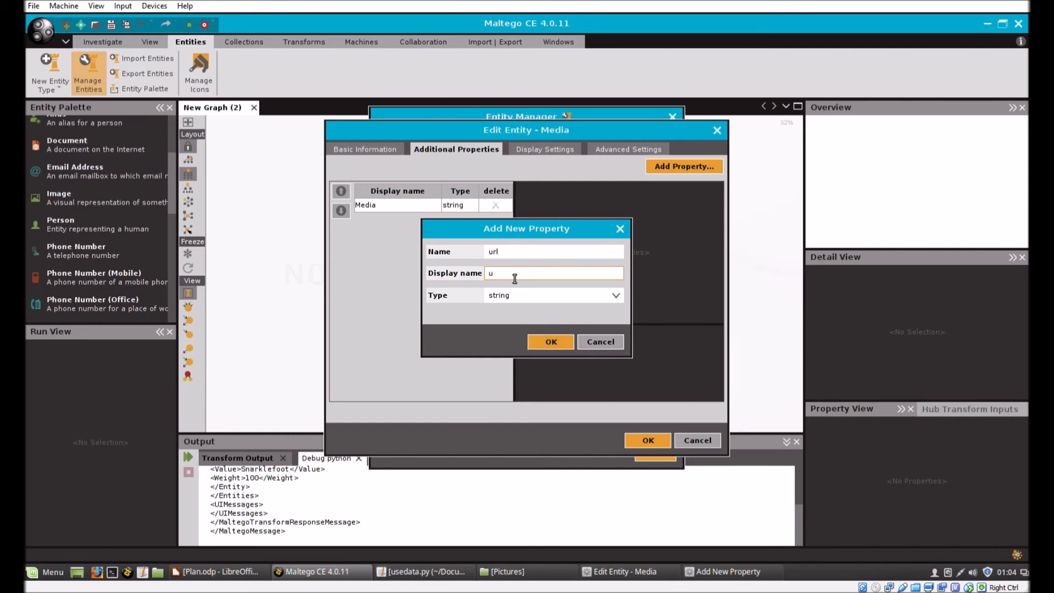
pyautogui.write('rl')
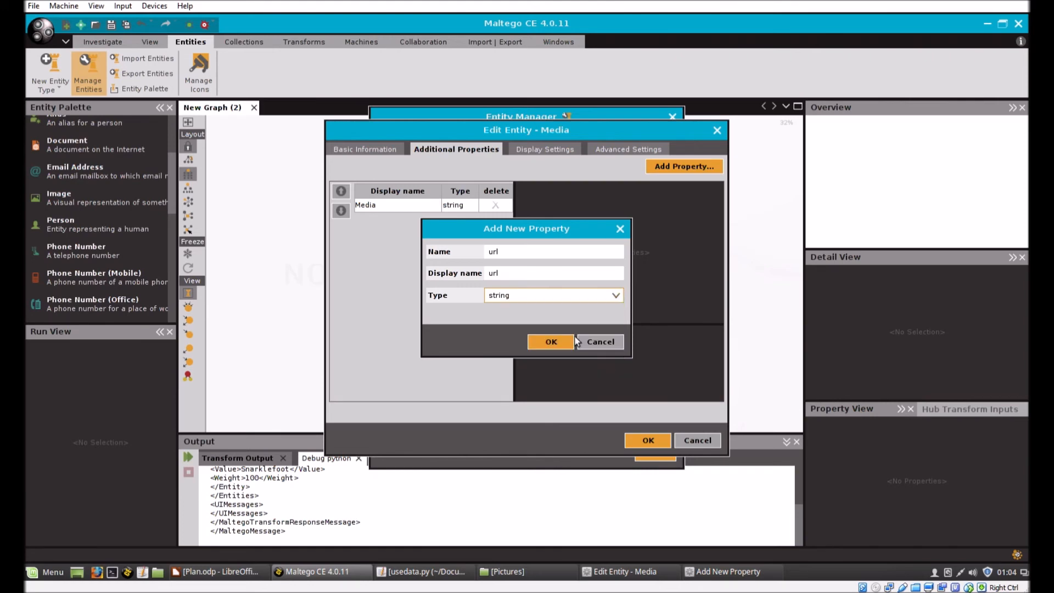
pyautogui.click(550, 342)
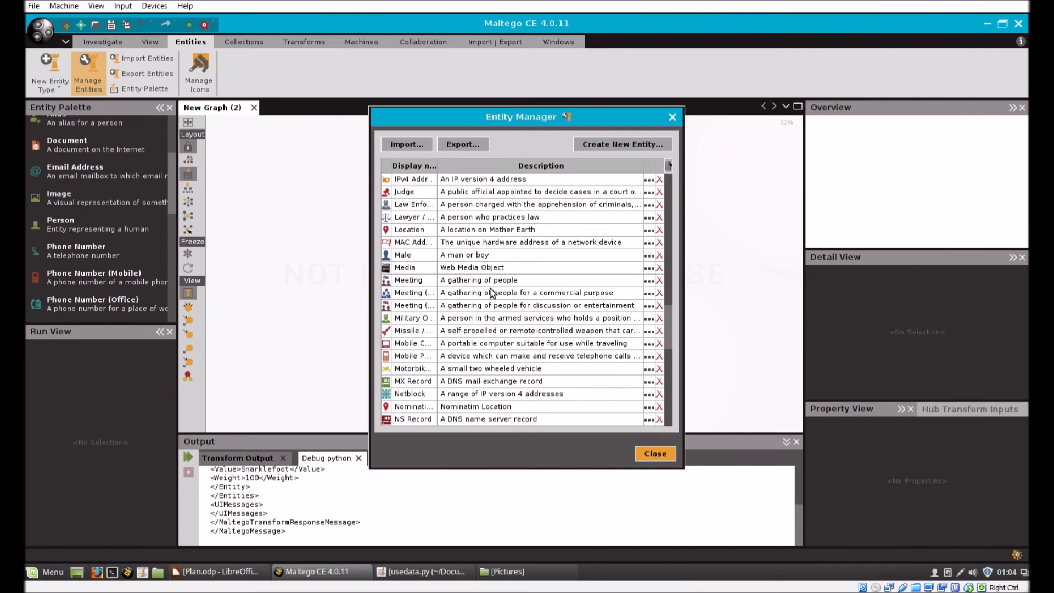
# Step: Drag a Media entity from the Entity Palette onto the graph
pyautogui.click(653, 453)
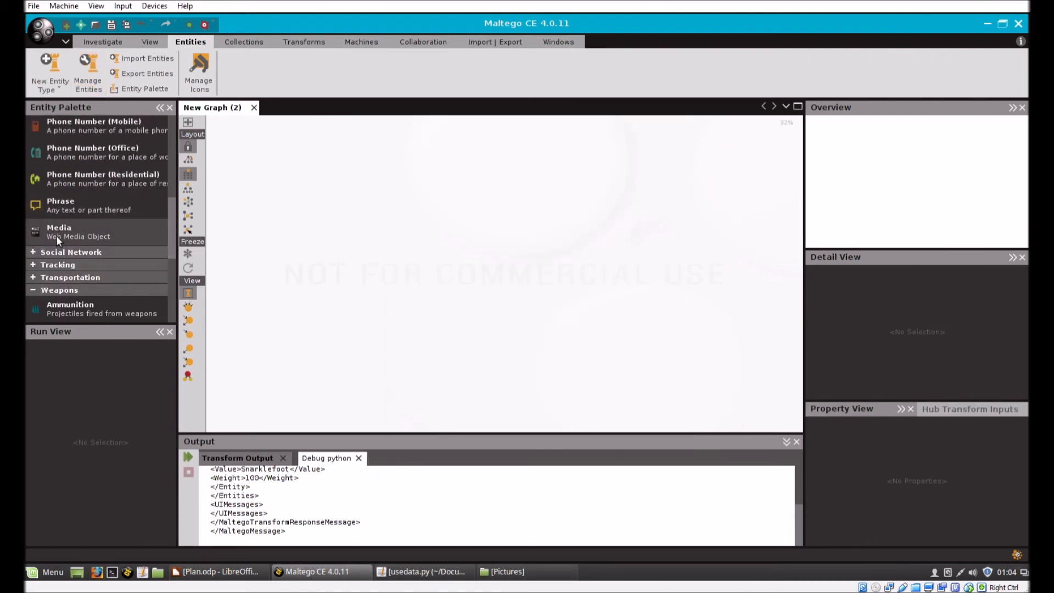
pyautogui.moveTo(59, 231); pyautogui.dragTo(440, 222)
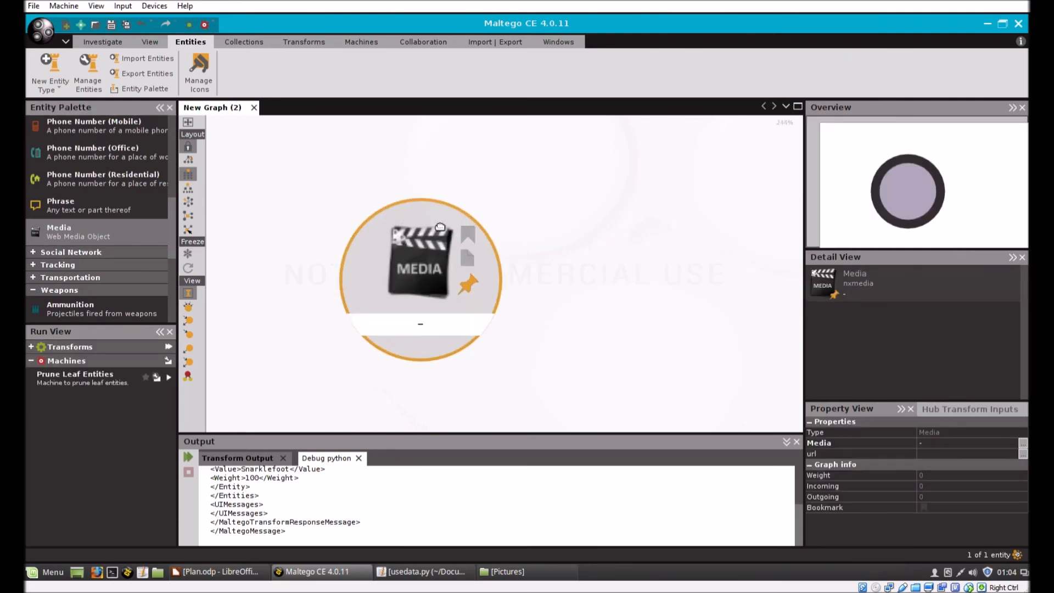
pyautogui.scroll(-3)
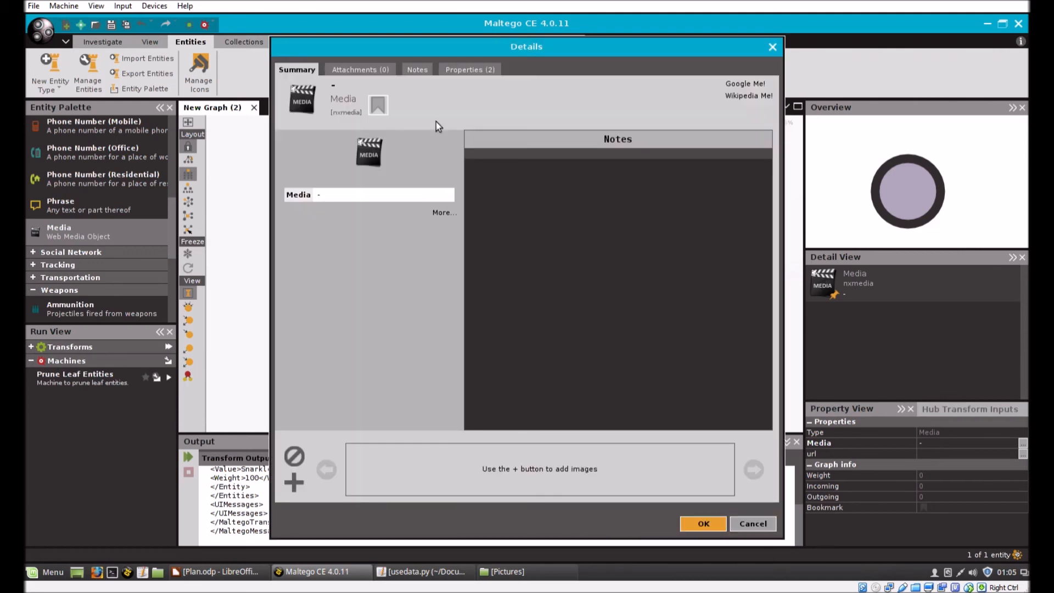
pyautogui.click(470, 69)
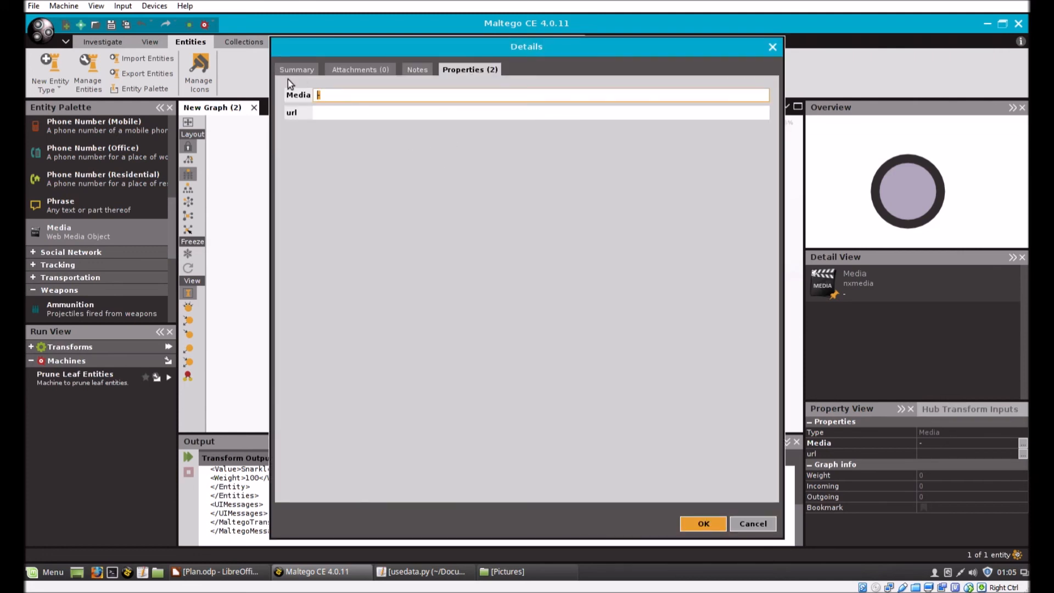
pyautogui.write('Song')
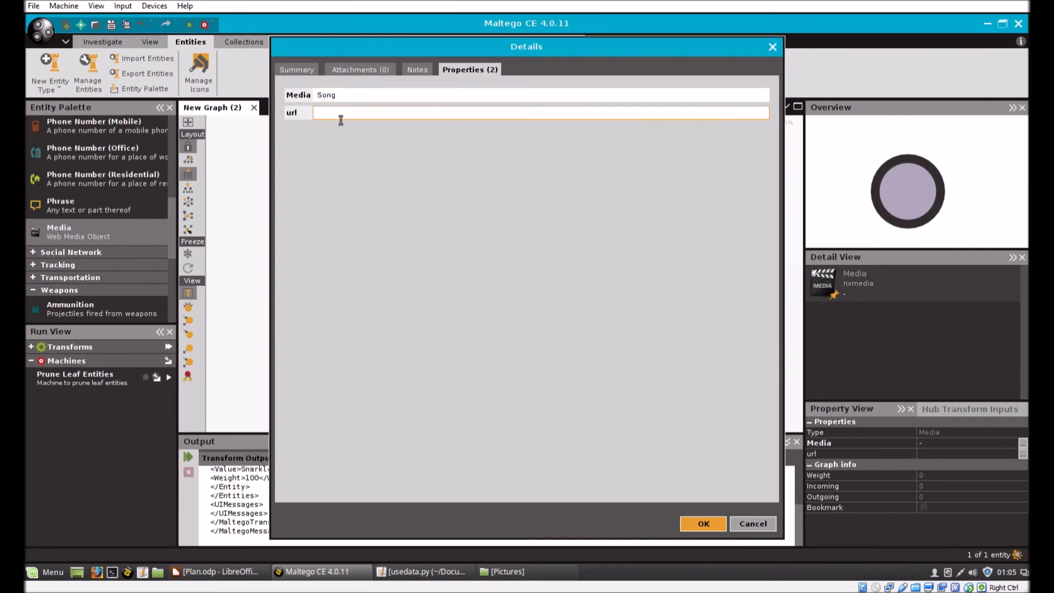
pyautogui.write('www.')
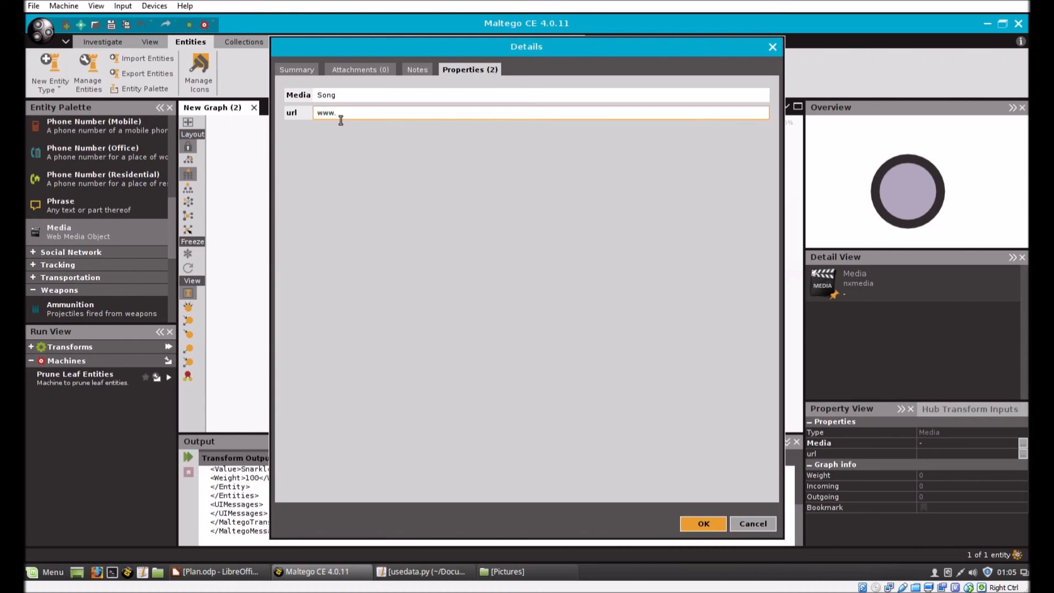
pyautogui.write('Song.com')
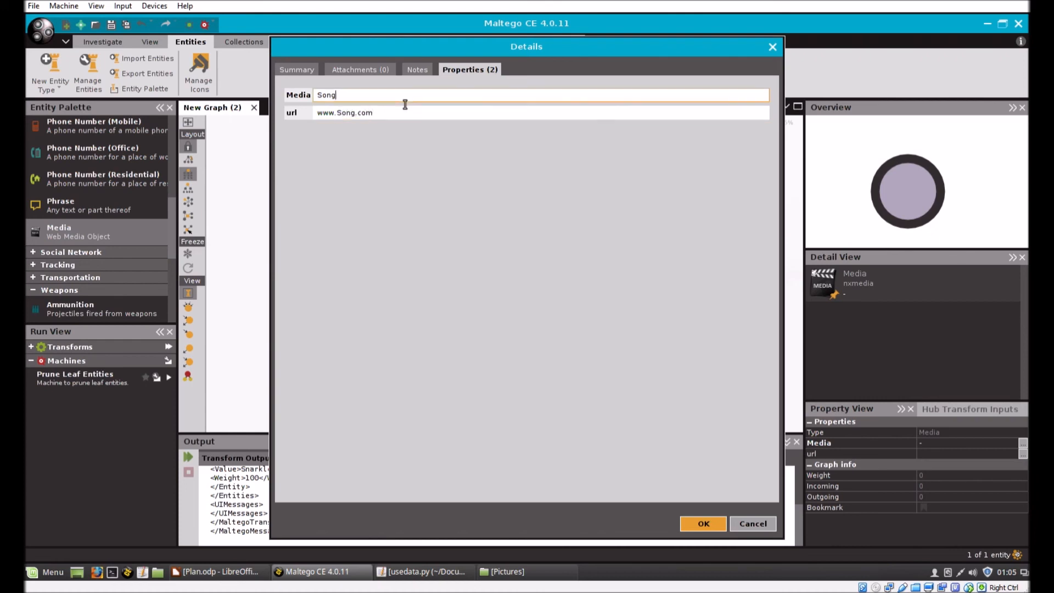
pyautogui.click(703, 524)
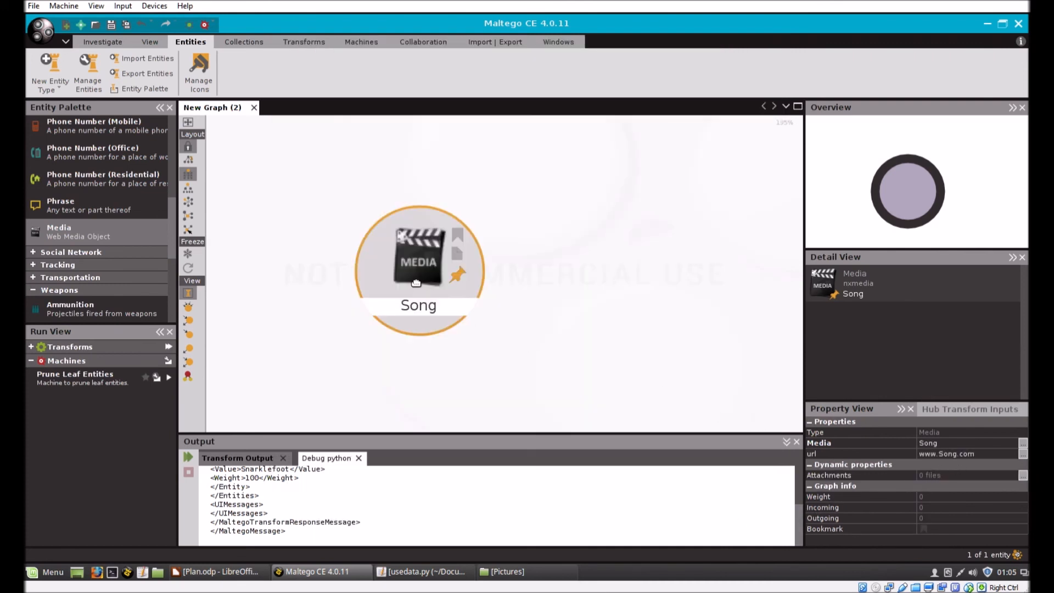
pyautogui.click(419, 262)
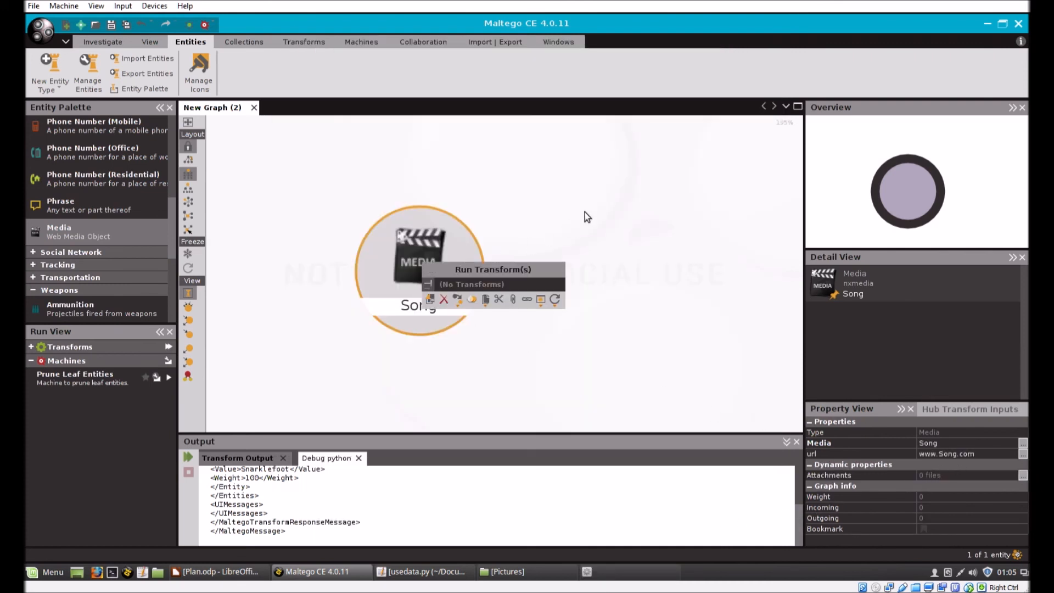